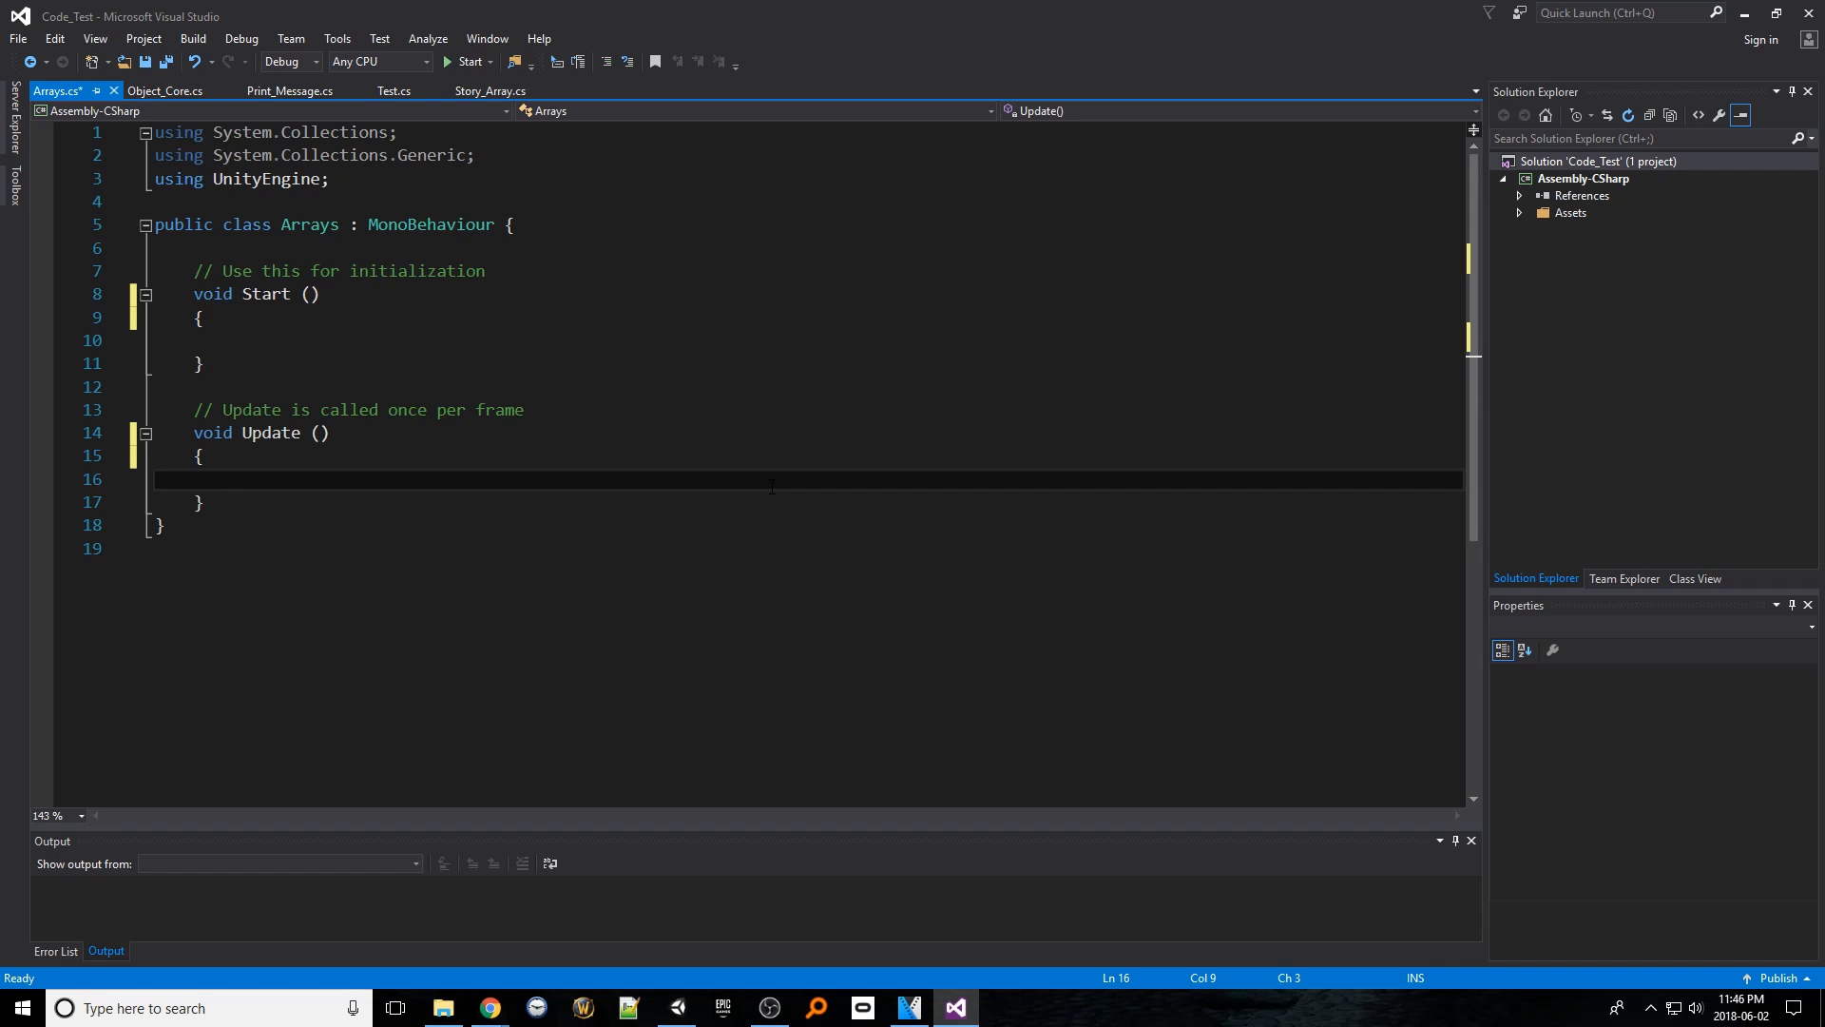
Insert blank lines at the top of the Arrays class, above the Start method
click(233, 478)
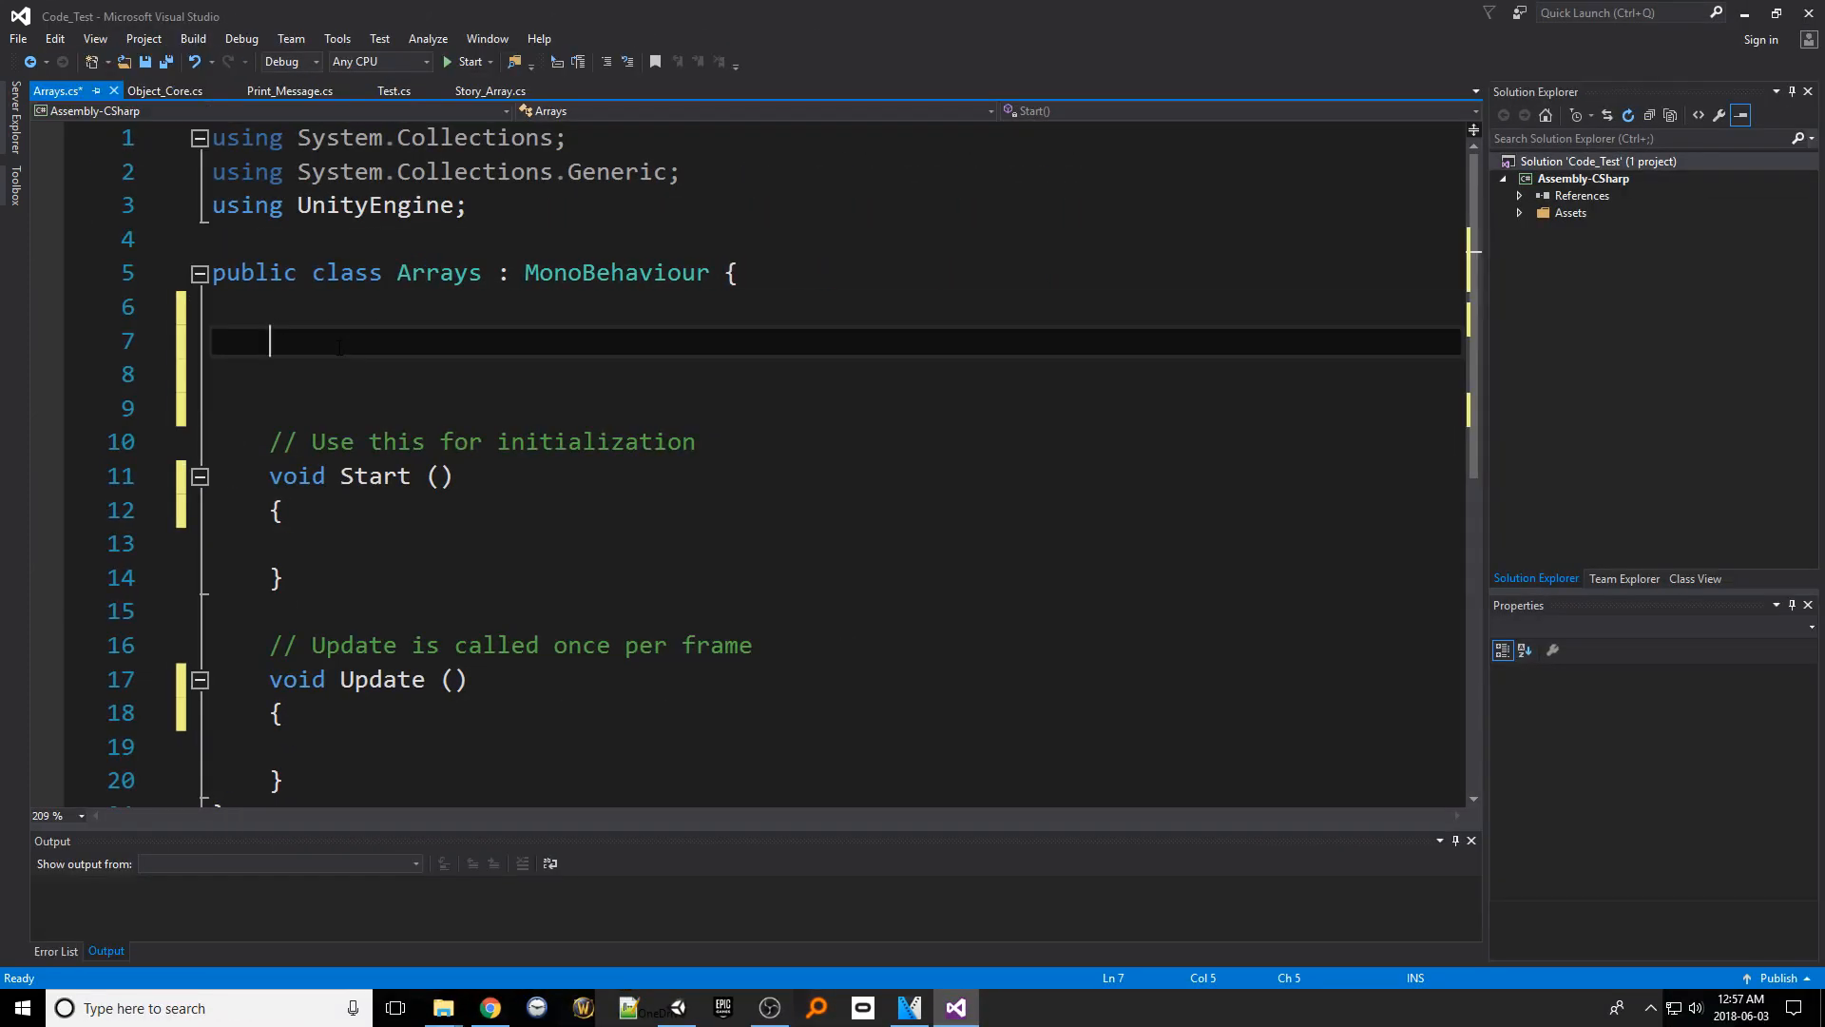
Declare the field int[] numbers = new int[5]; in the Arrays class
text(int)
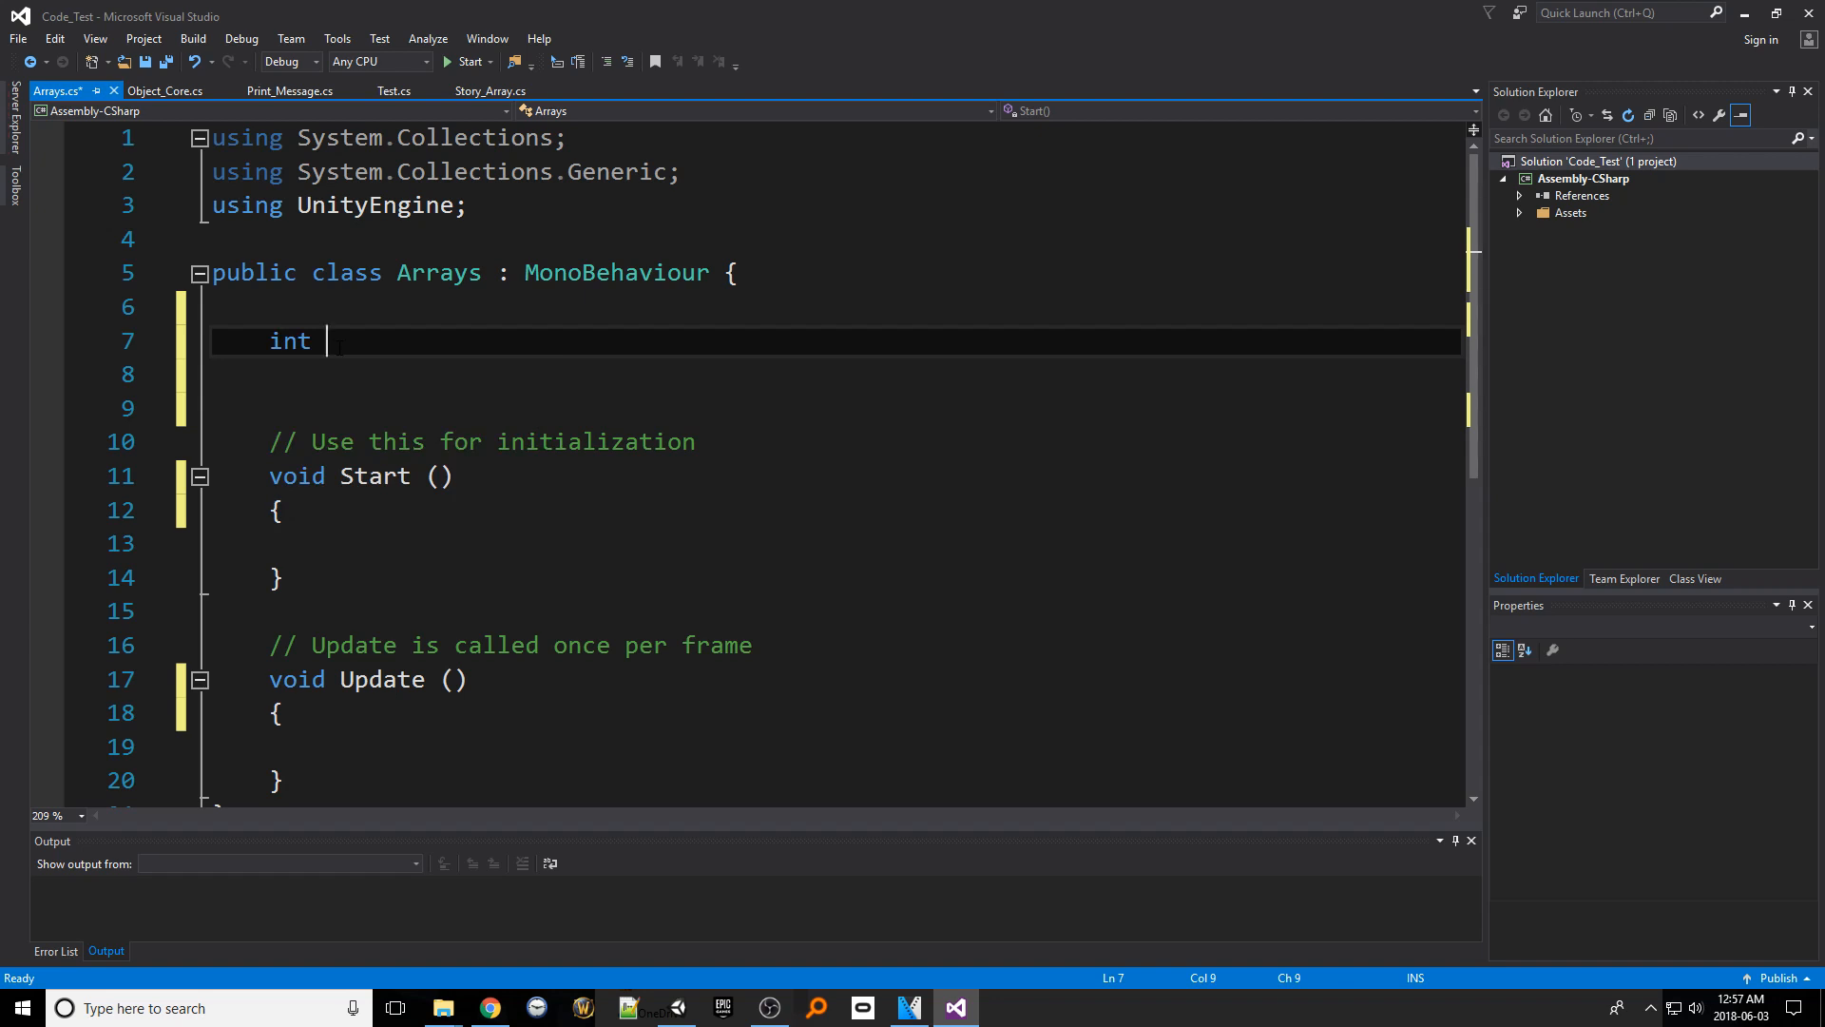
text([] numbers)
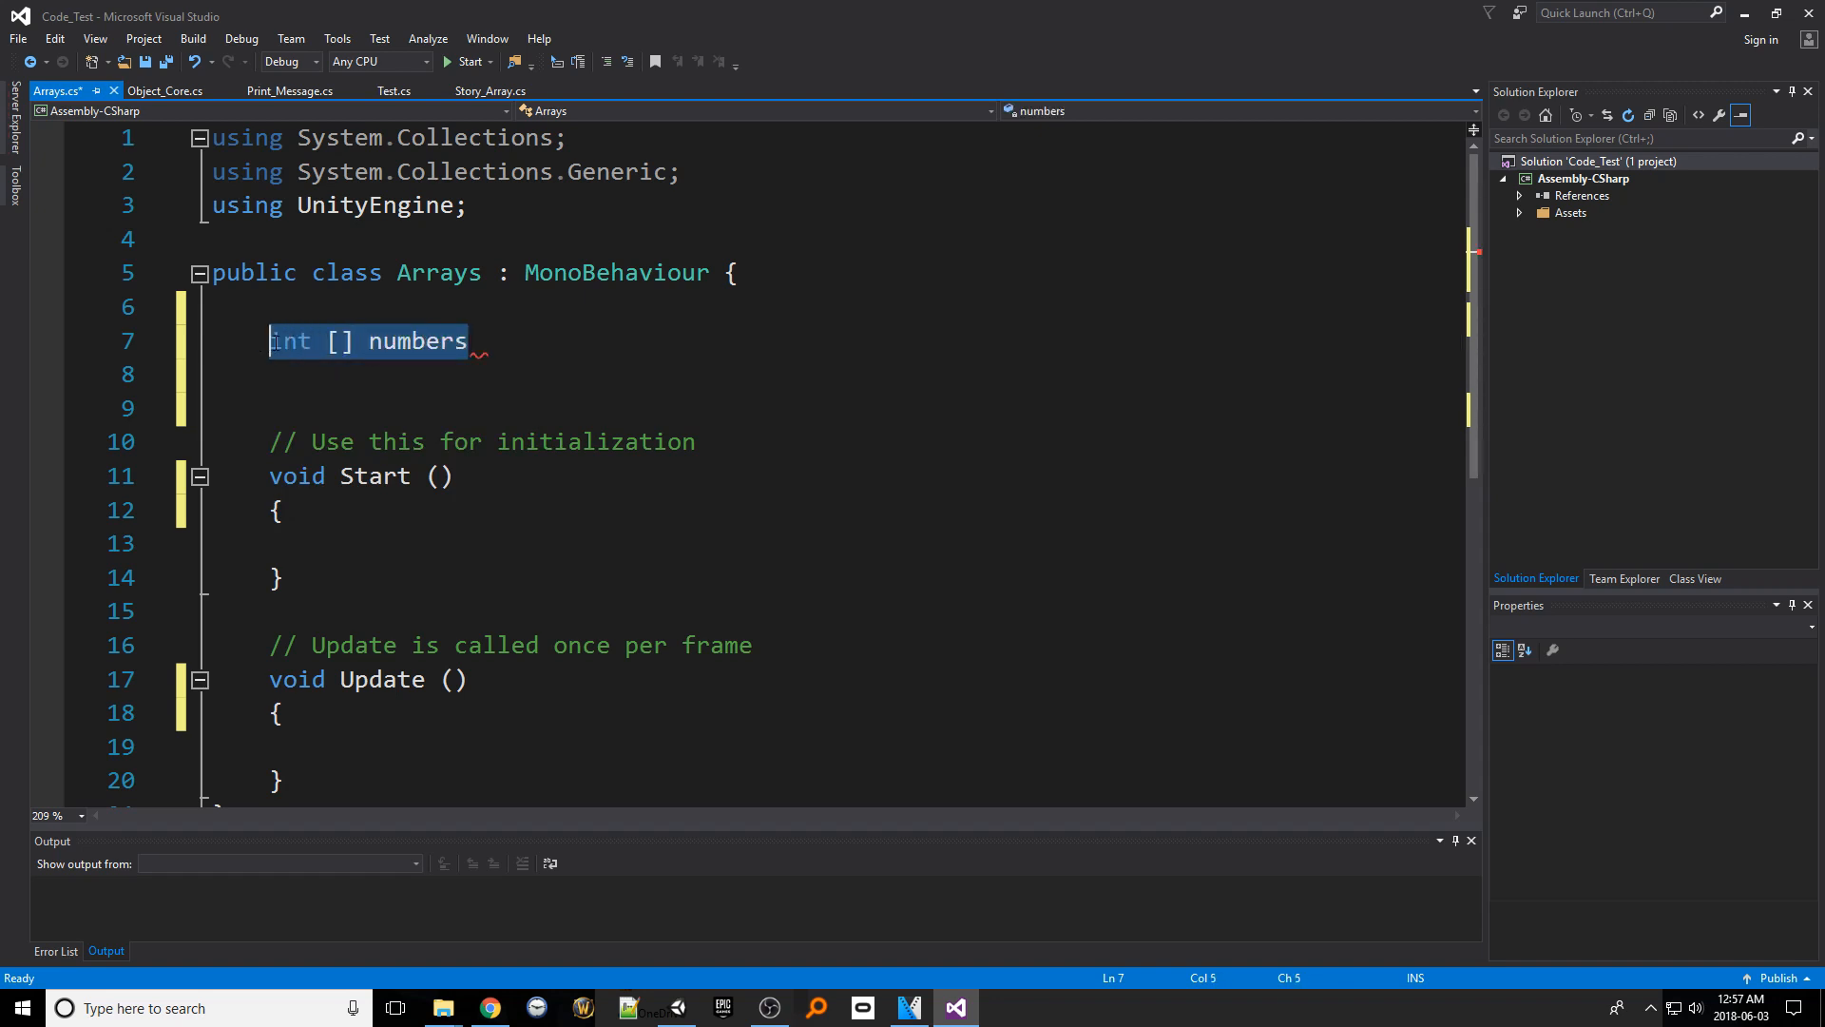
double_click(417, 341)
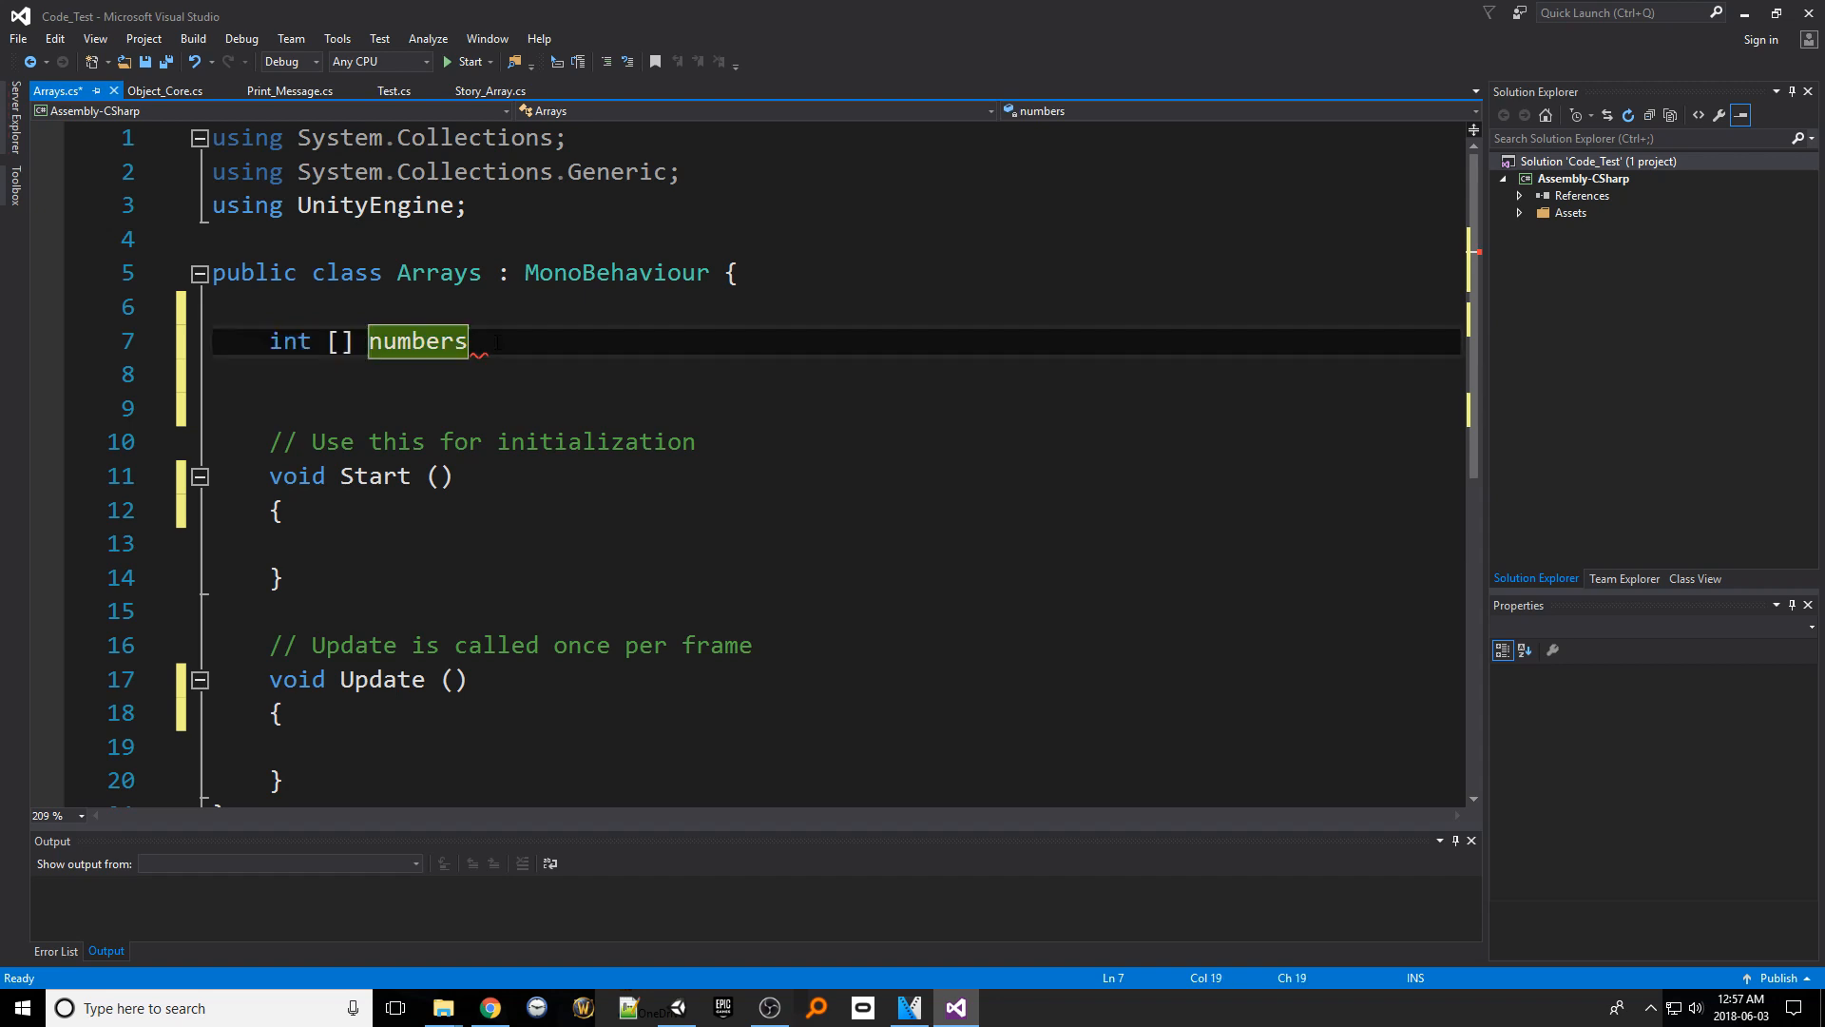
text(=)
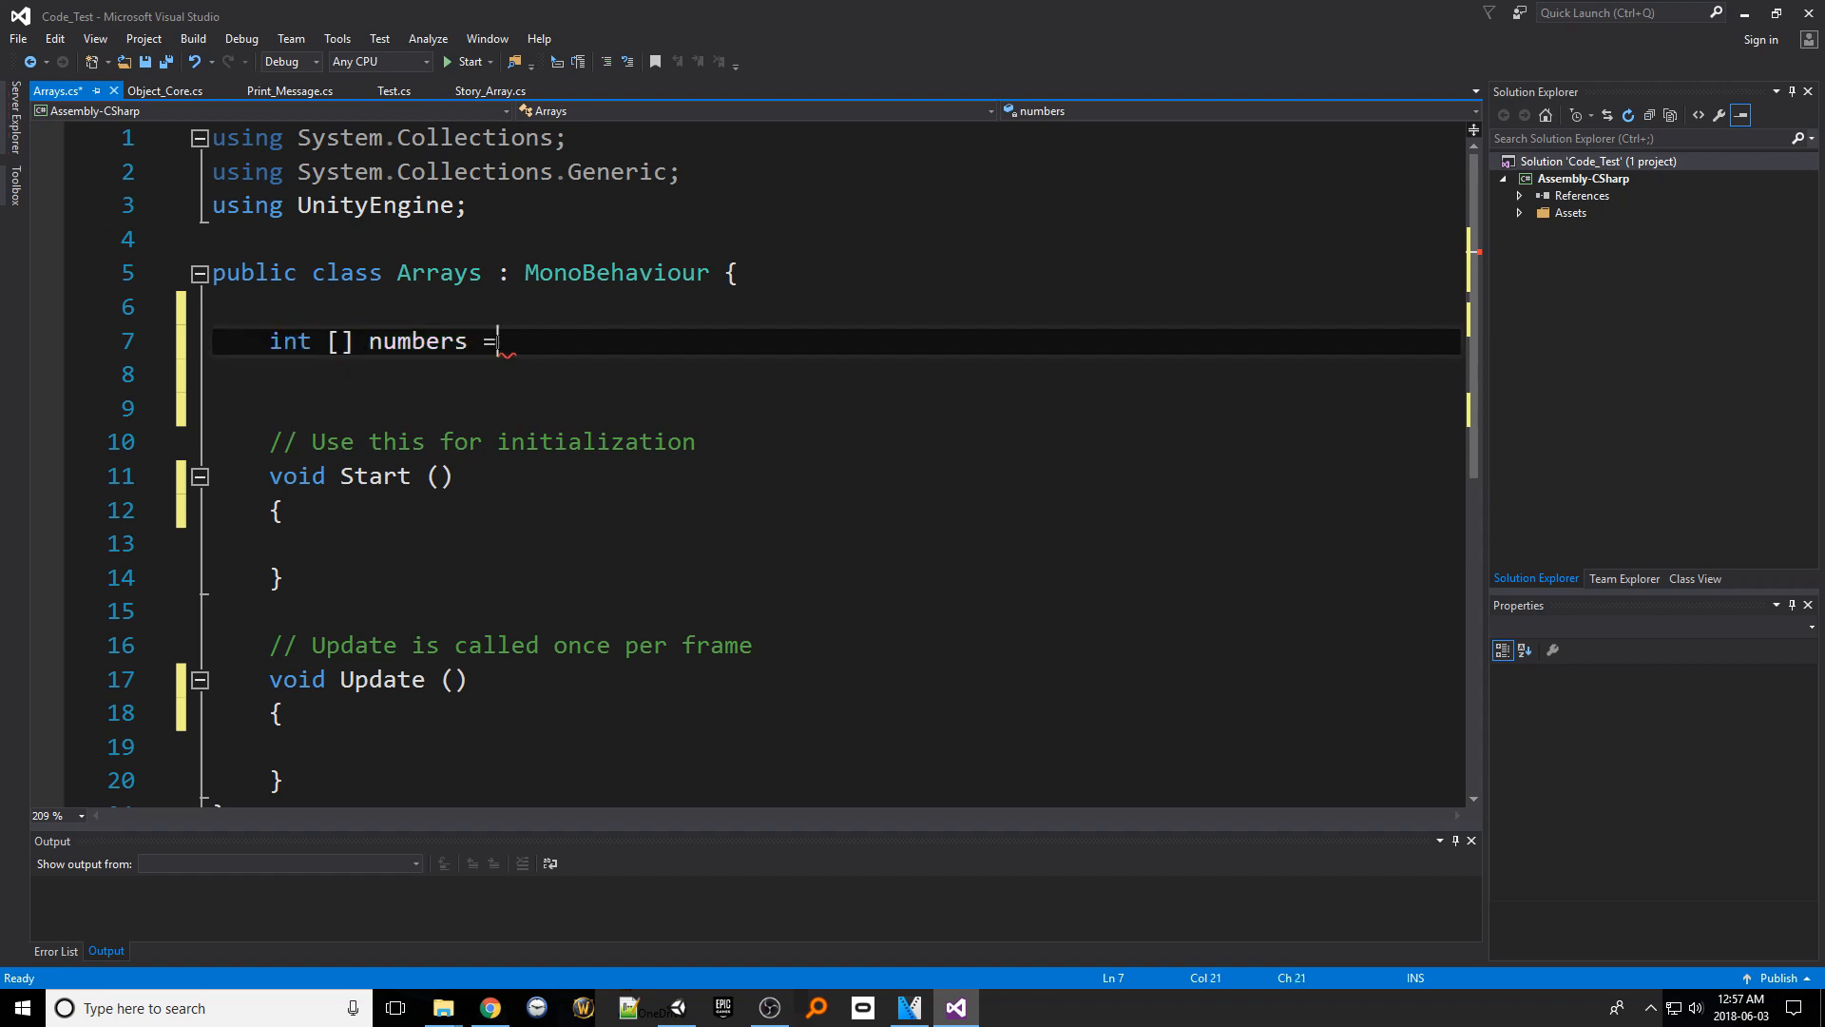
text(new int)
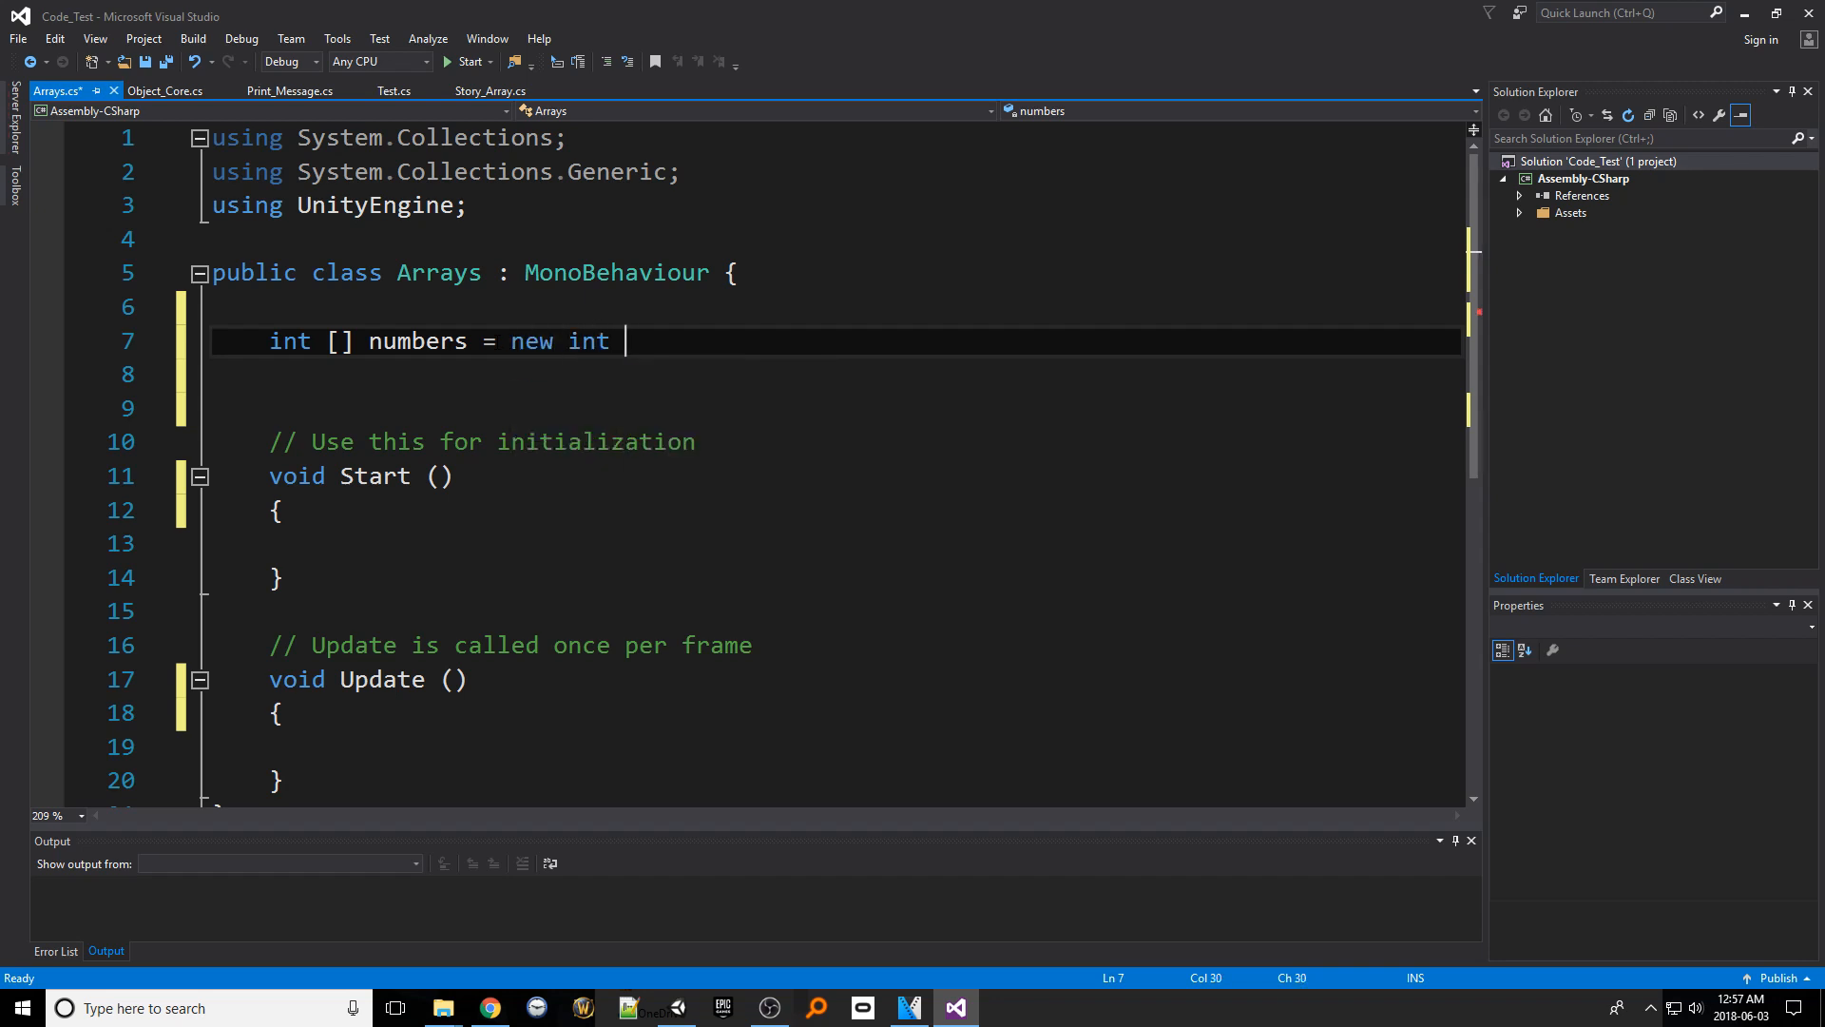
text([])
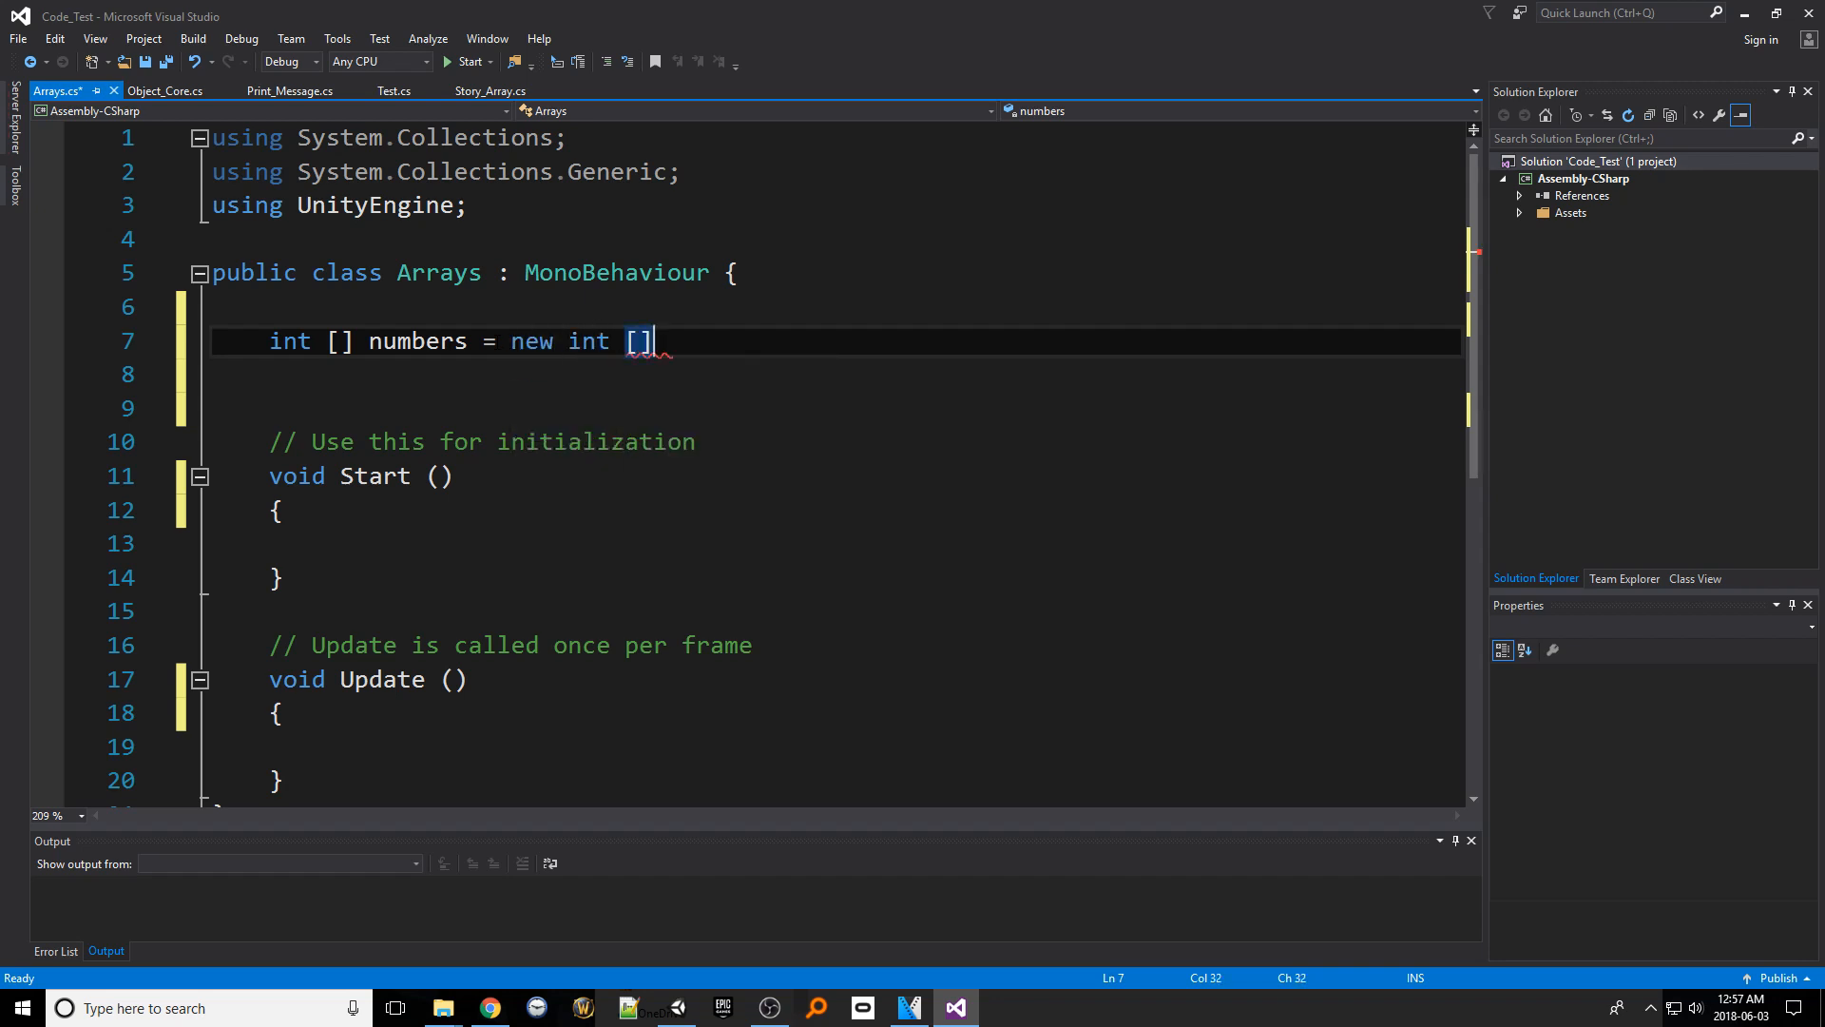
text(5)
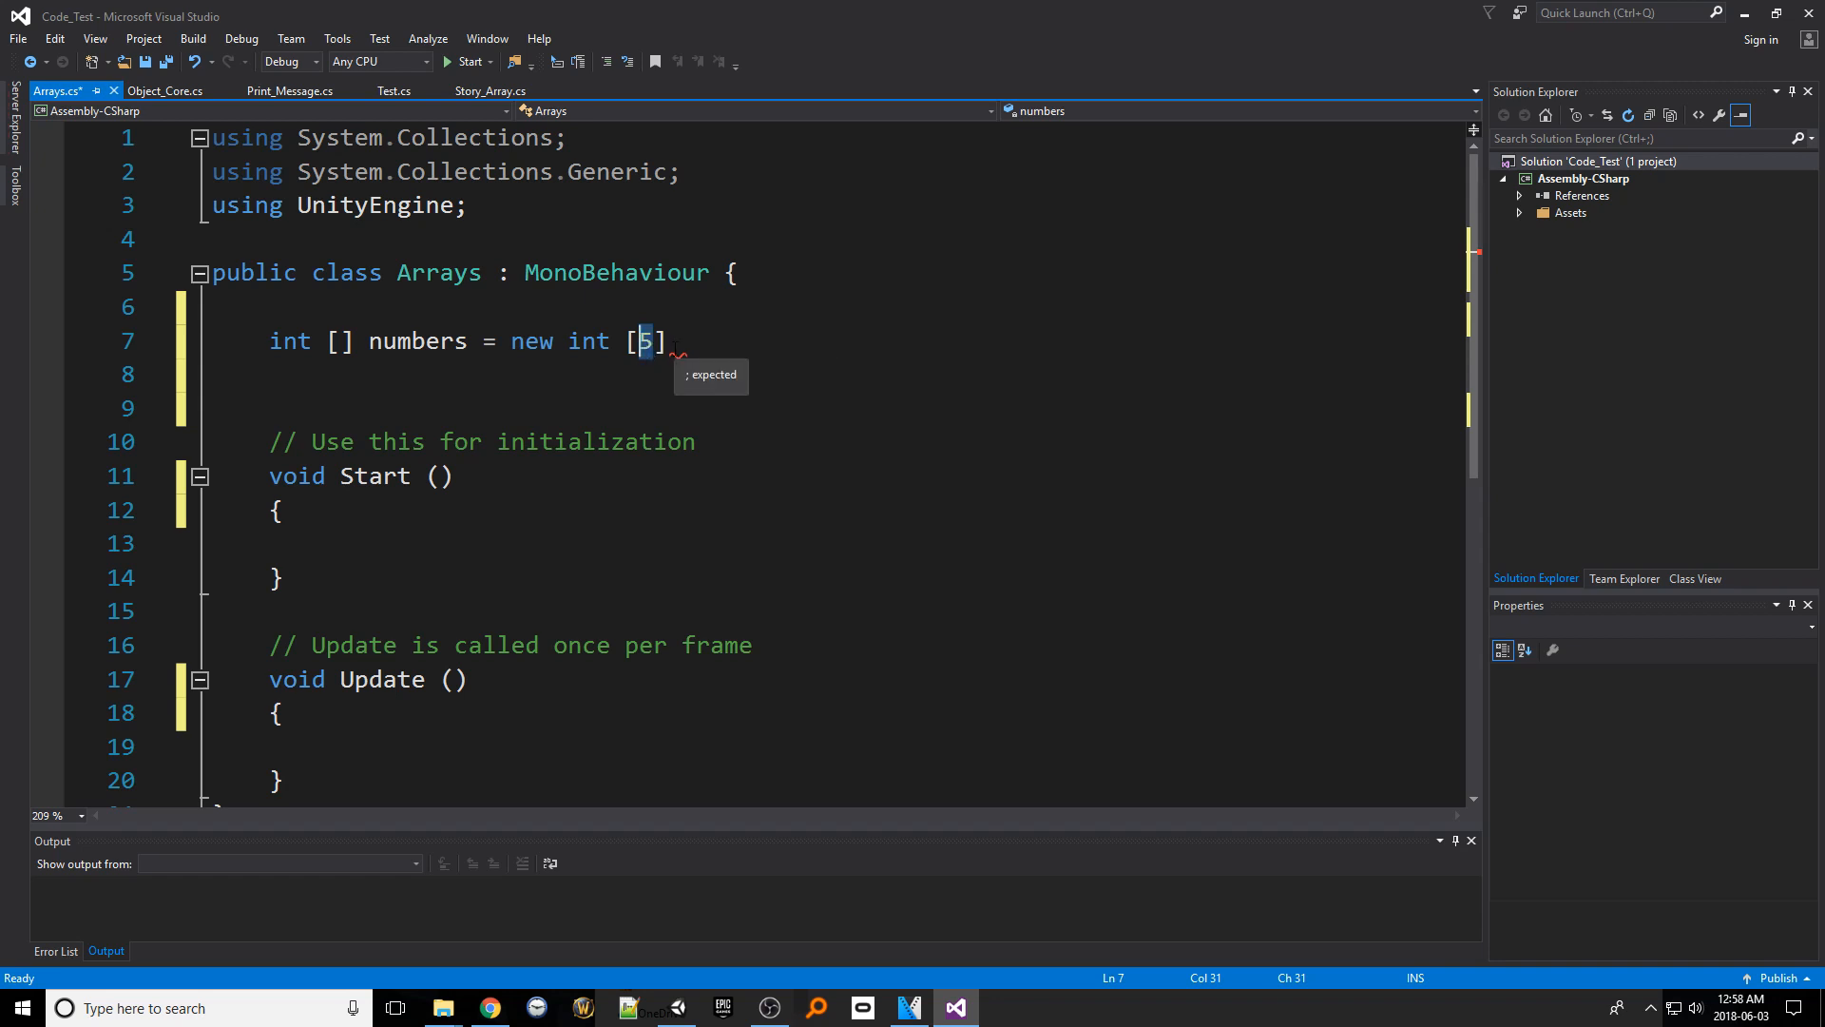
text(;)
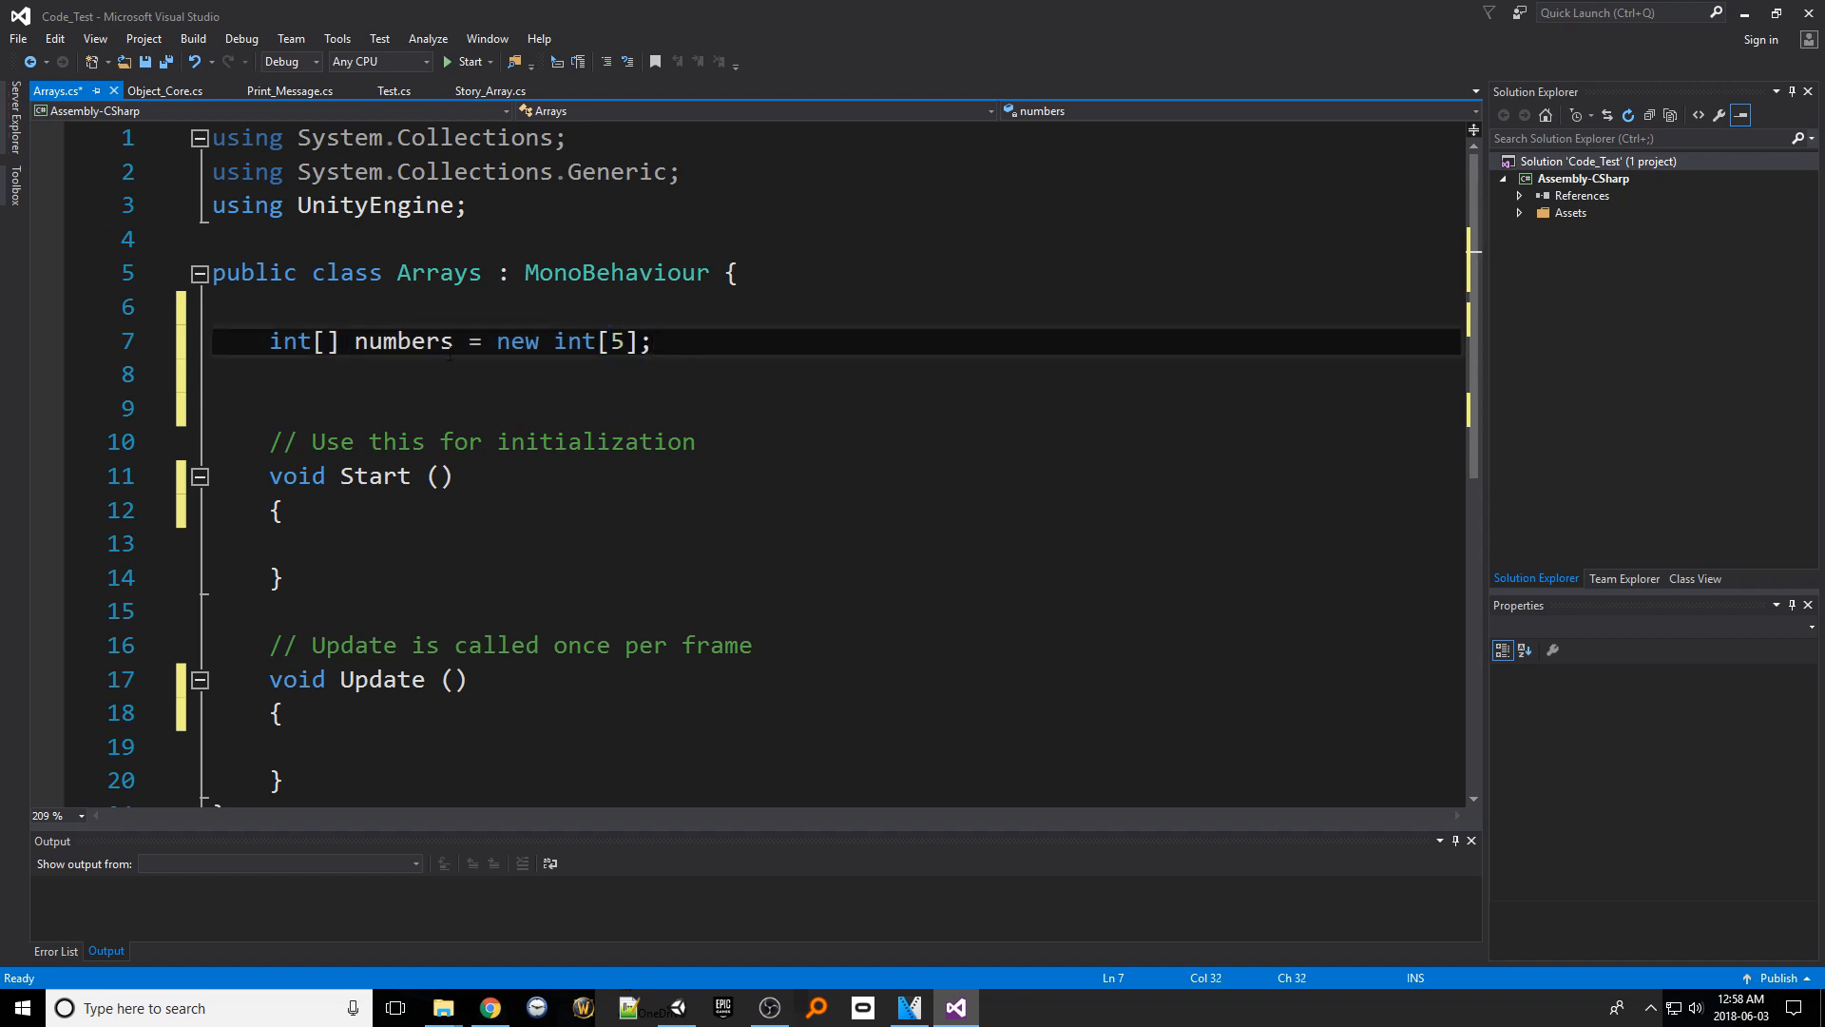
click(663, 374)
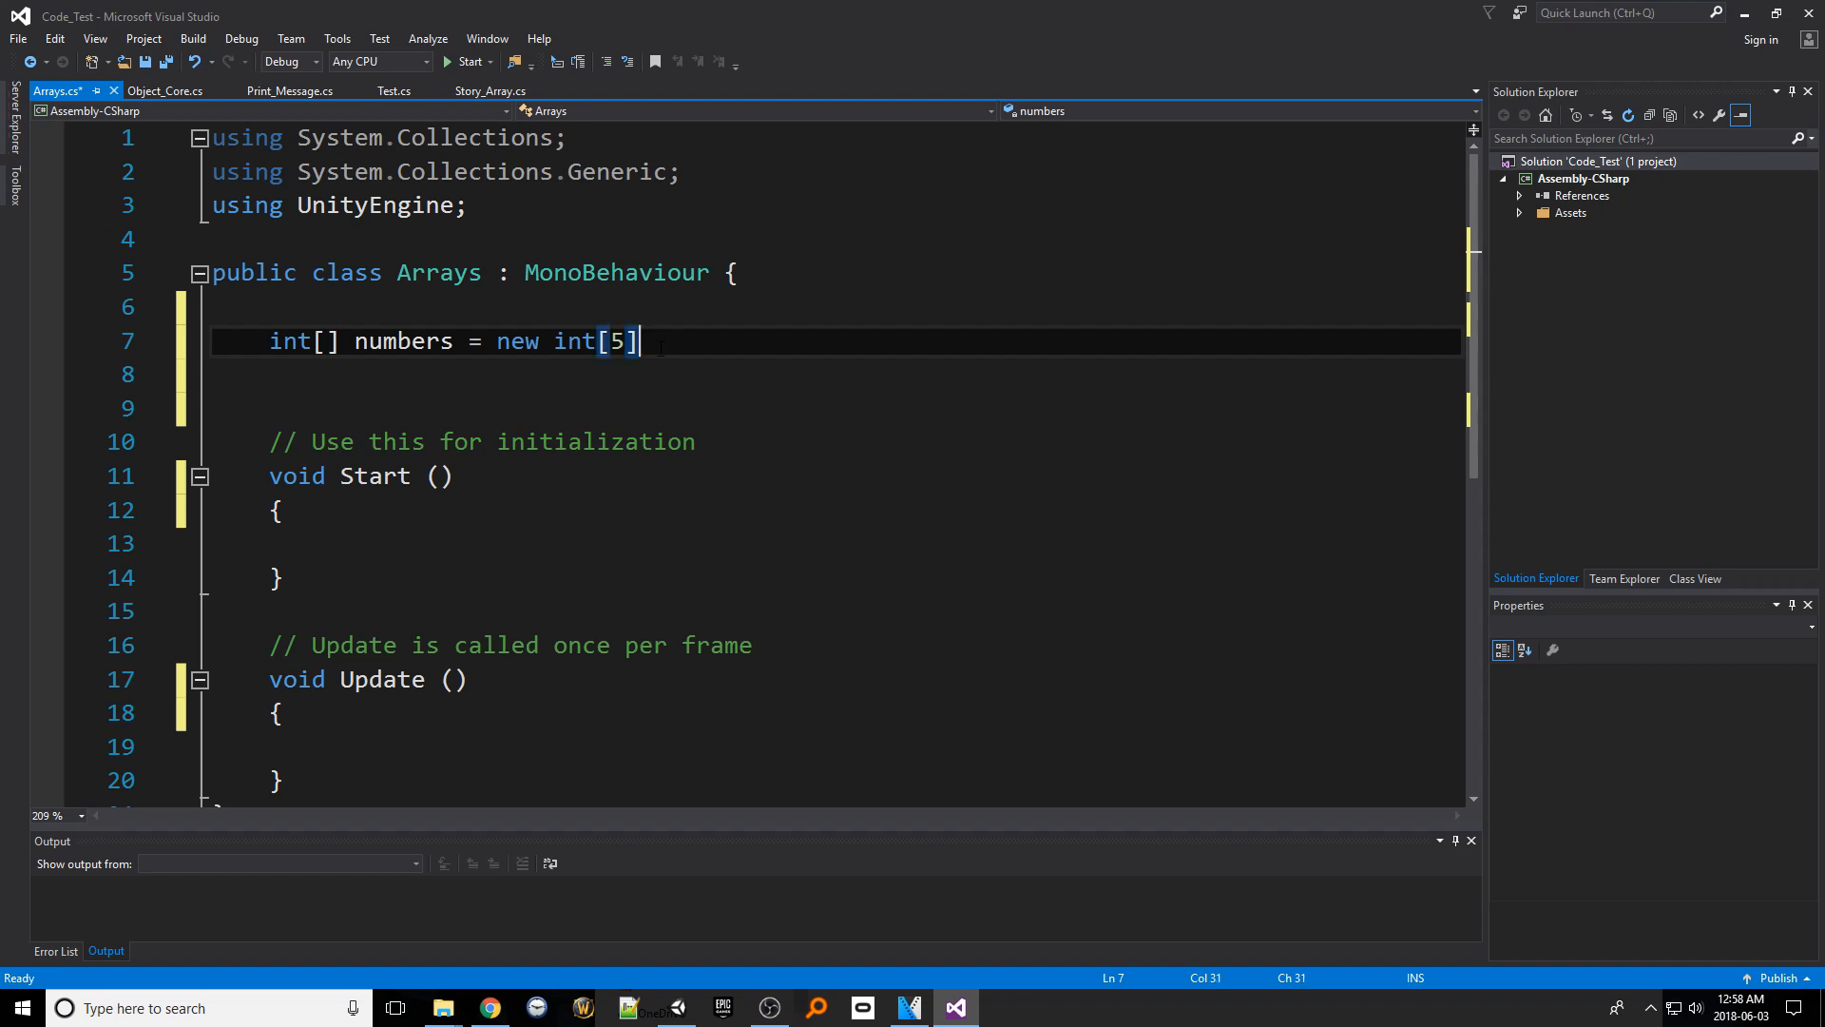
Add the initializer { 1, 2, 3, 4, 5 } and point out the first two values
text({ })
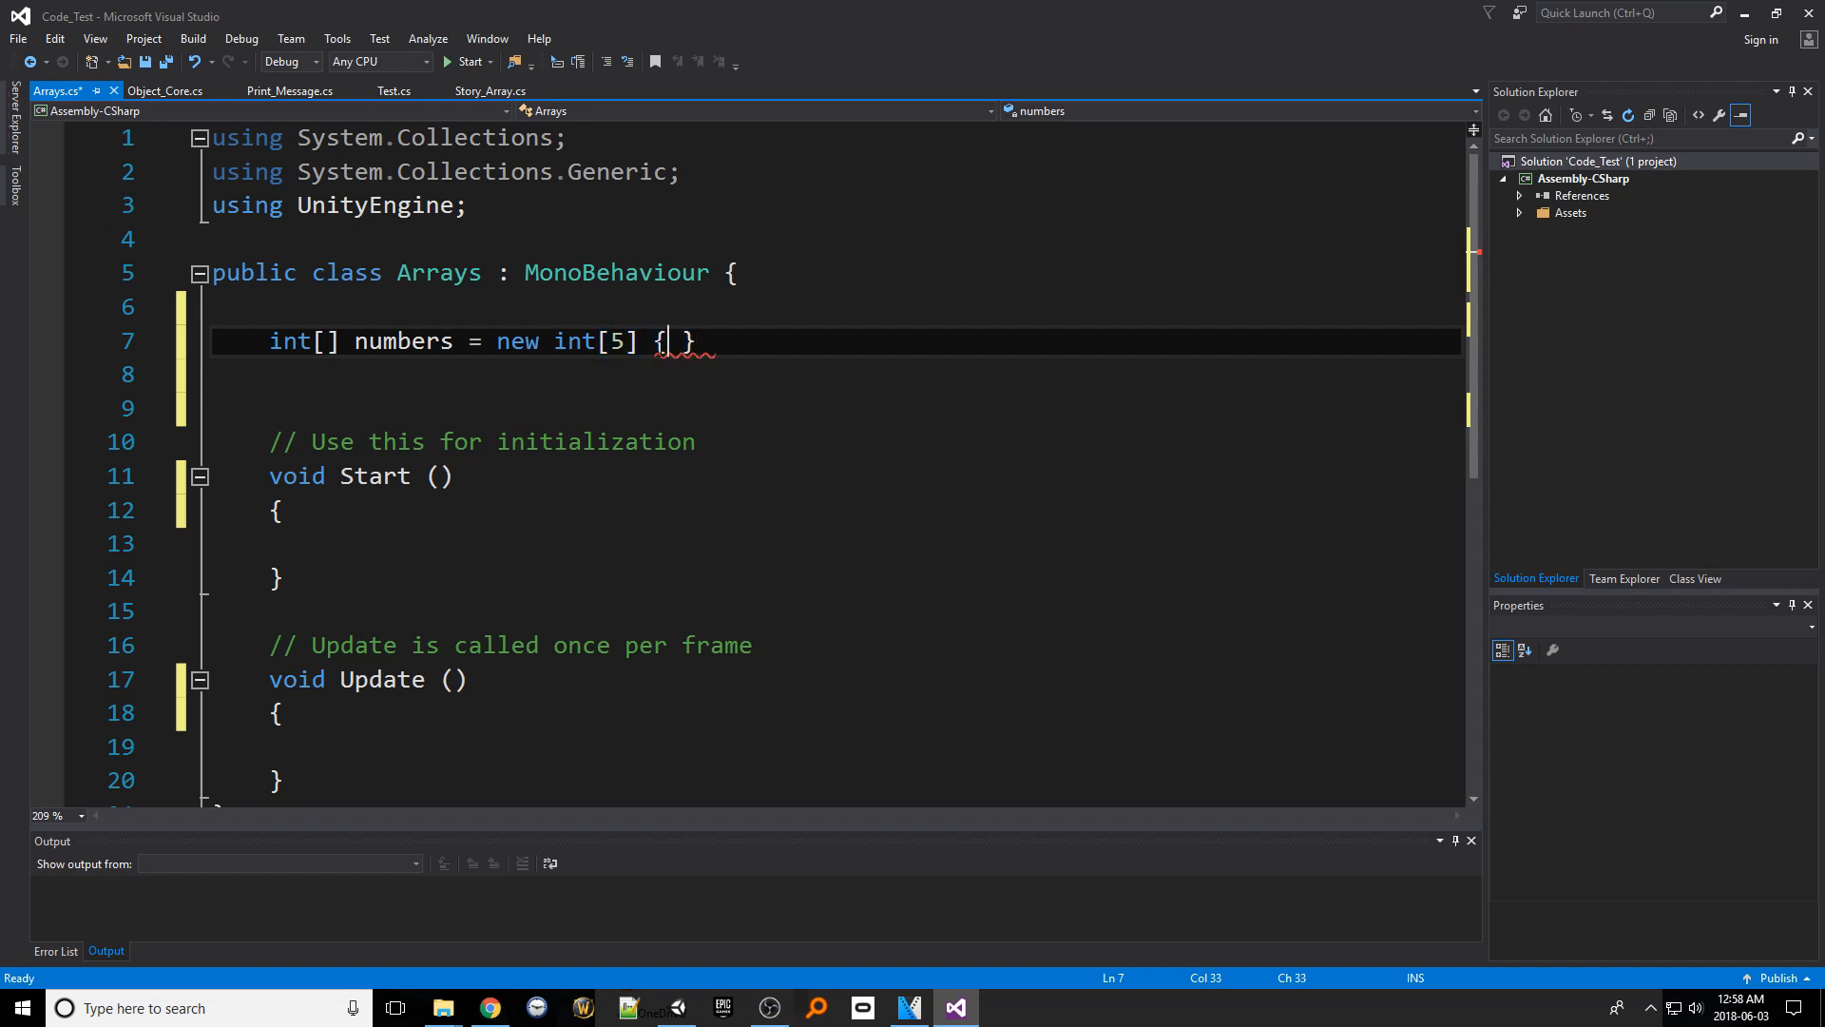
text(1,2)
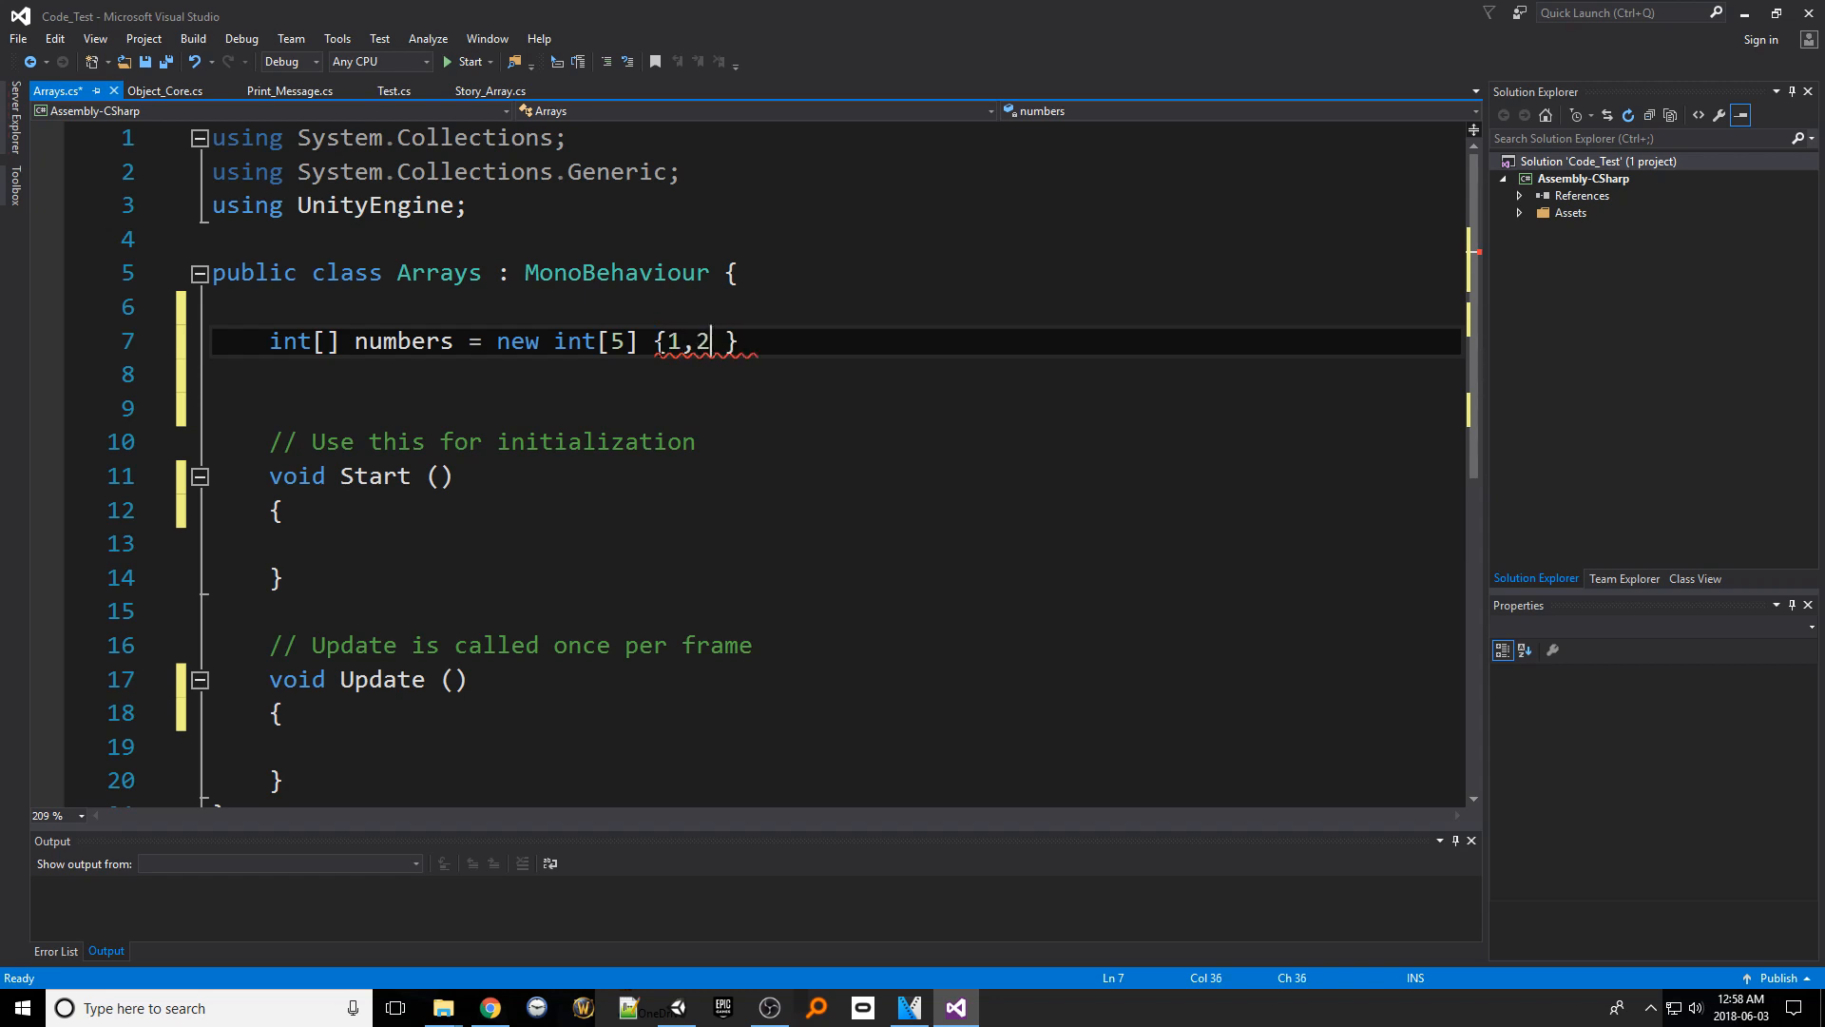
text(3,)
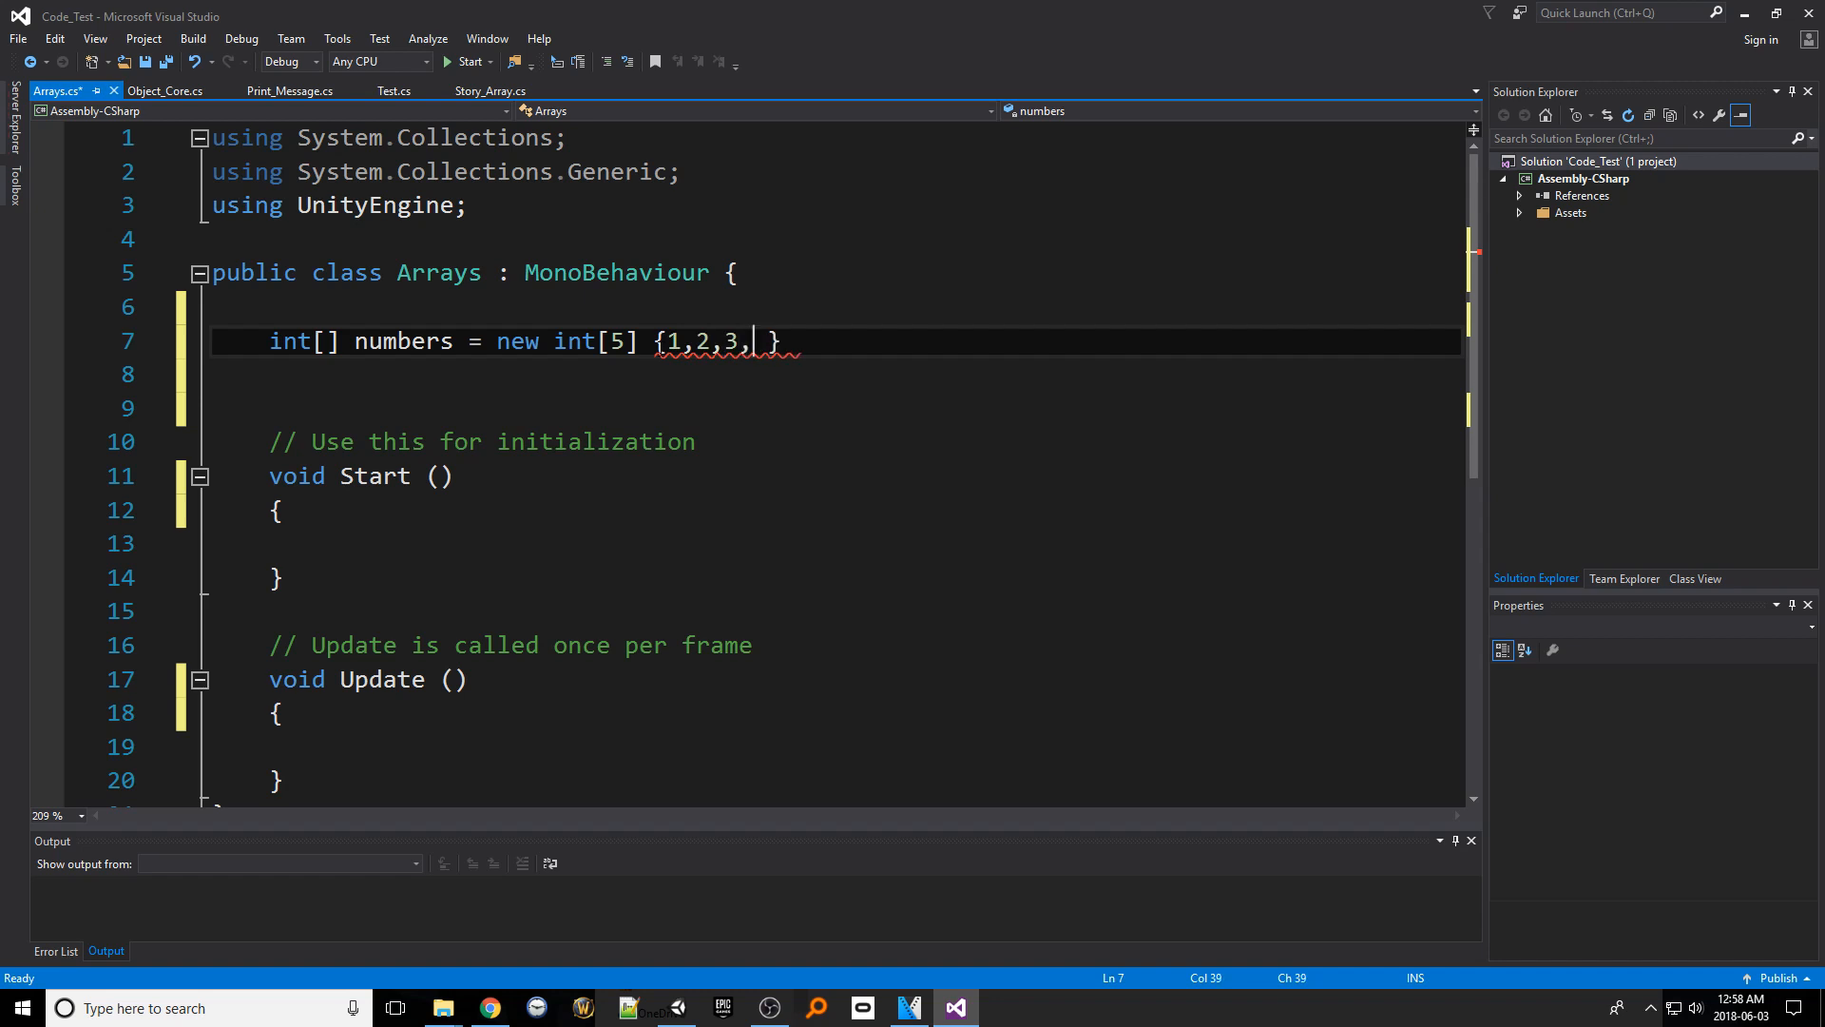
text(4,5)
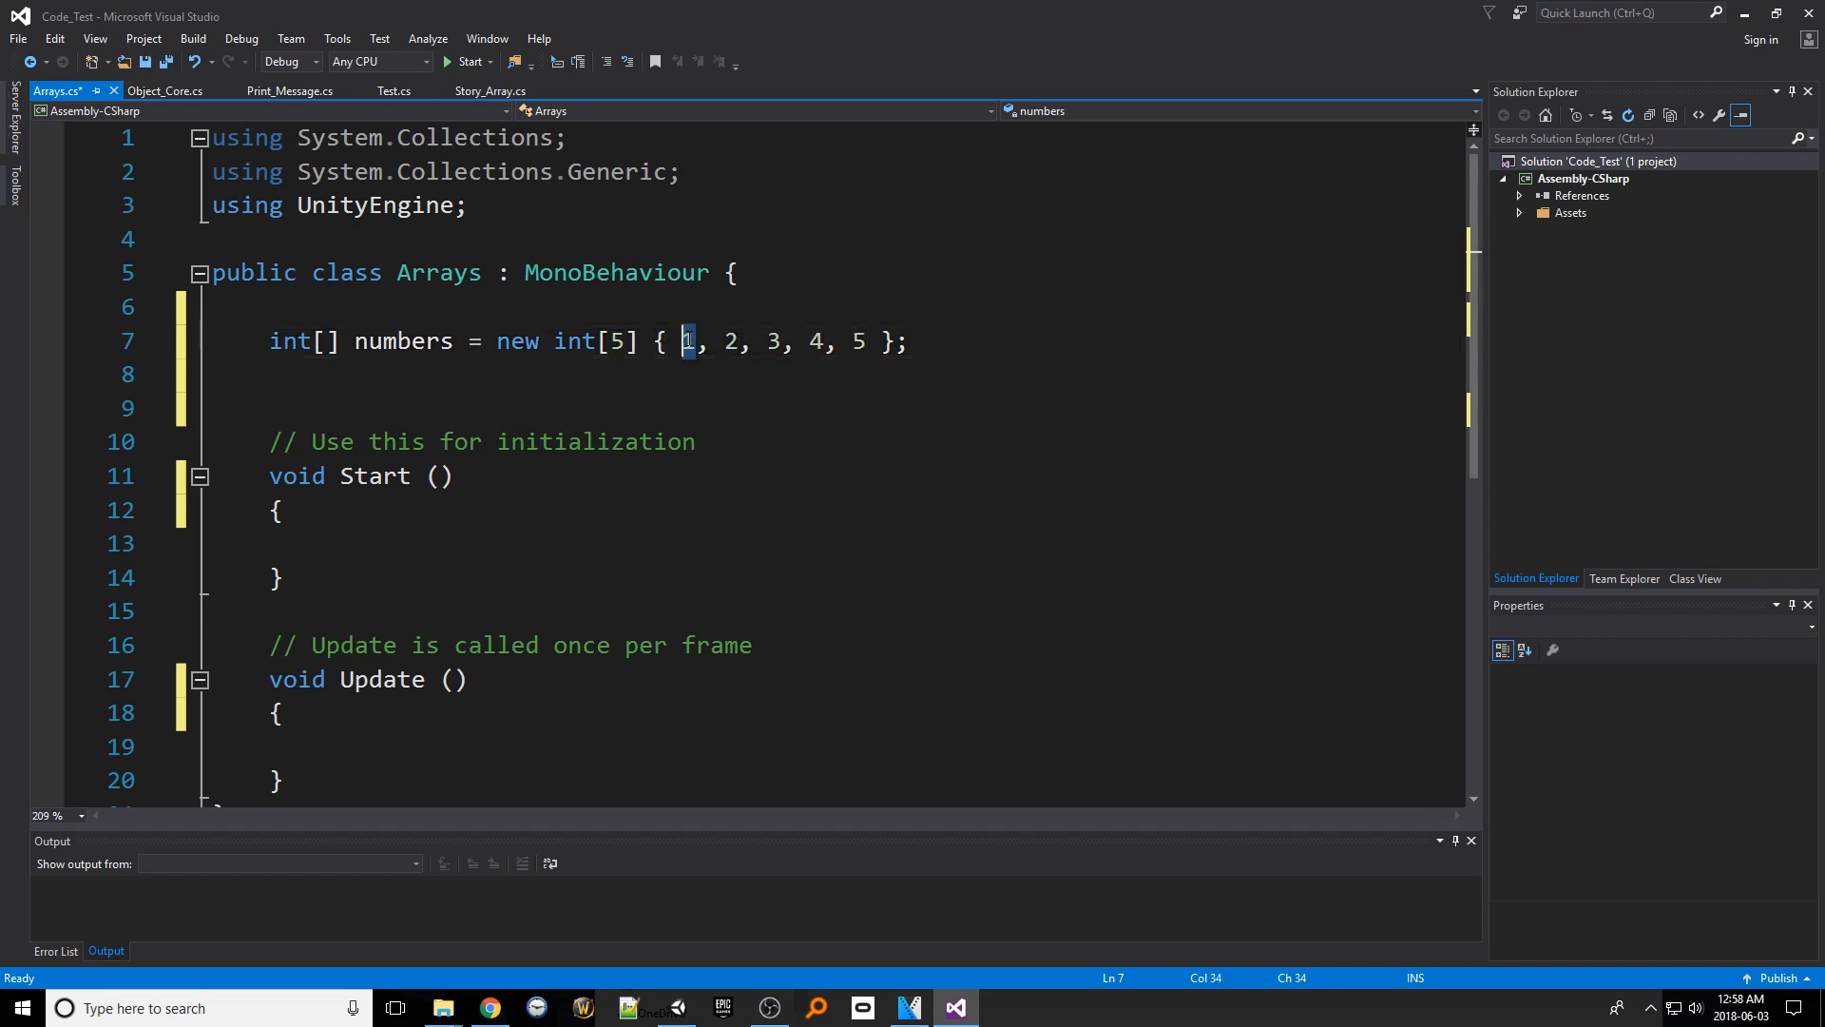
click(730, 341)
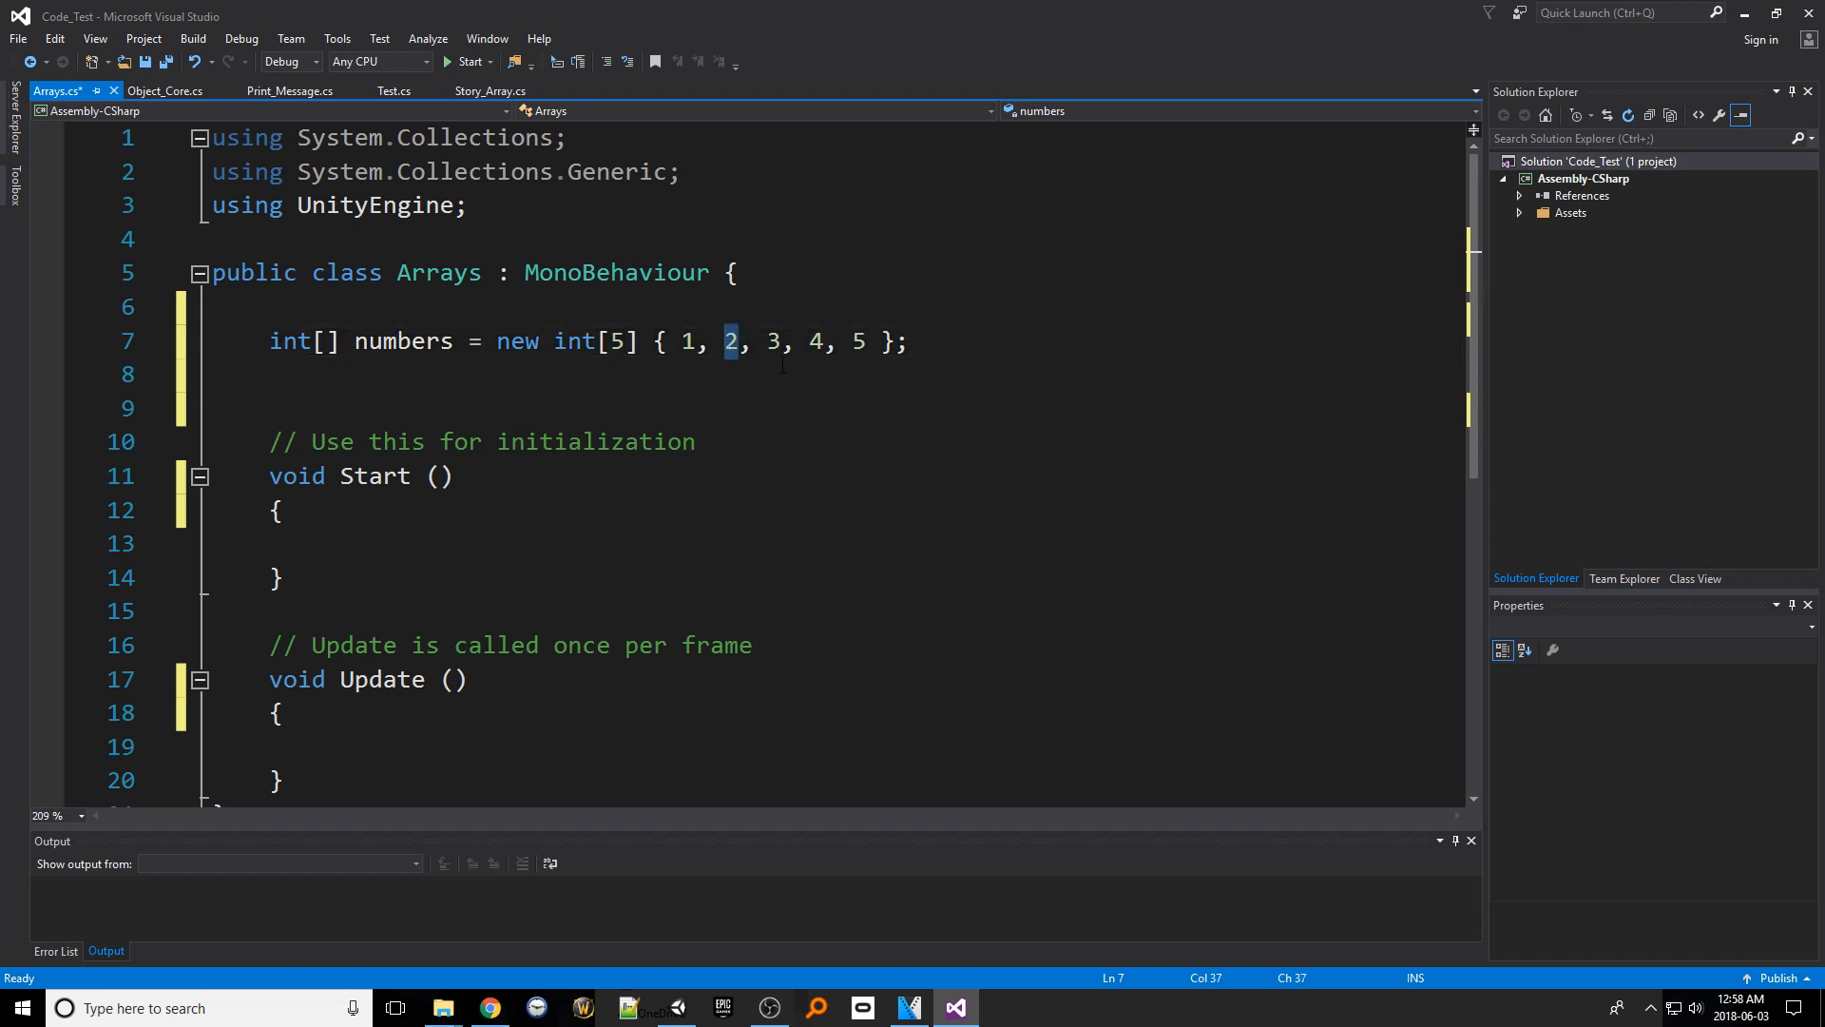
click(349, 544)
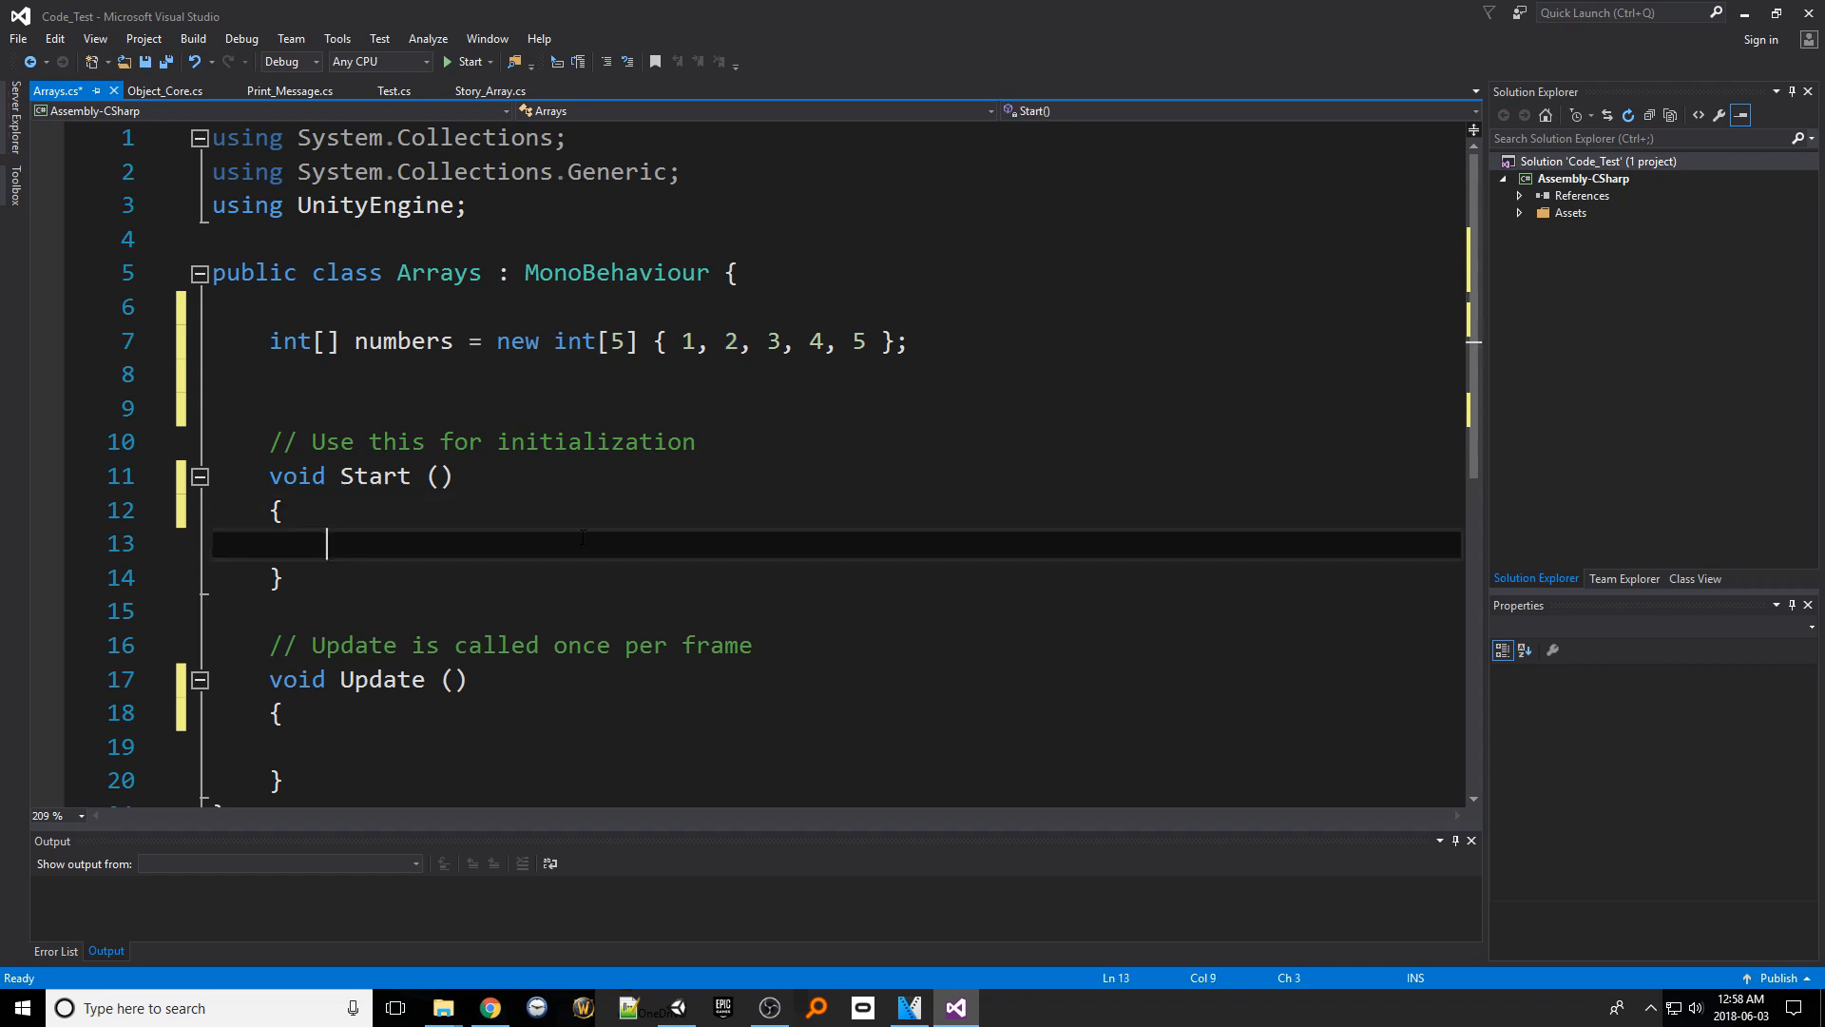
Add print statements for numbers[0], numbers[1] and numbers[2] inside Start
text(numbers[)
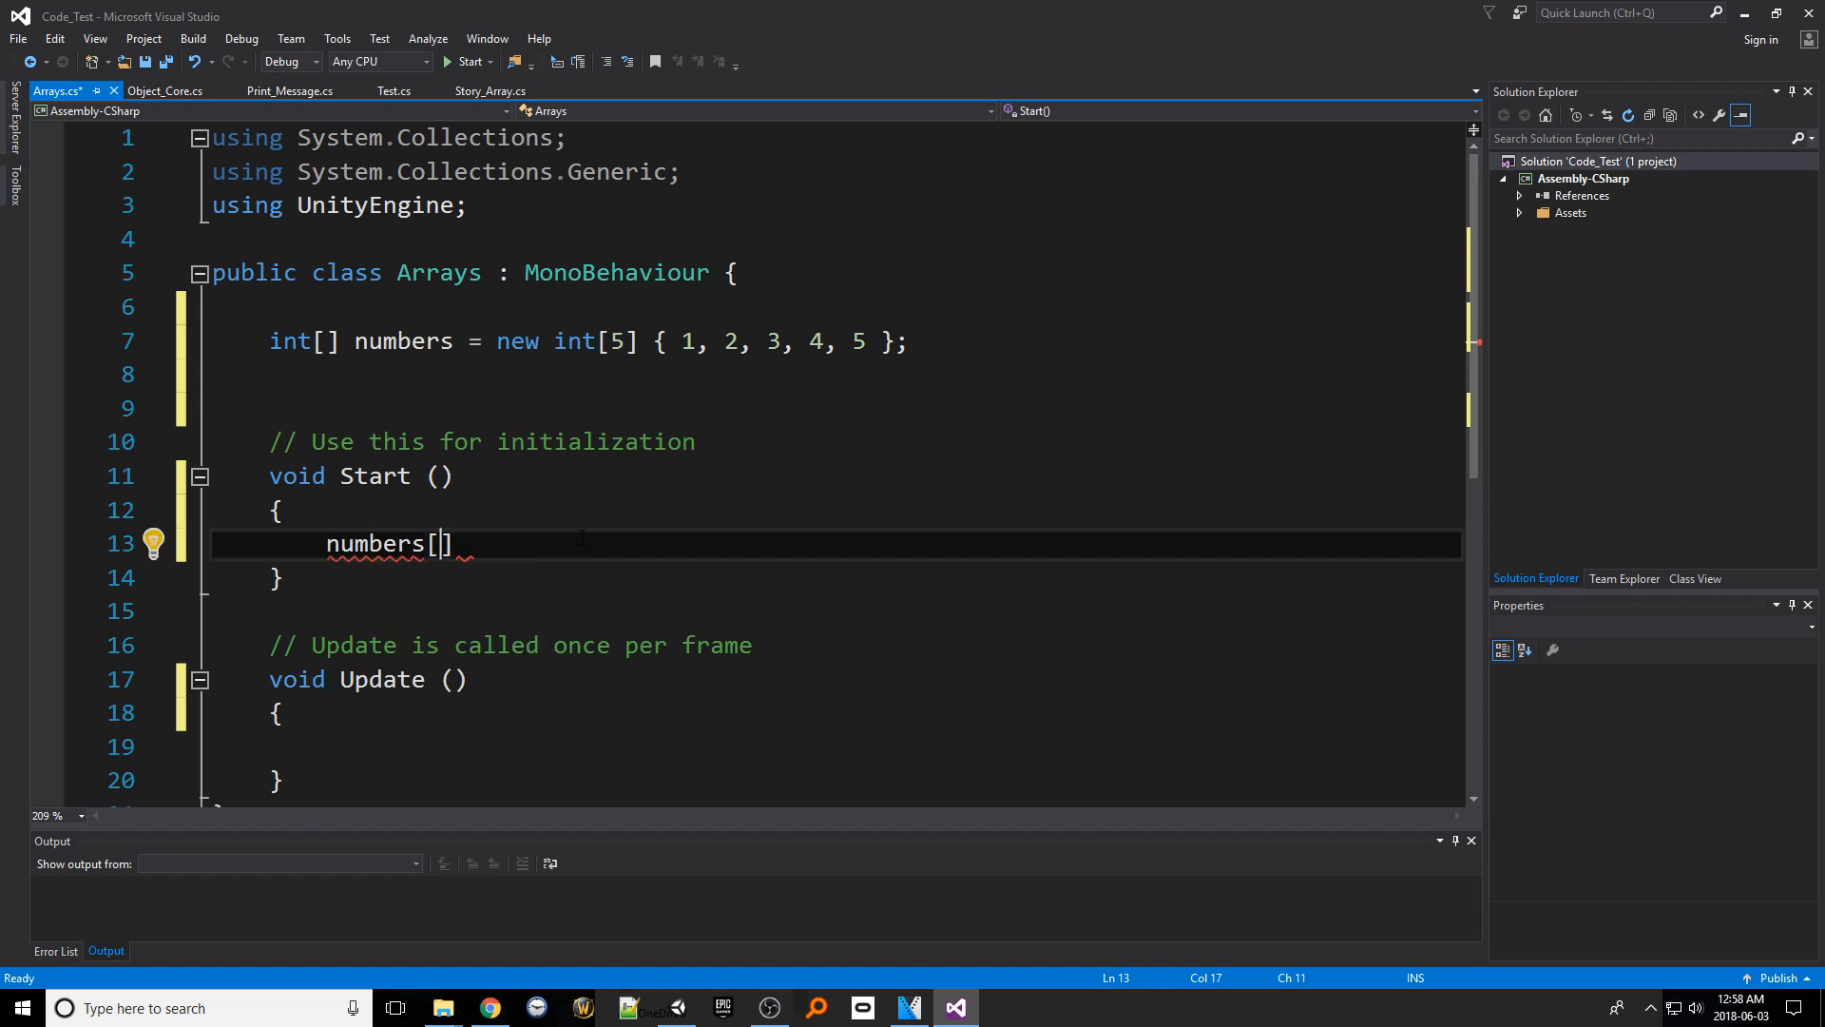
text(1)
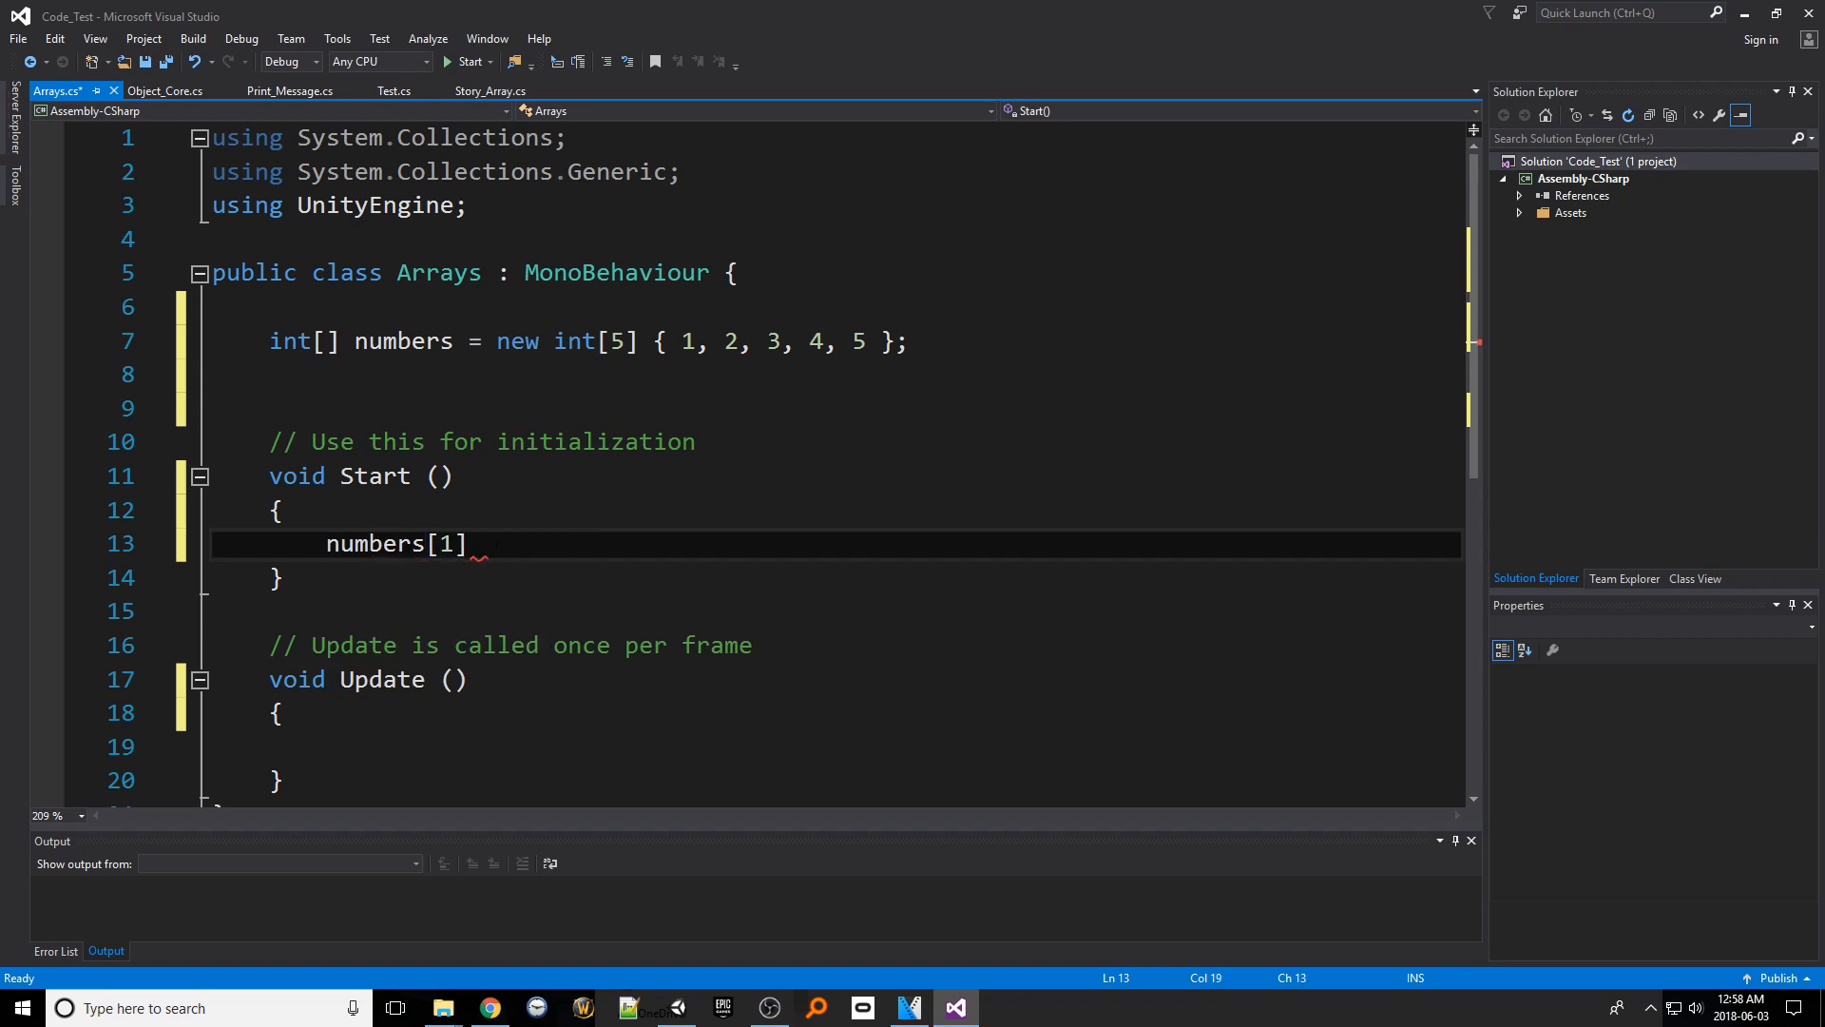
text(;)
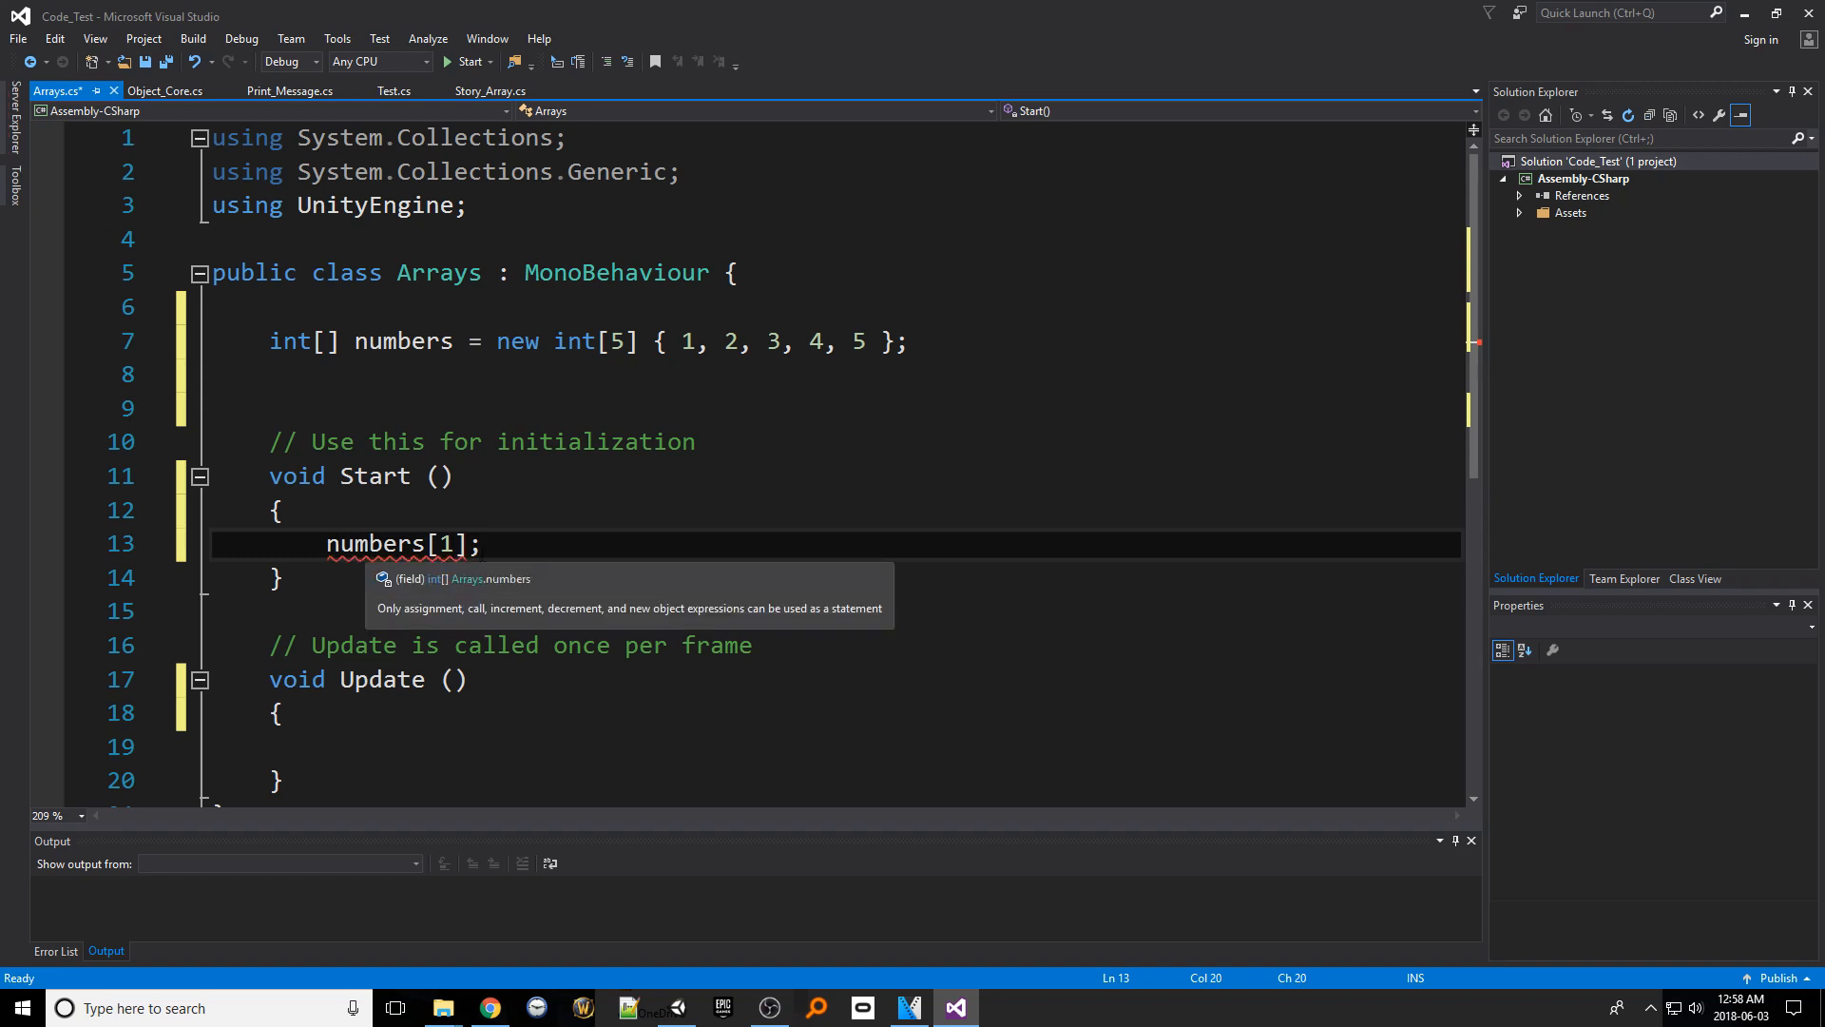
text(print()
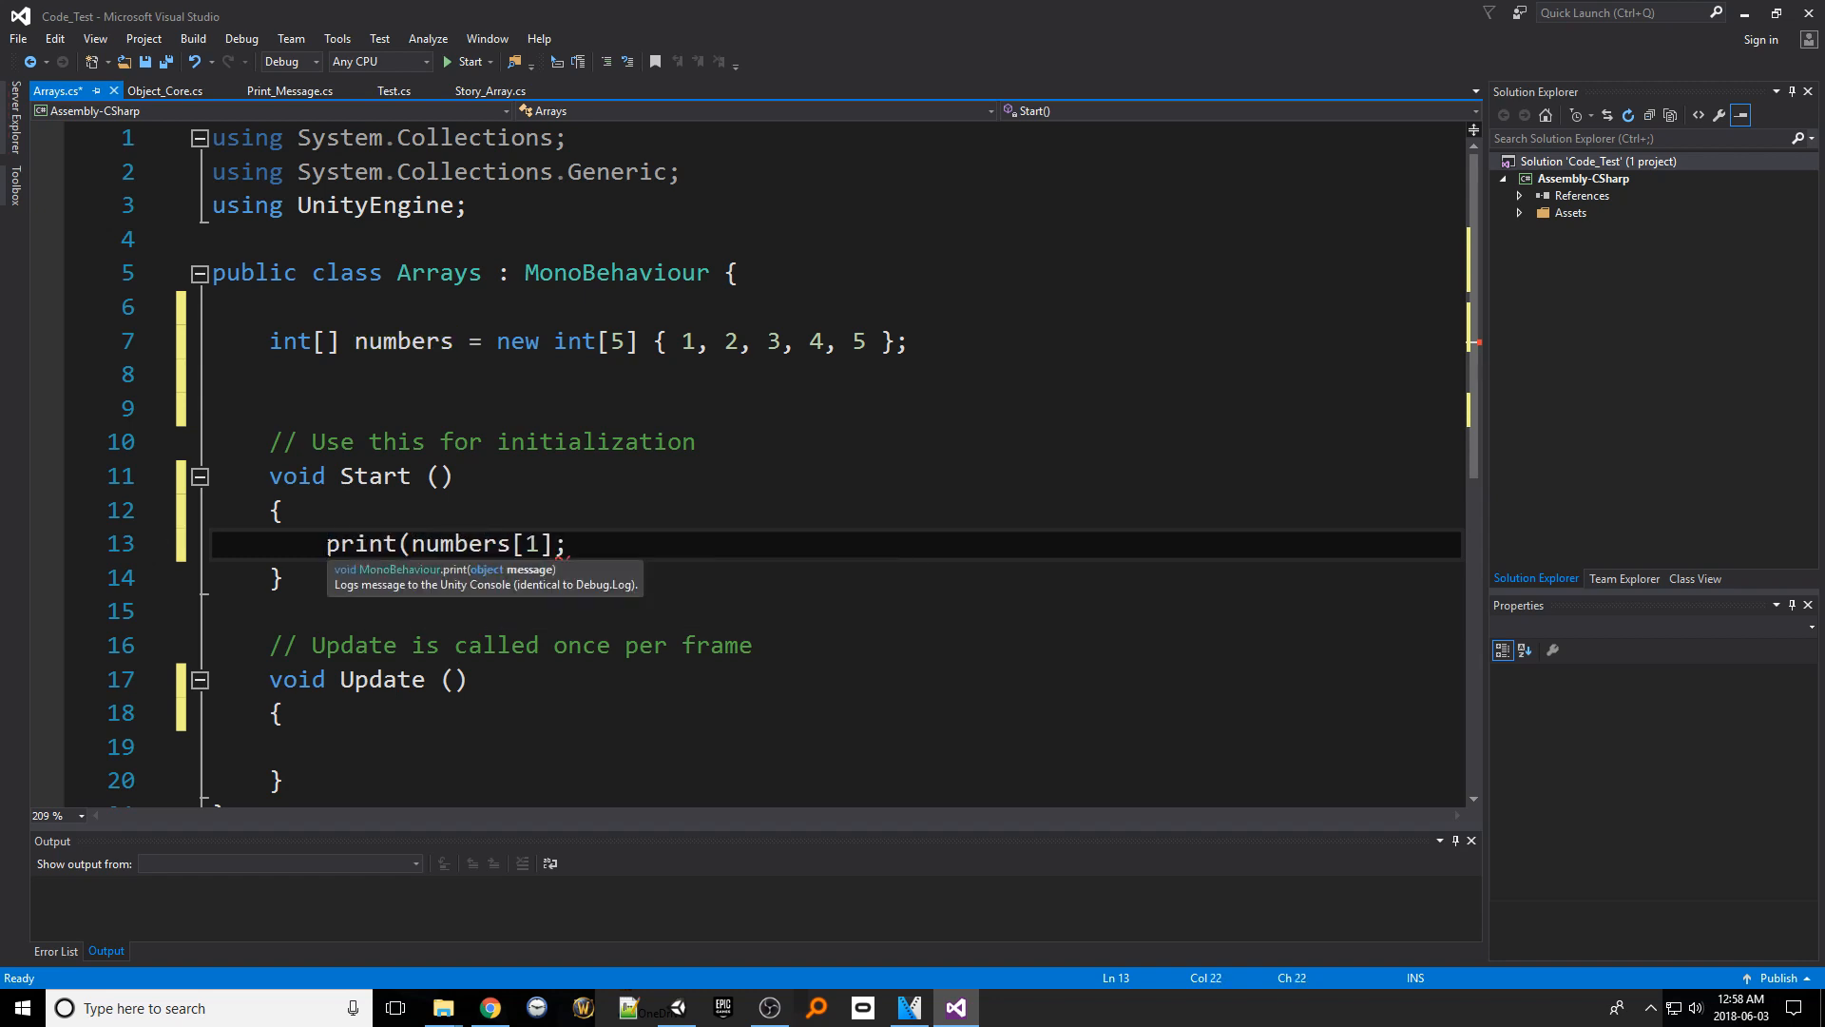
text())
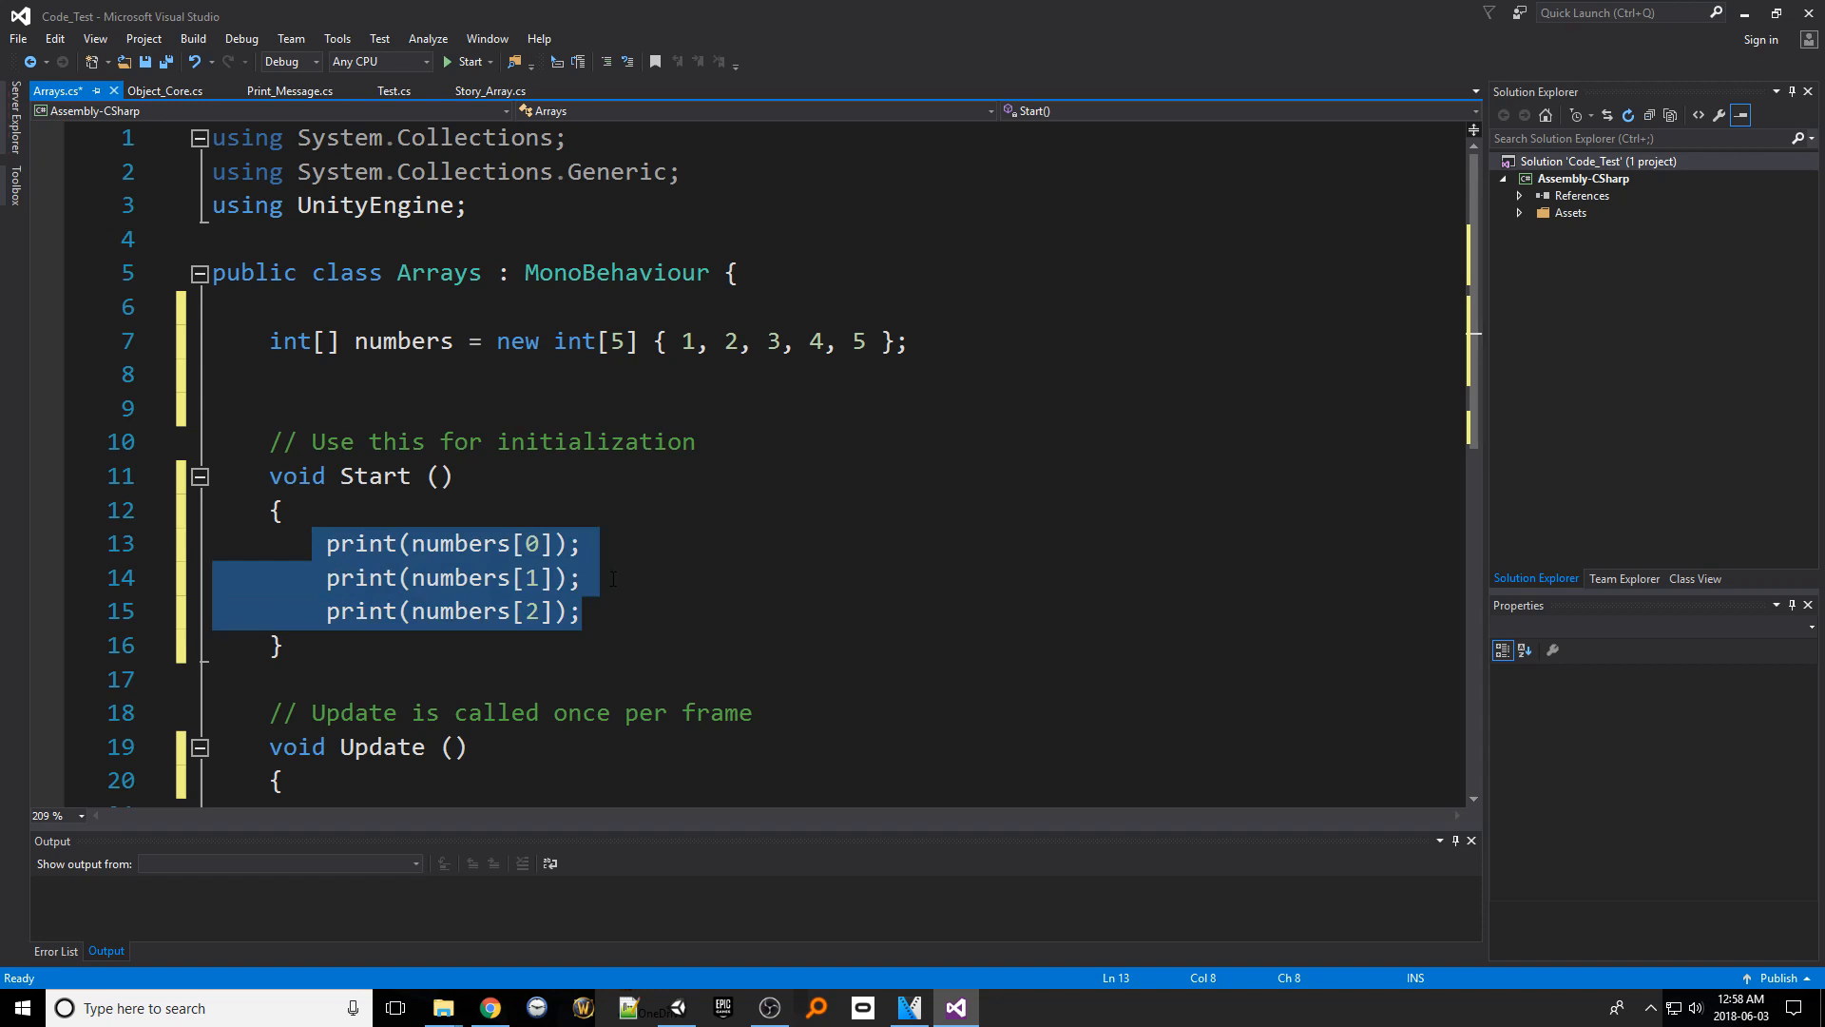
click(247, 375)
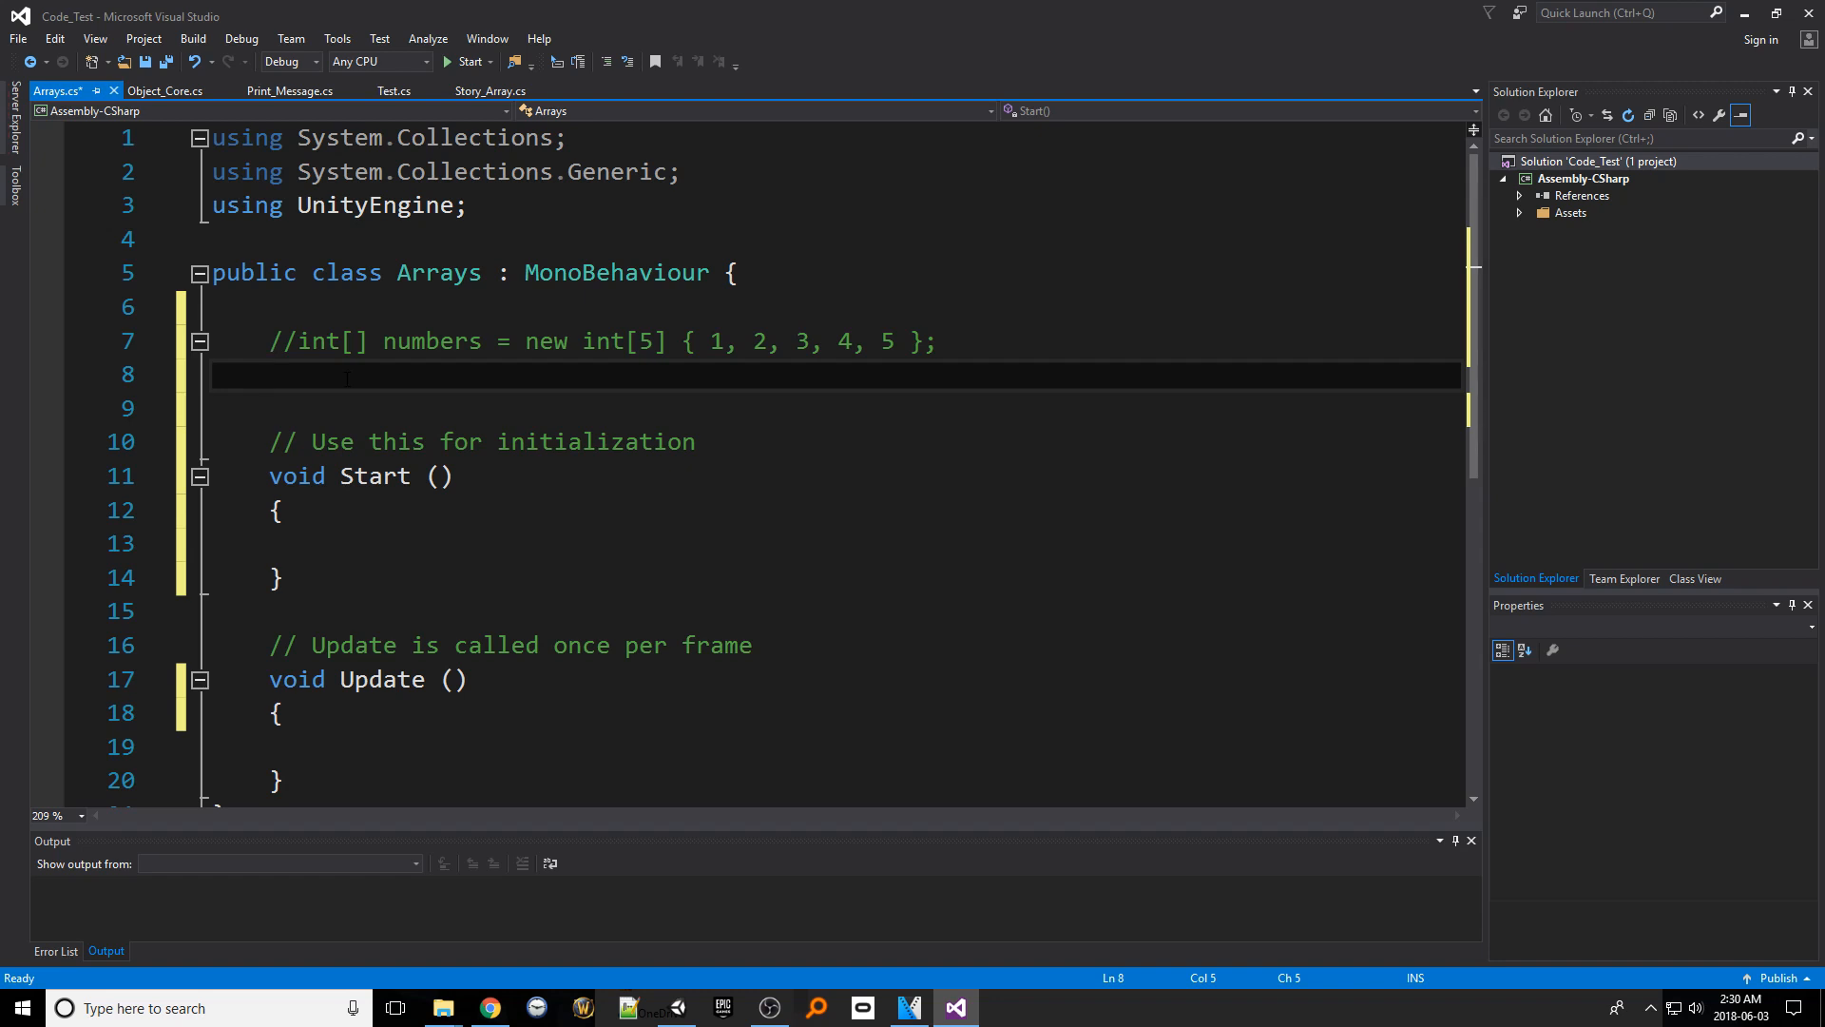
Declare the jagged field int[][] numbers = new int[3][]; below the commented line
text(int numbers)
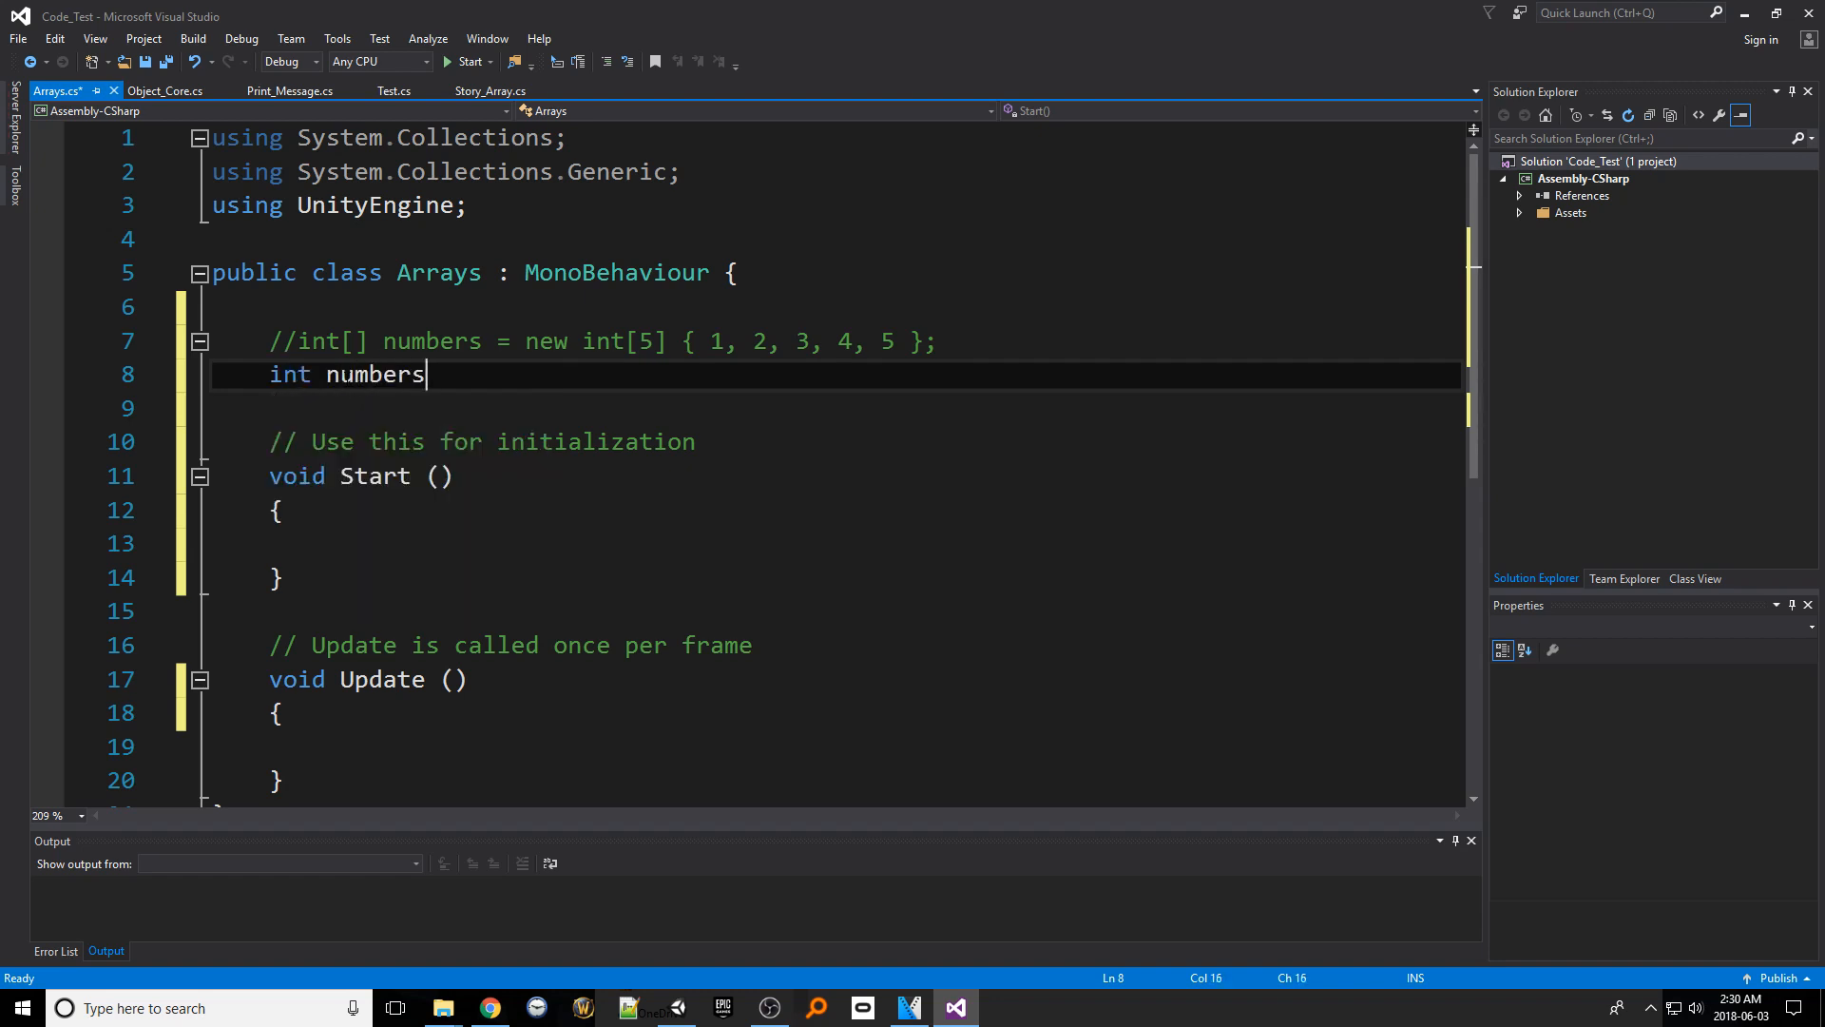
text([])
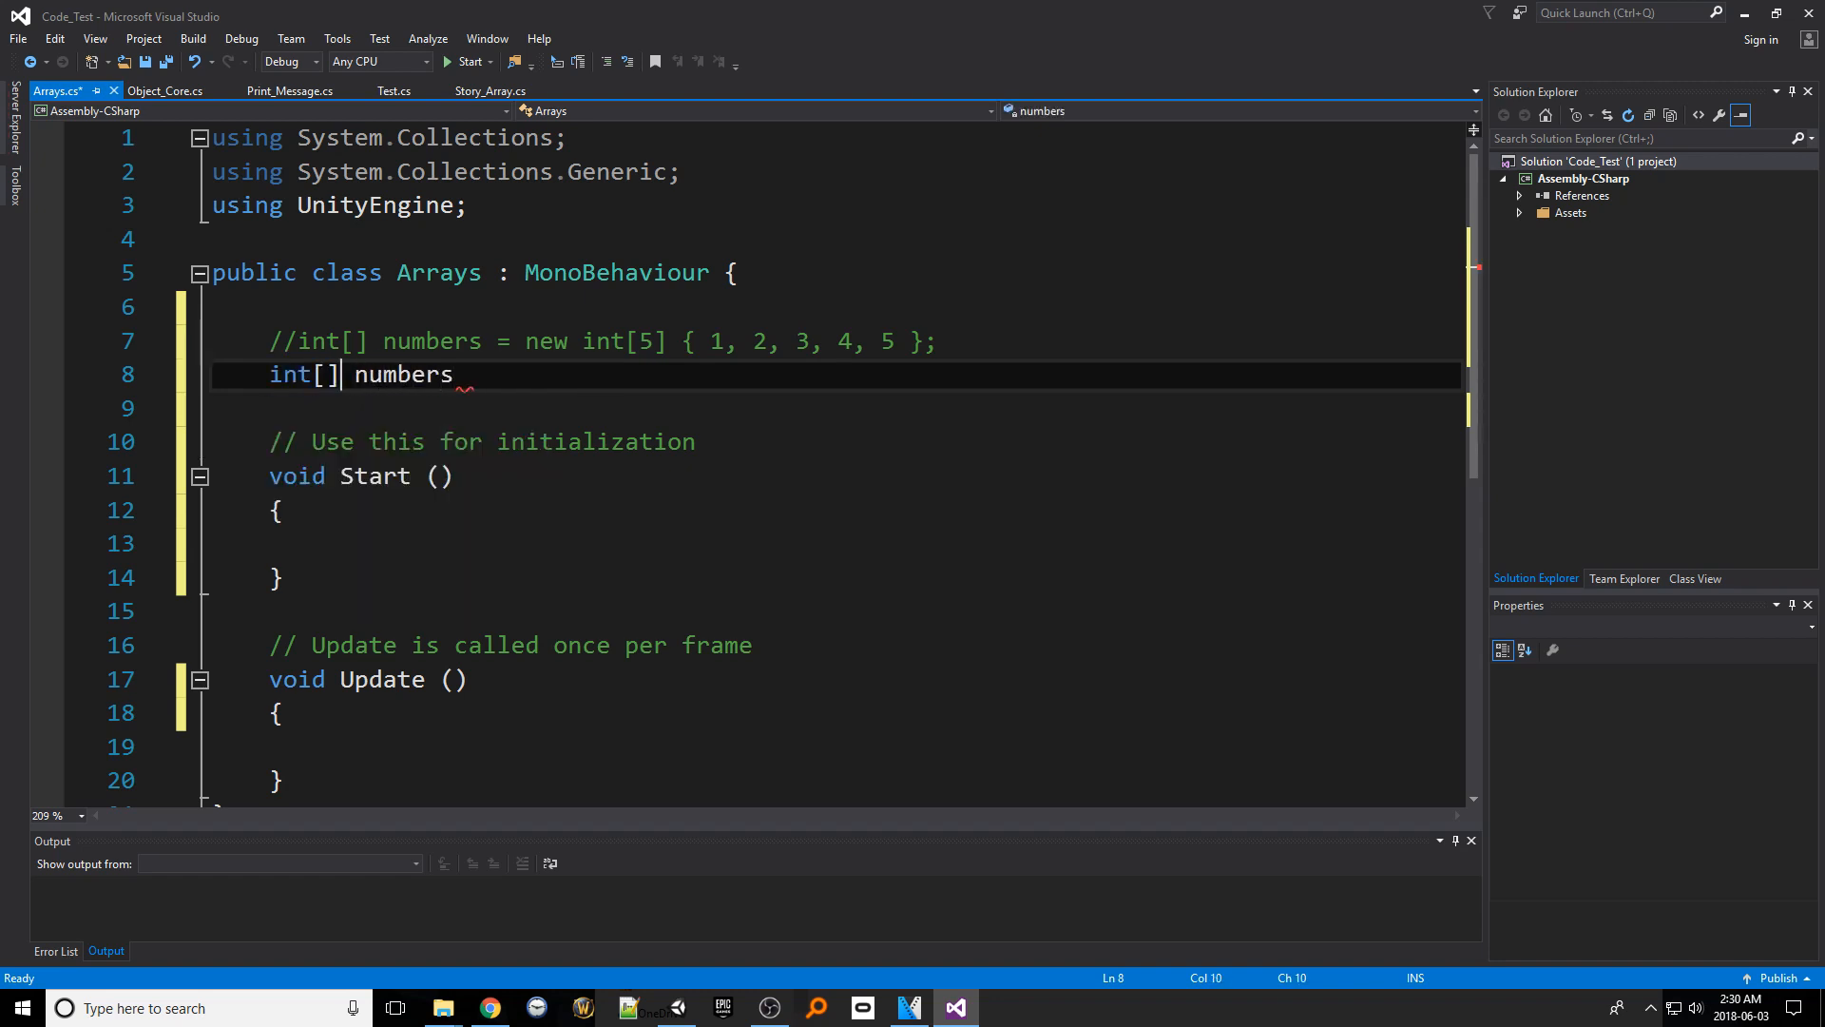
text([])
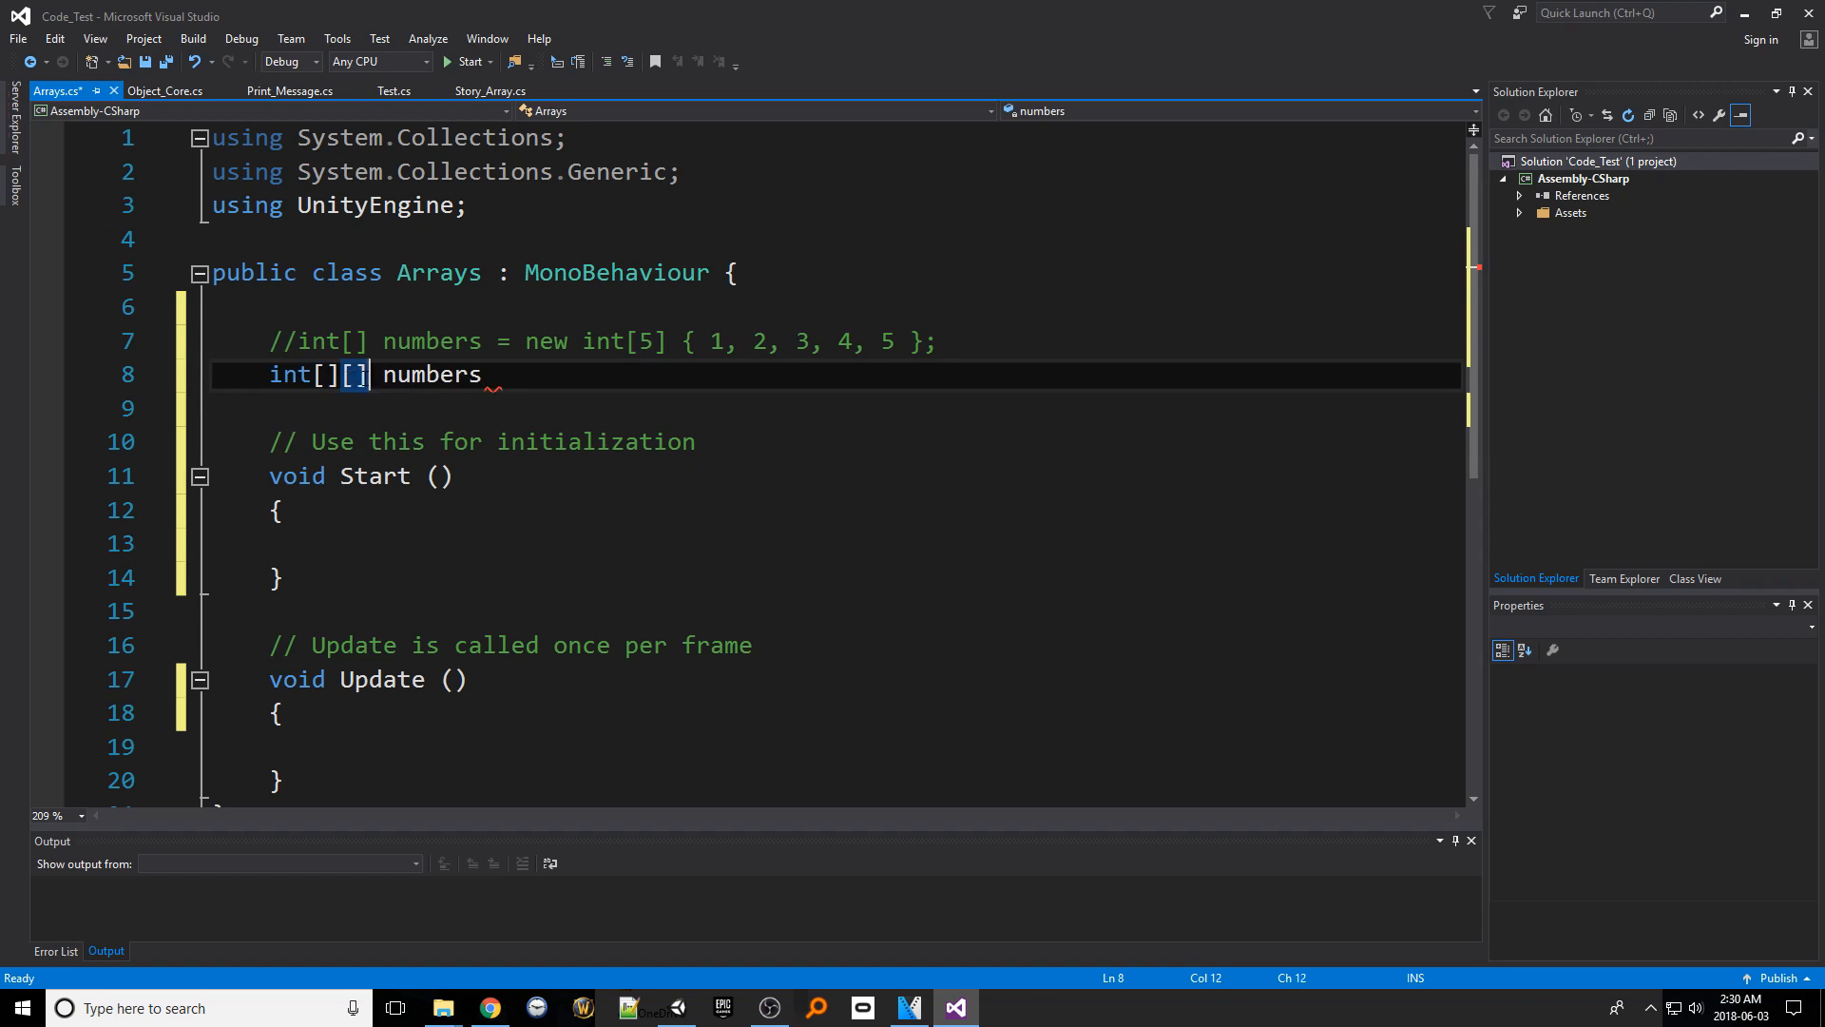
double_click(287, 373)
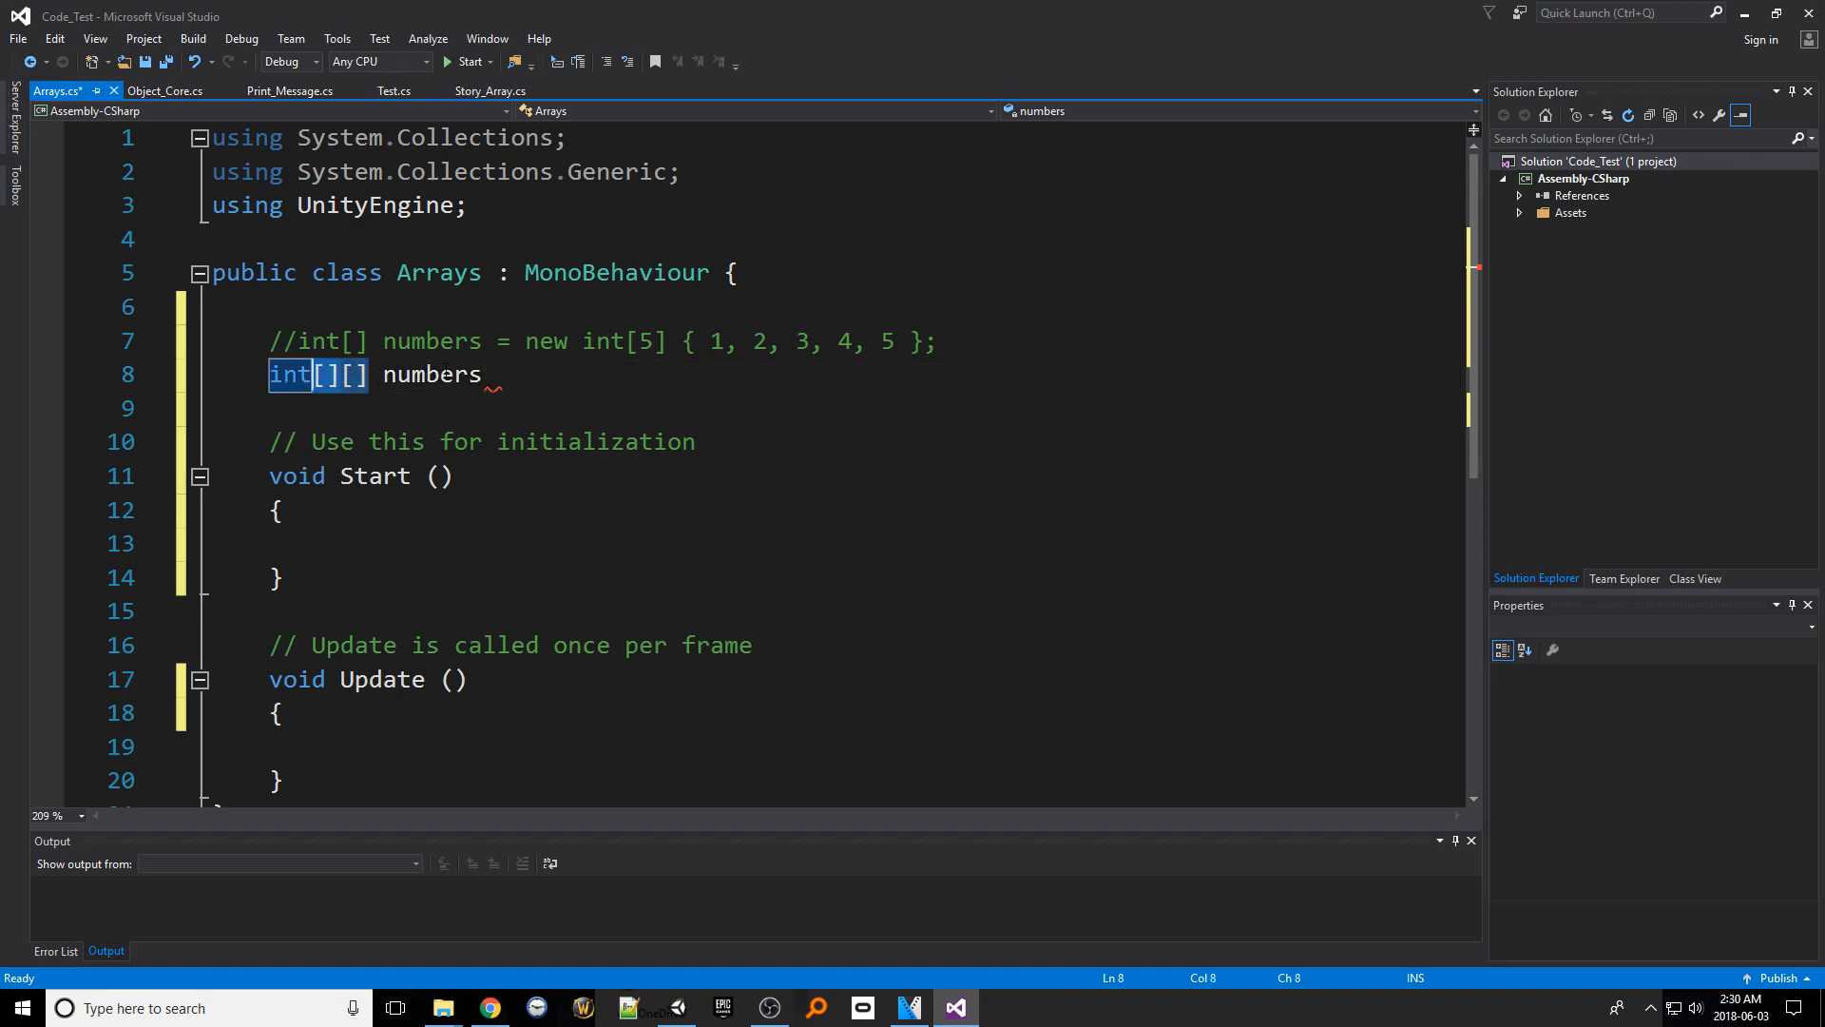
text(= new int)
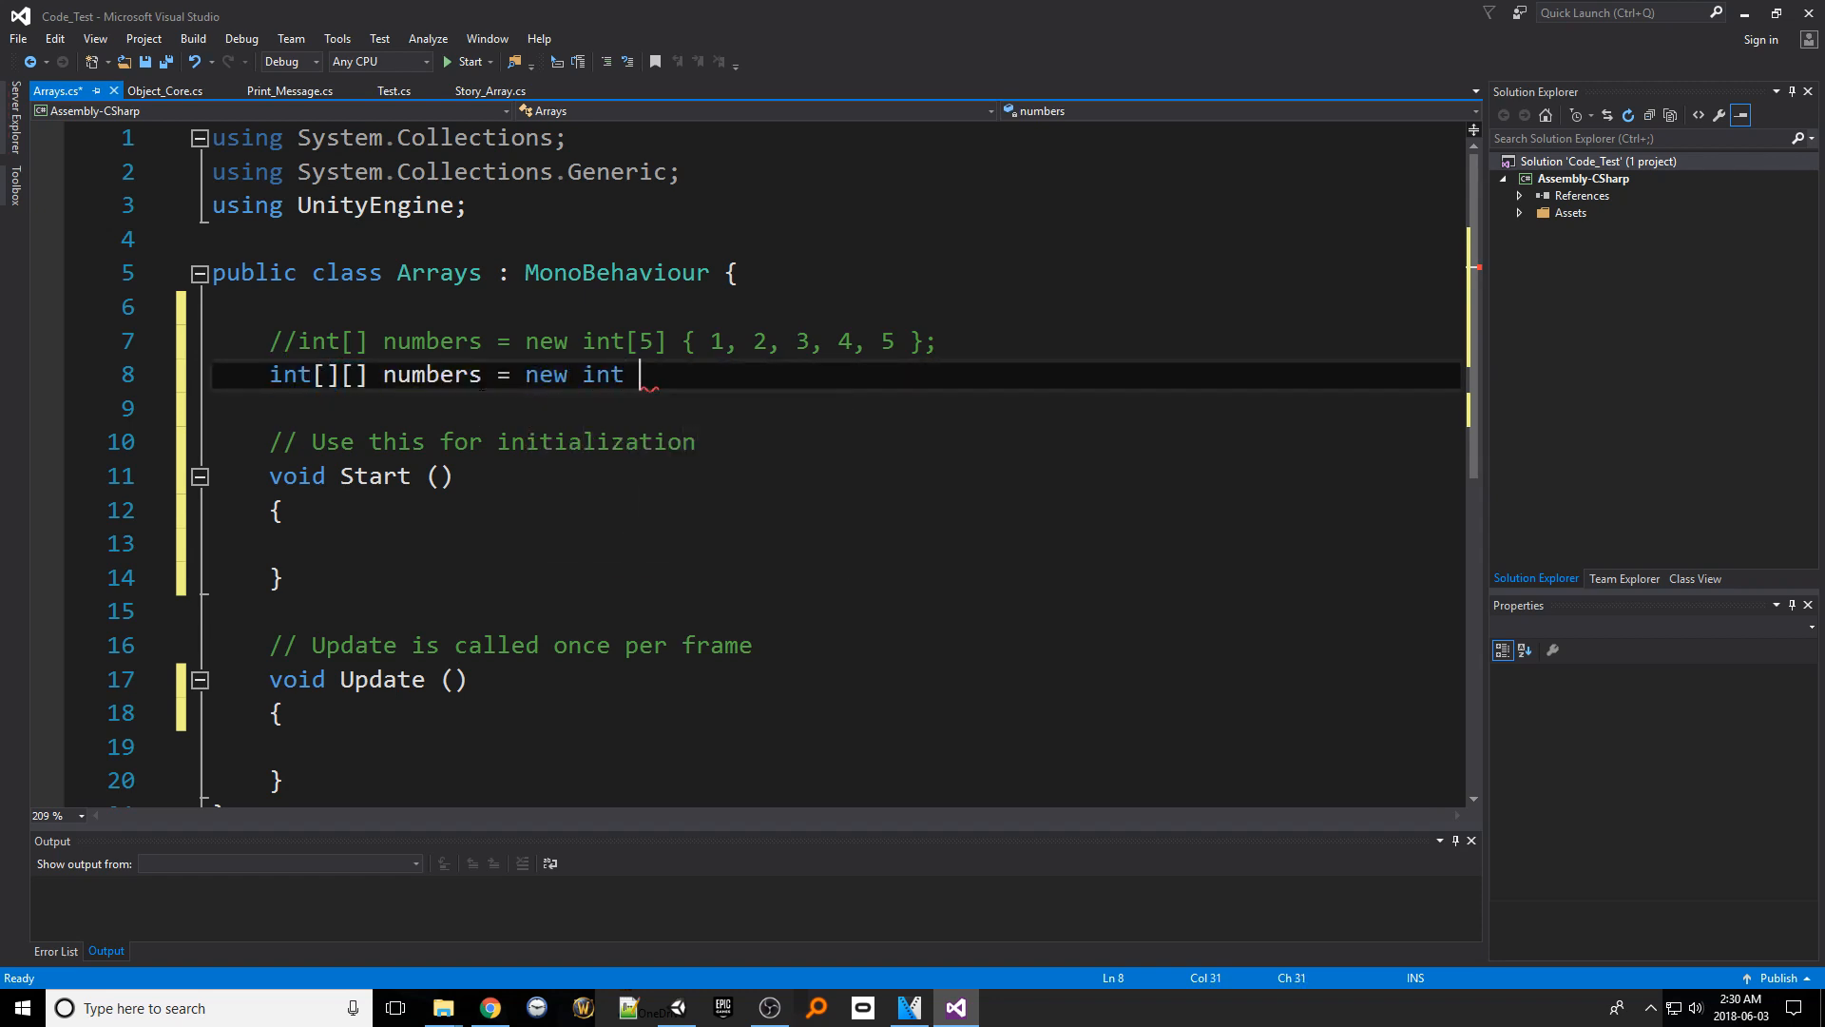
text([3][])
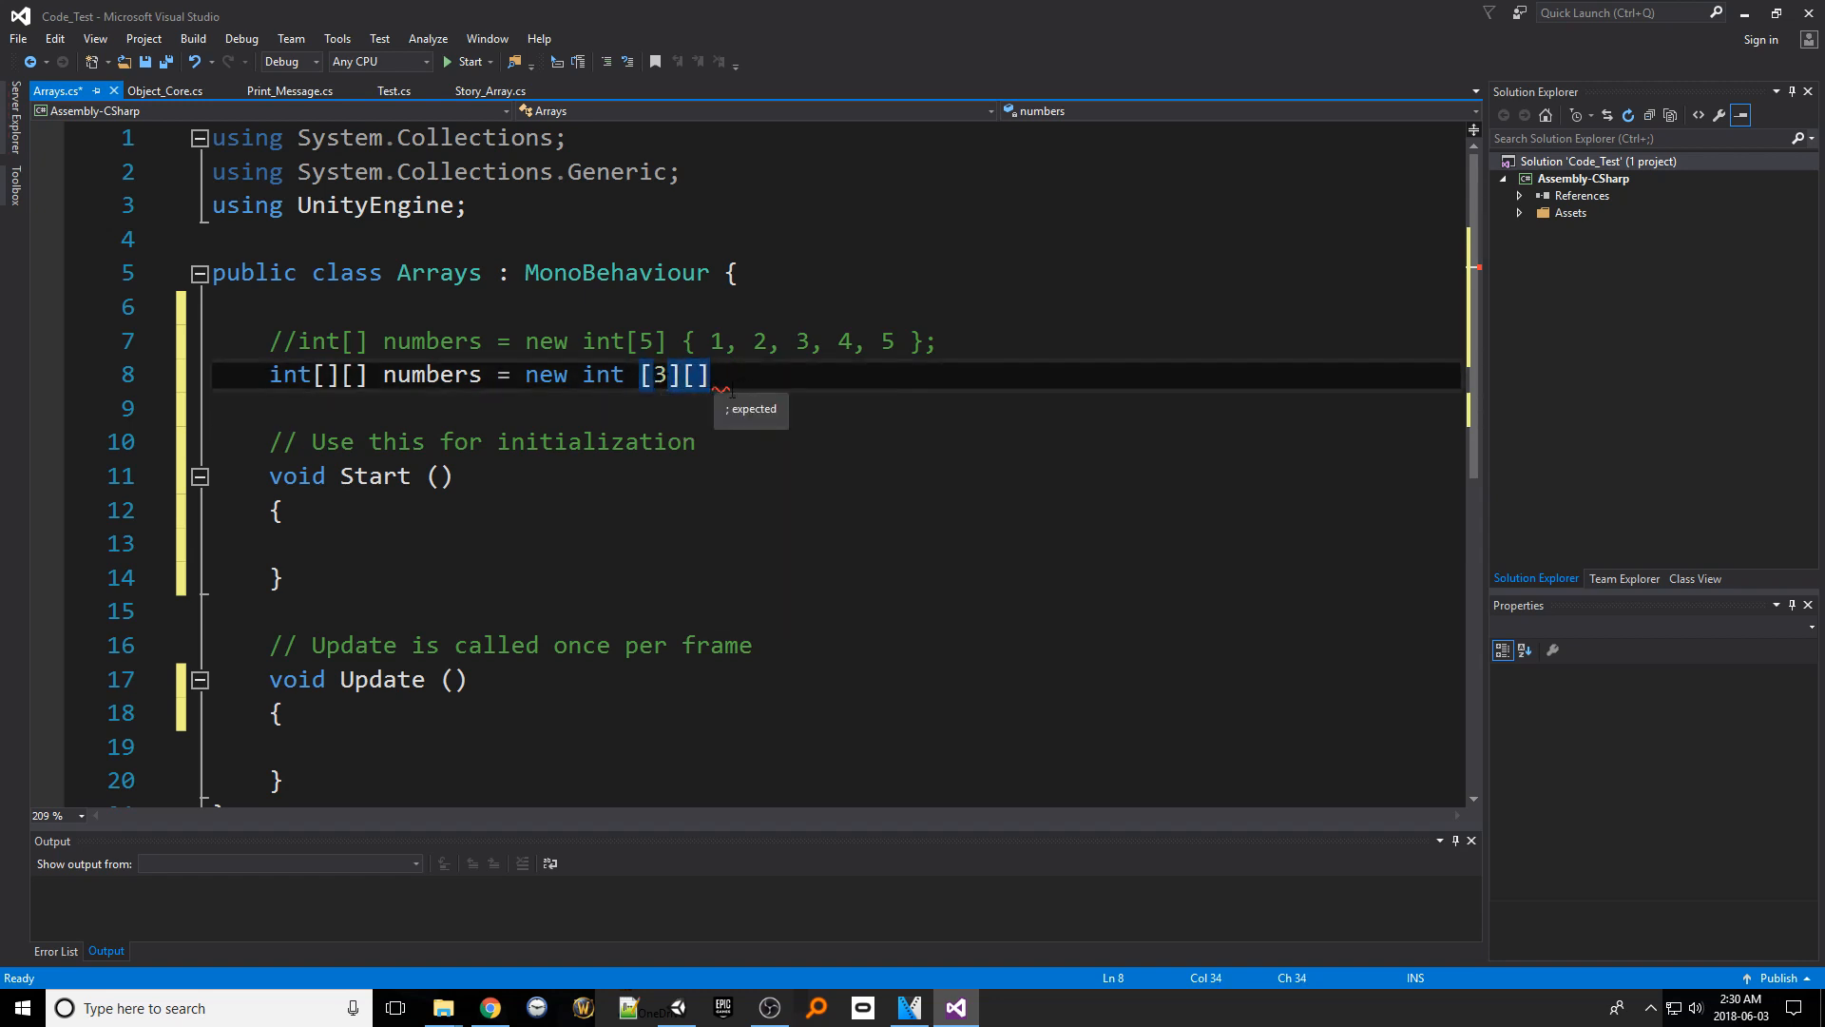
text(;)
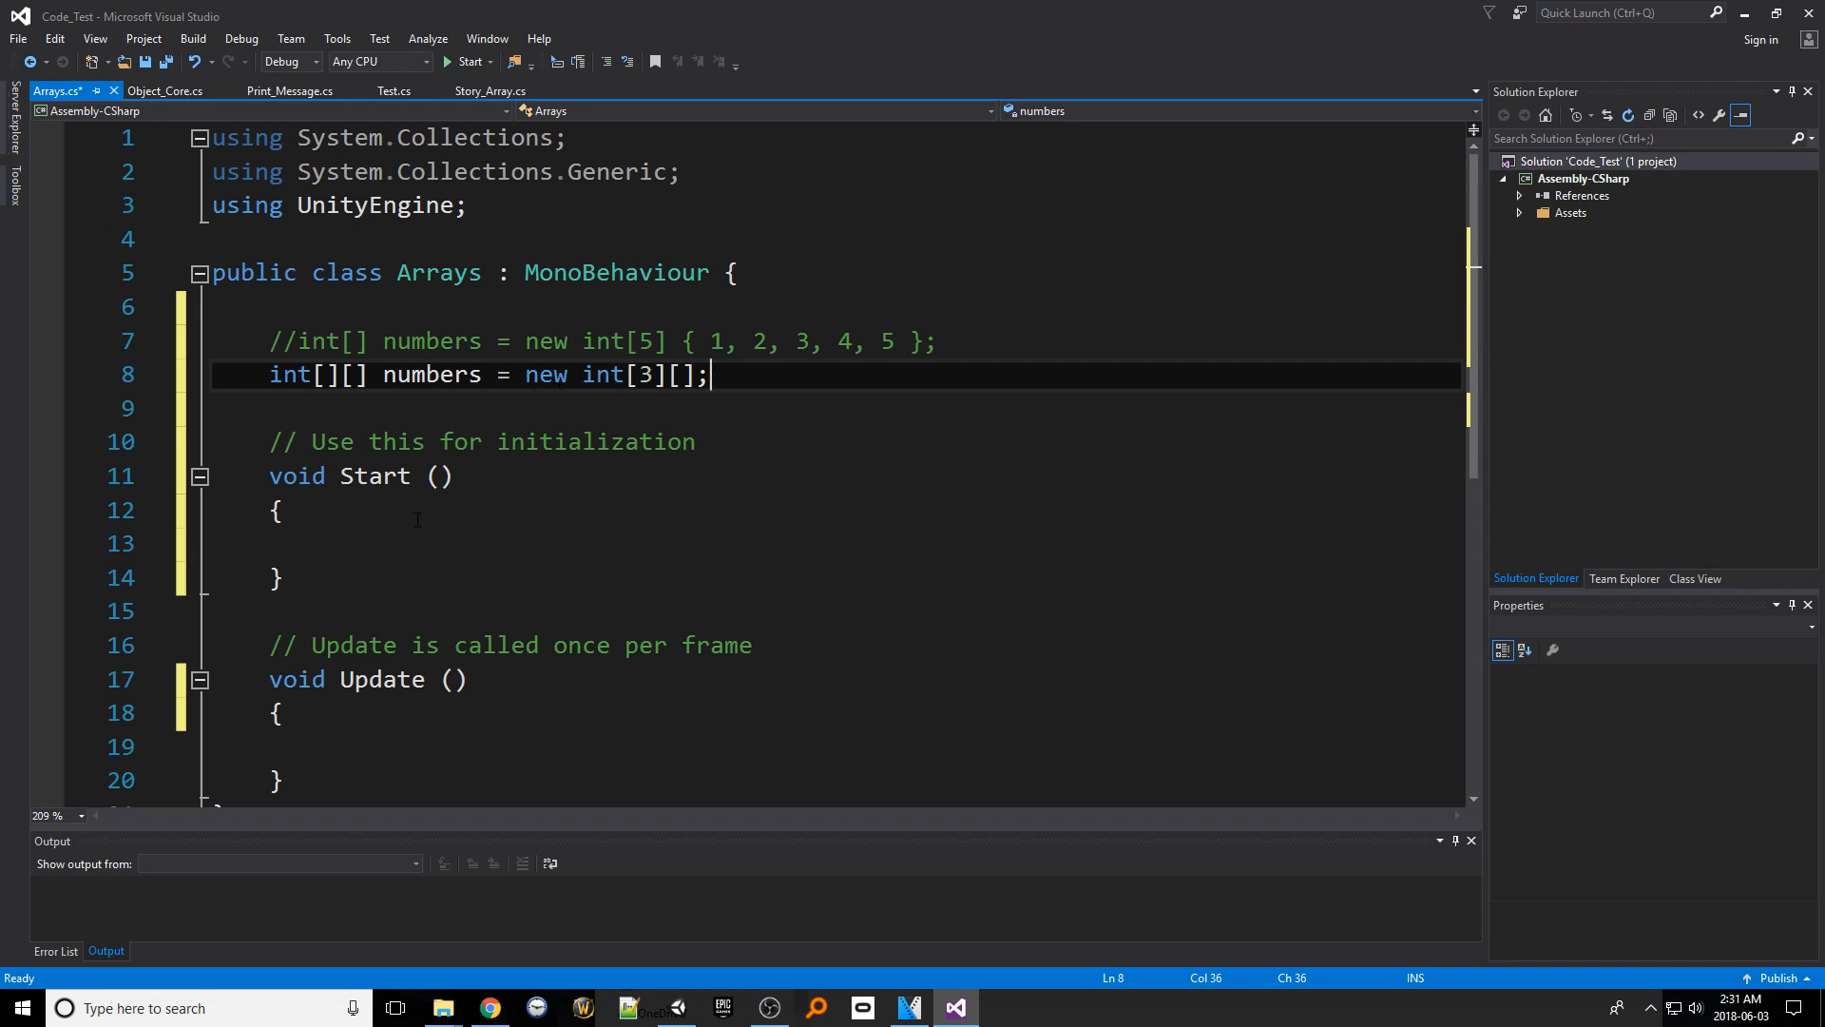
click(401, 544)
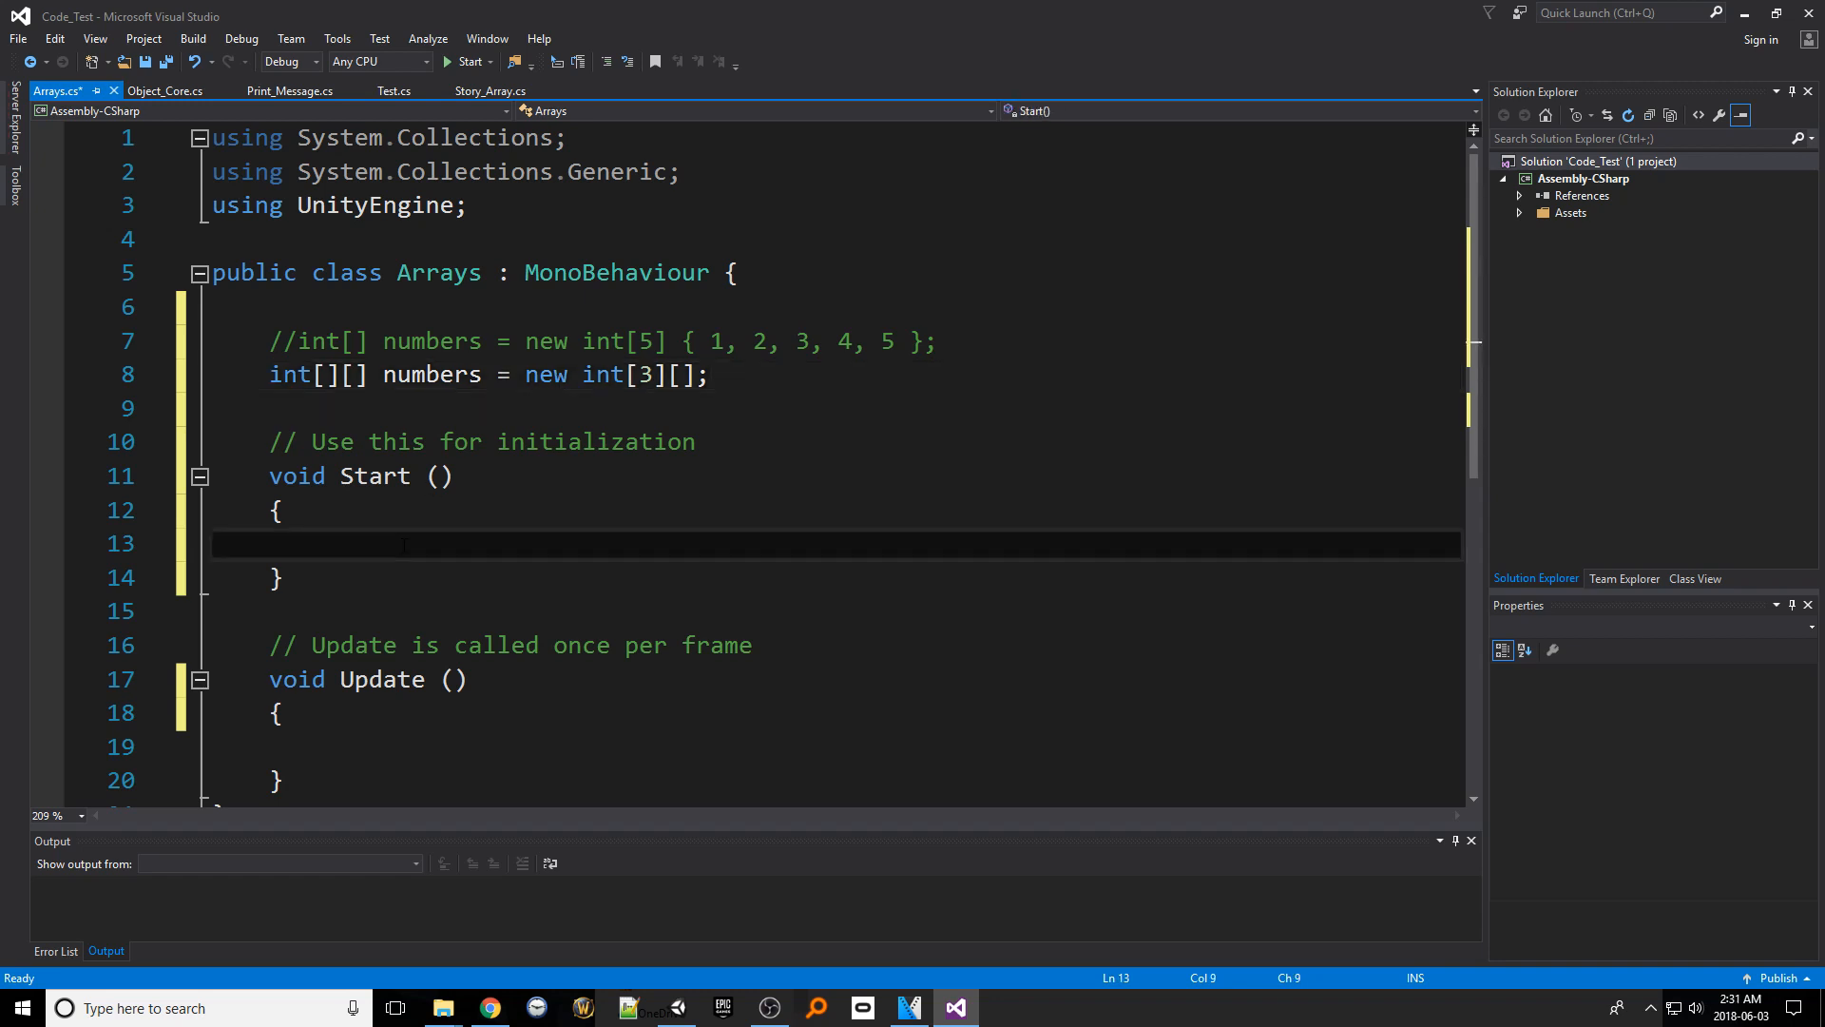
Allocate the first inner array with numbers[0] = new int[3]; in Start
text(numbers)
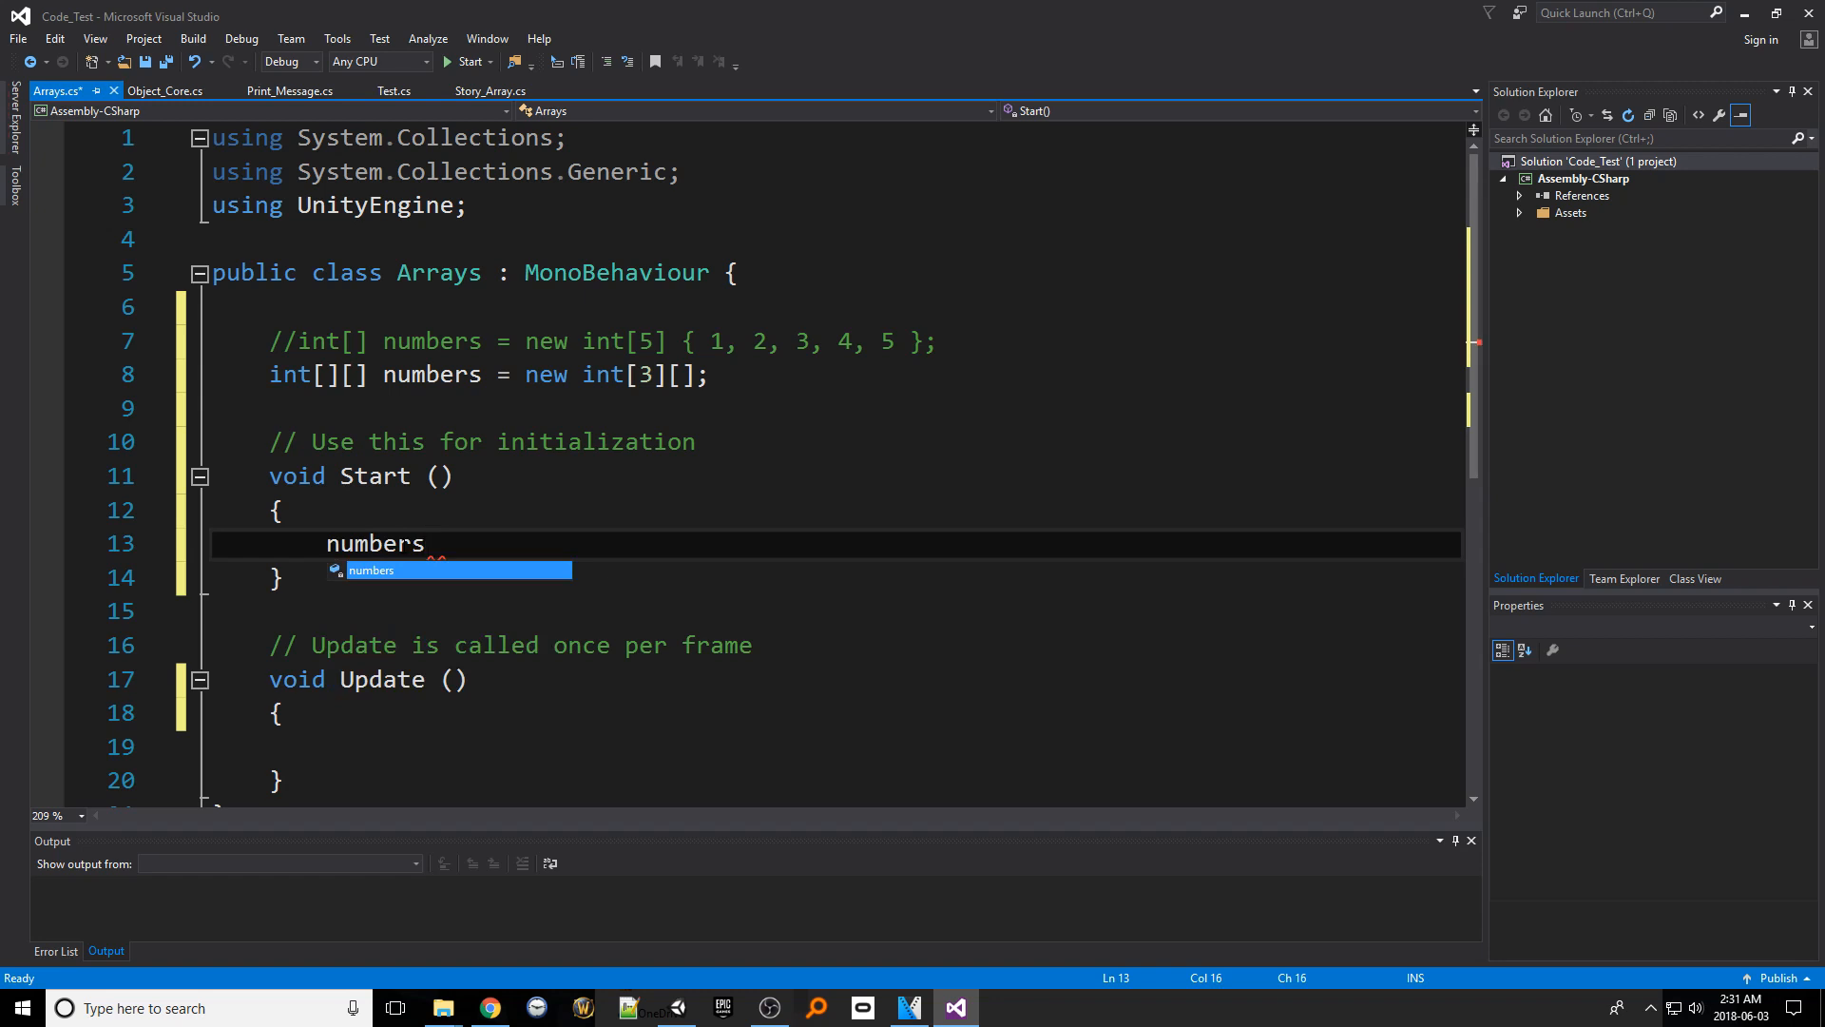
text([0] =)
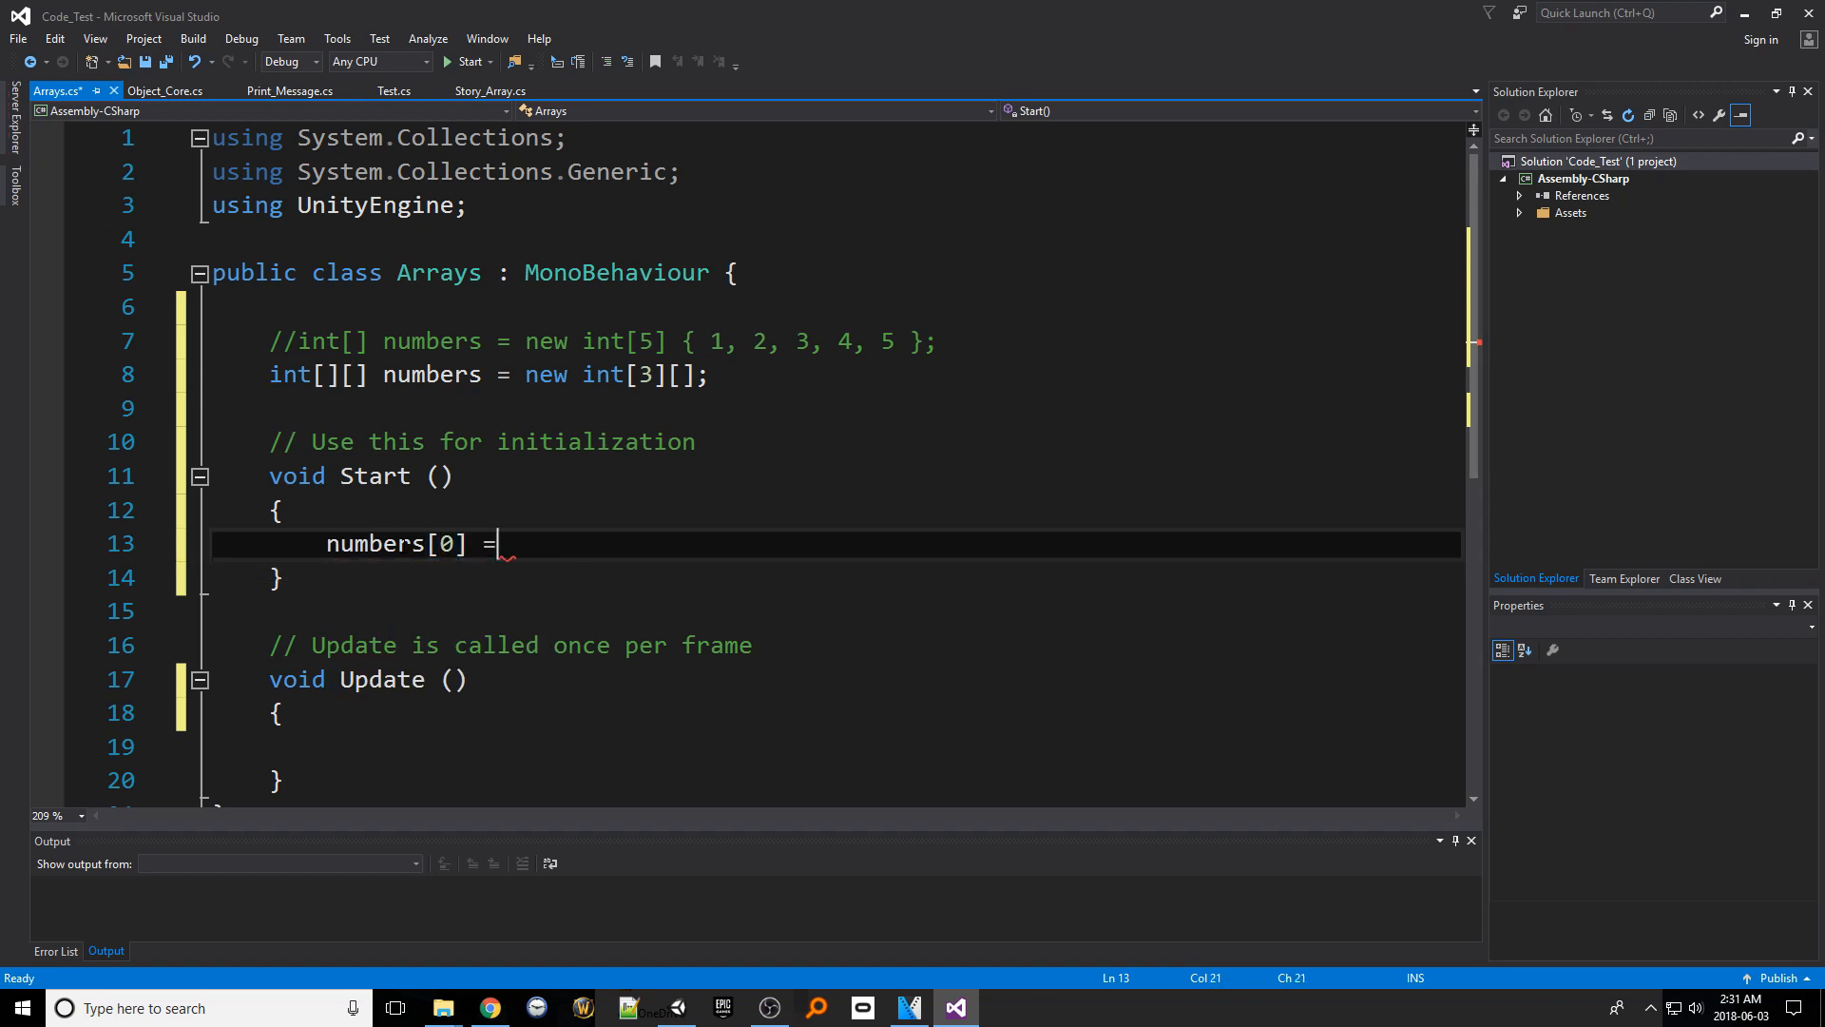
text(new int [])
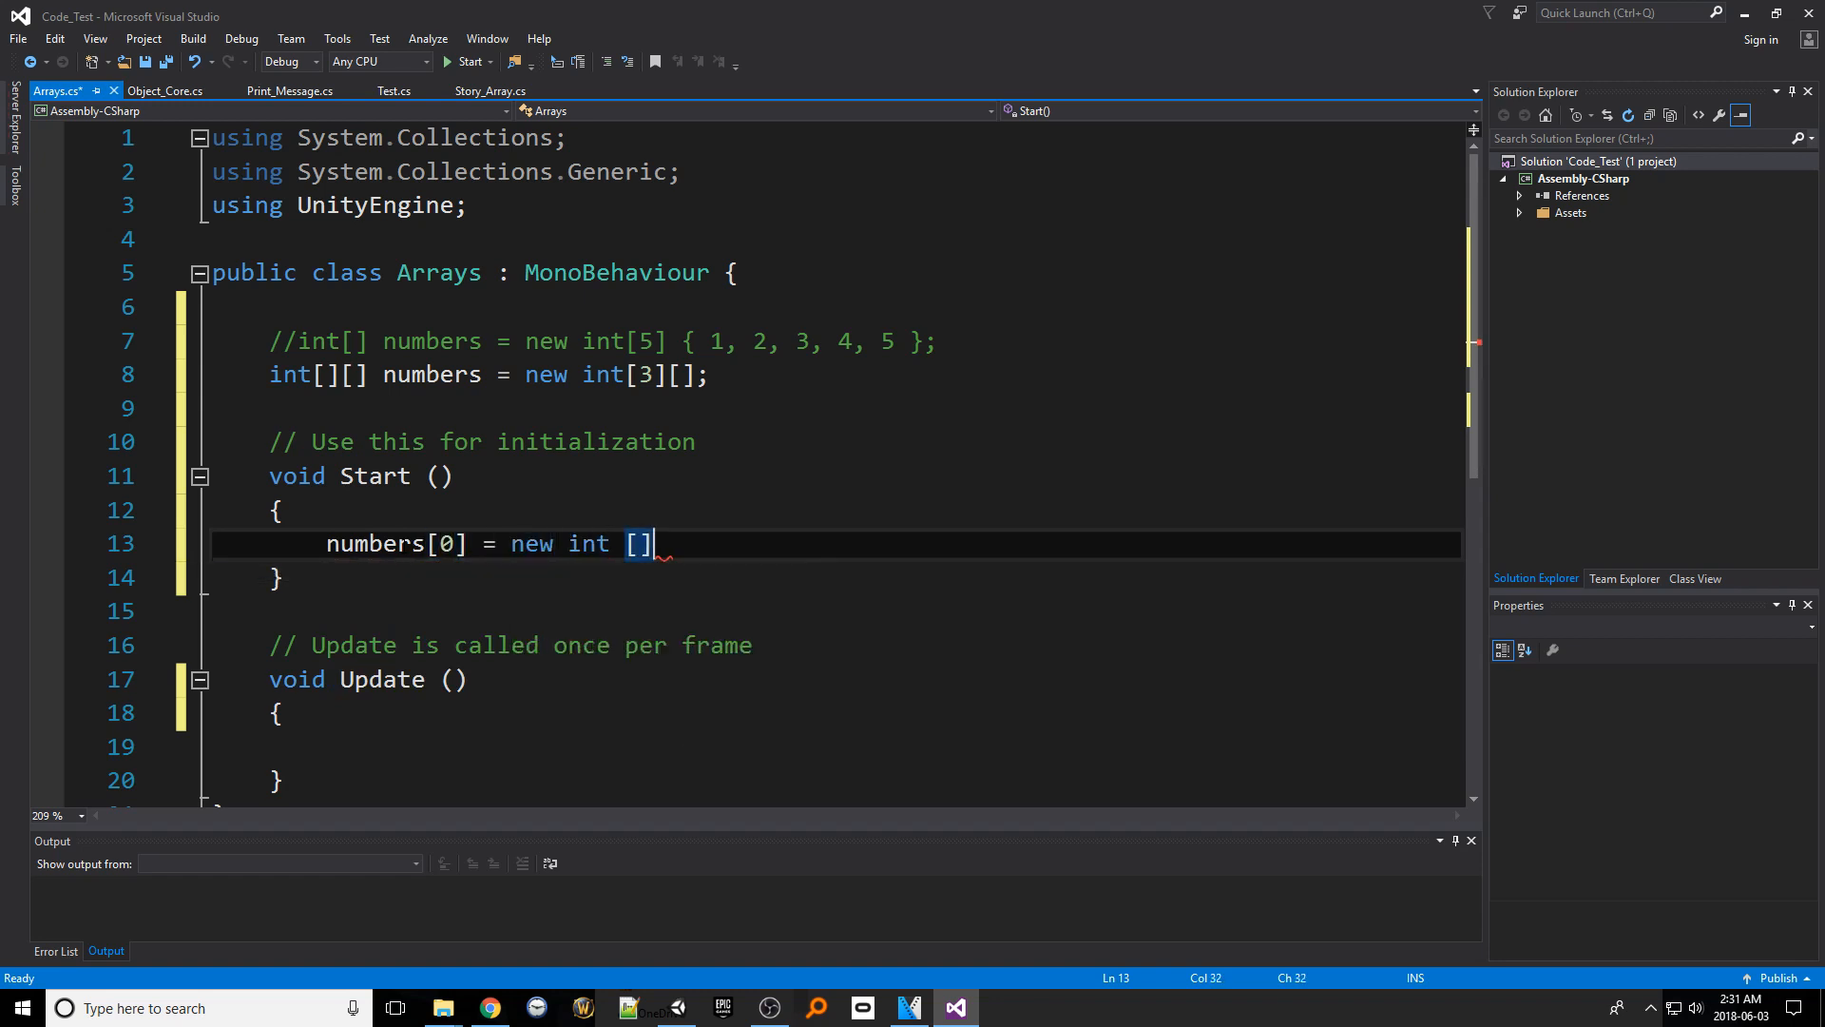
text(3)
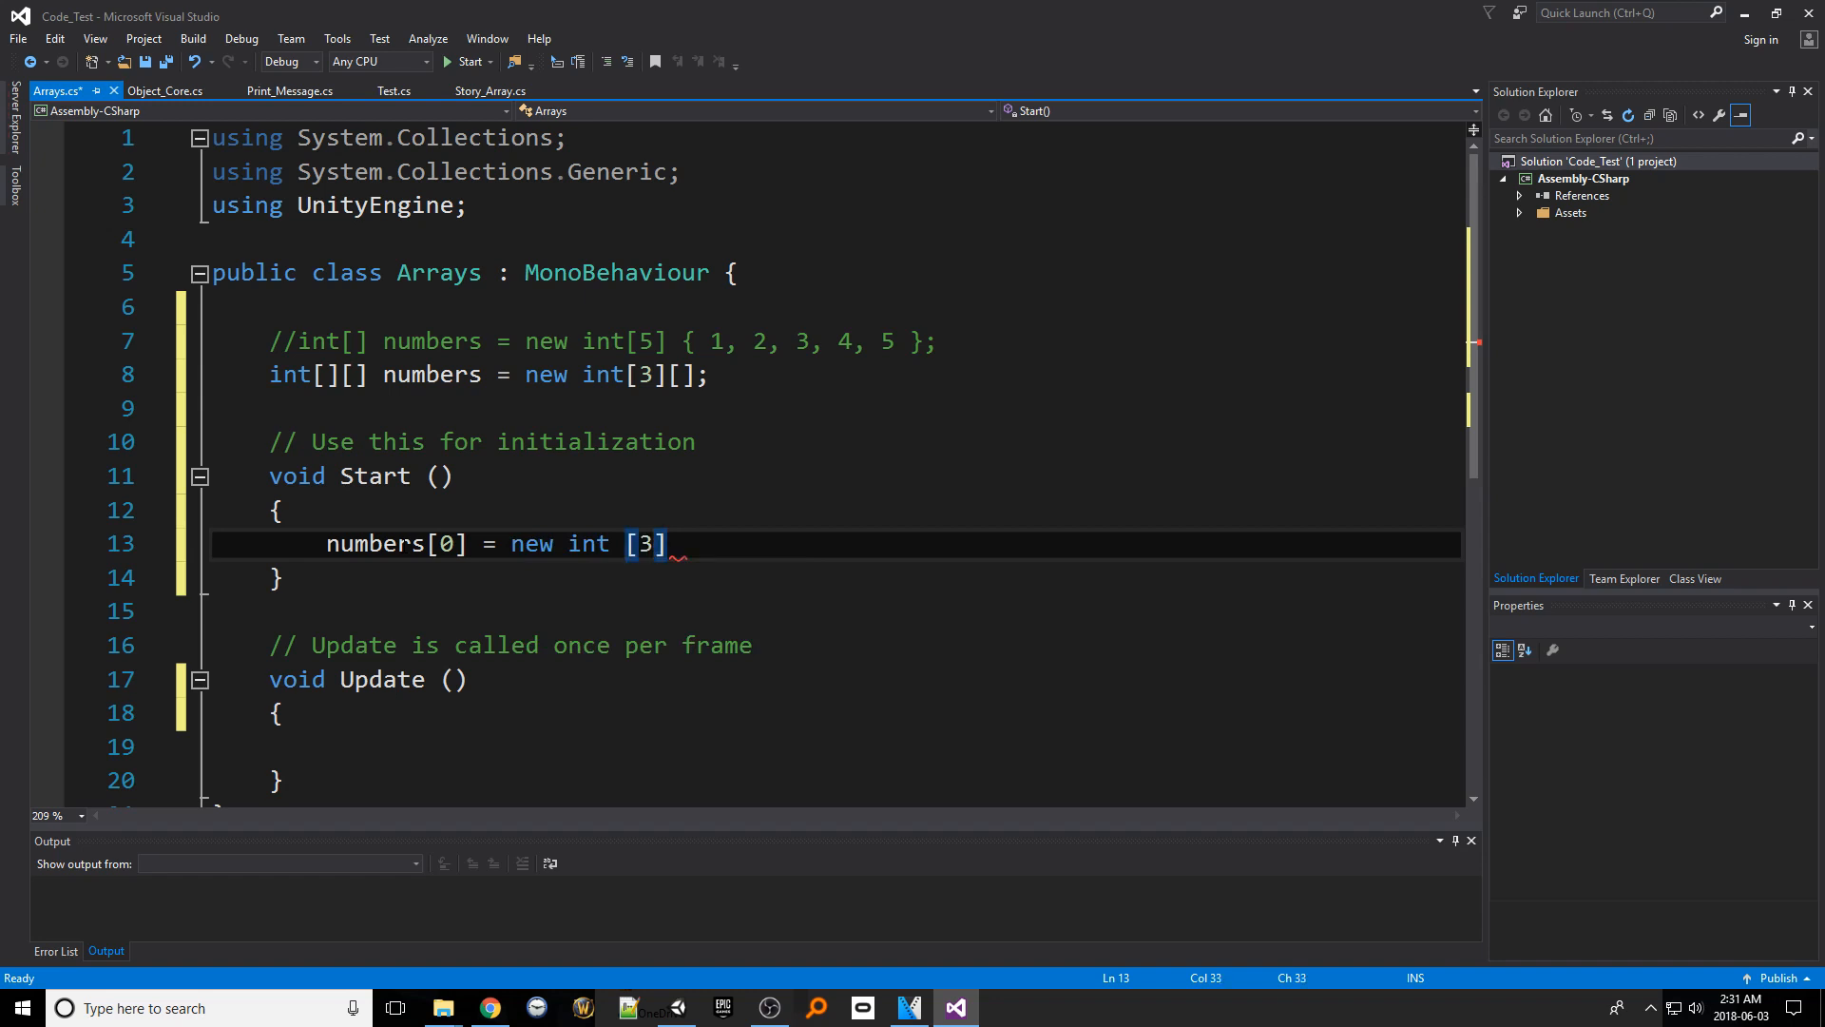
text(;)
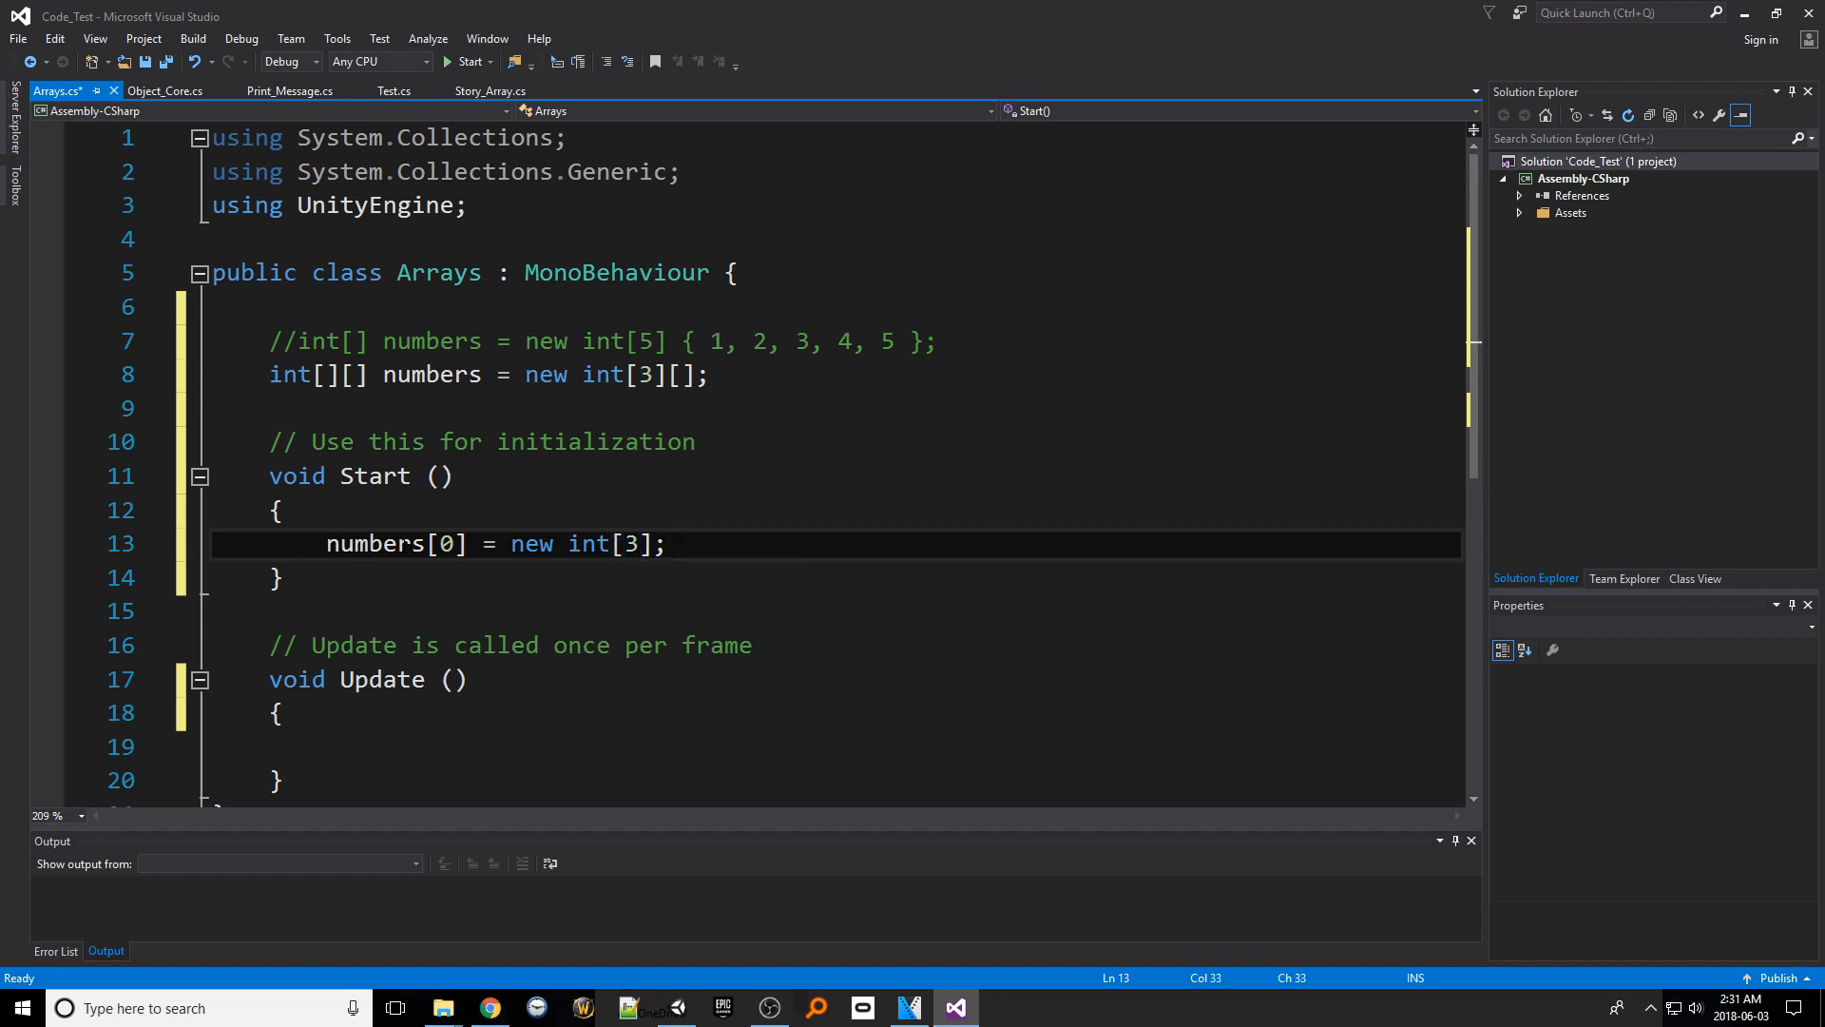
mouse_move(586, 543)
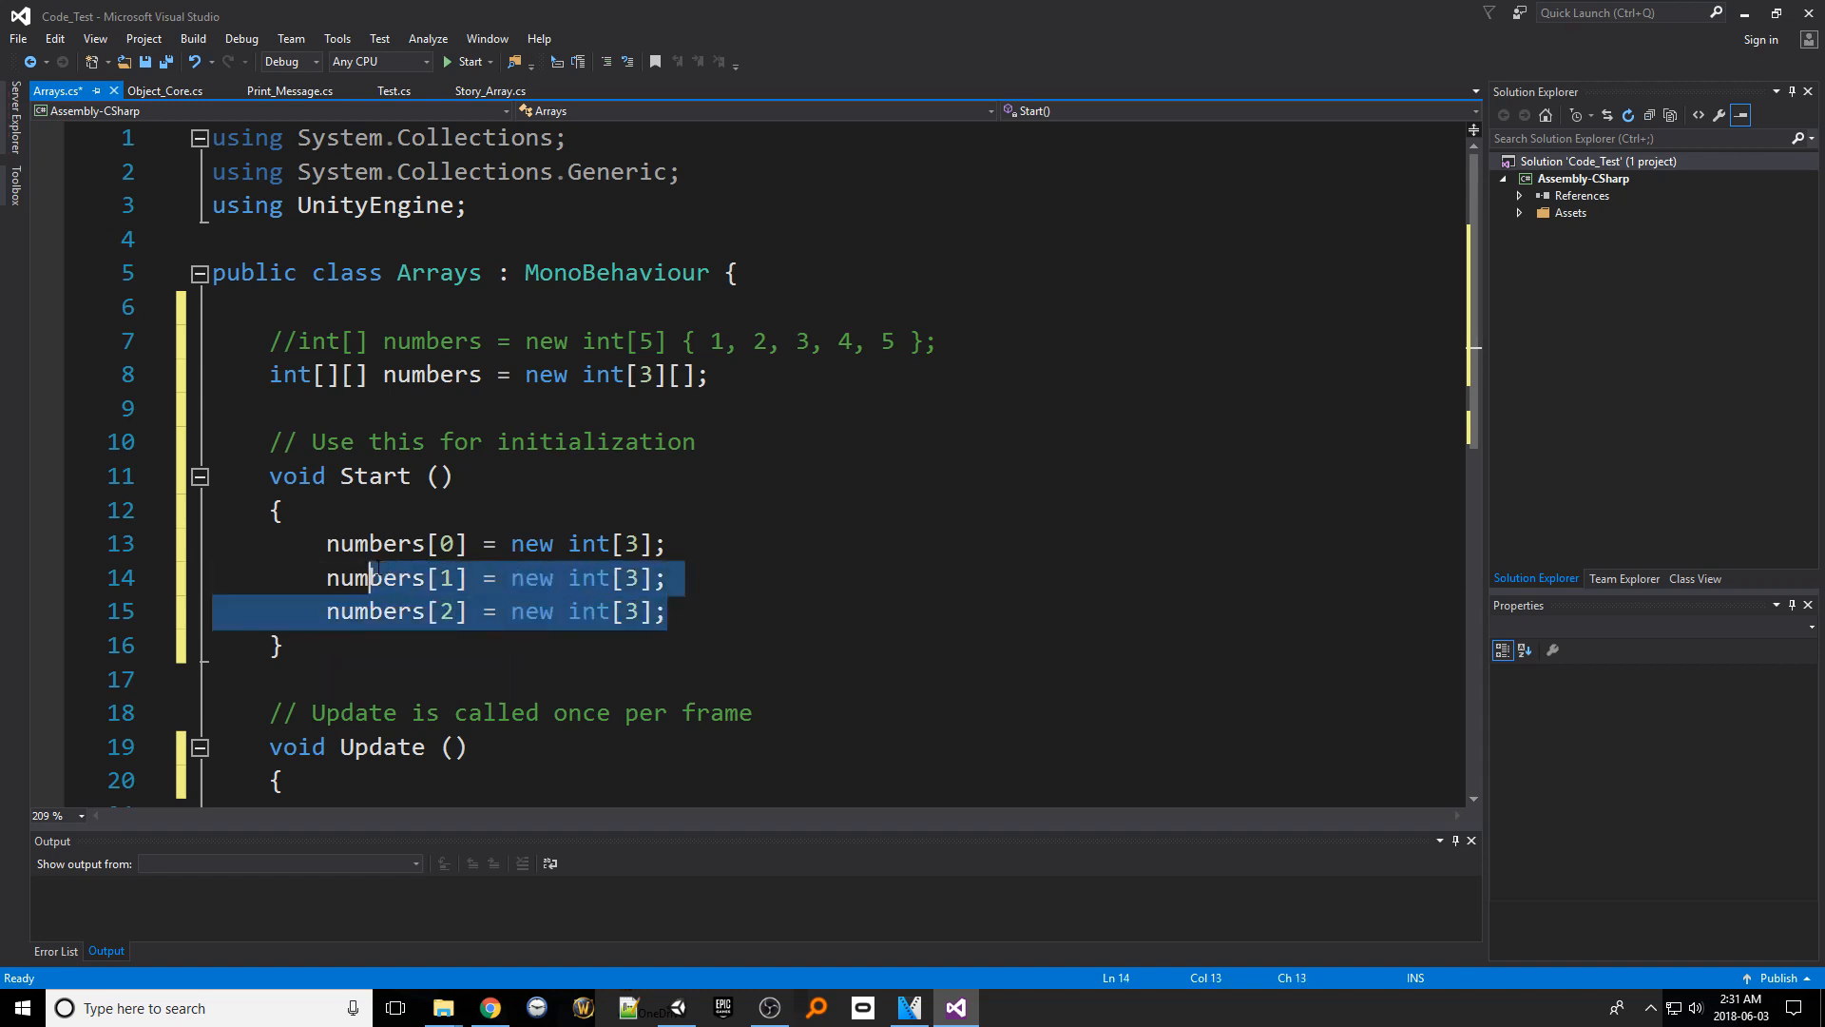
Add print(numbers[0][0]); below the allocations and highlight it for explanation
click(327, 543)
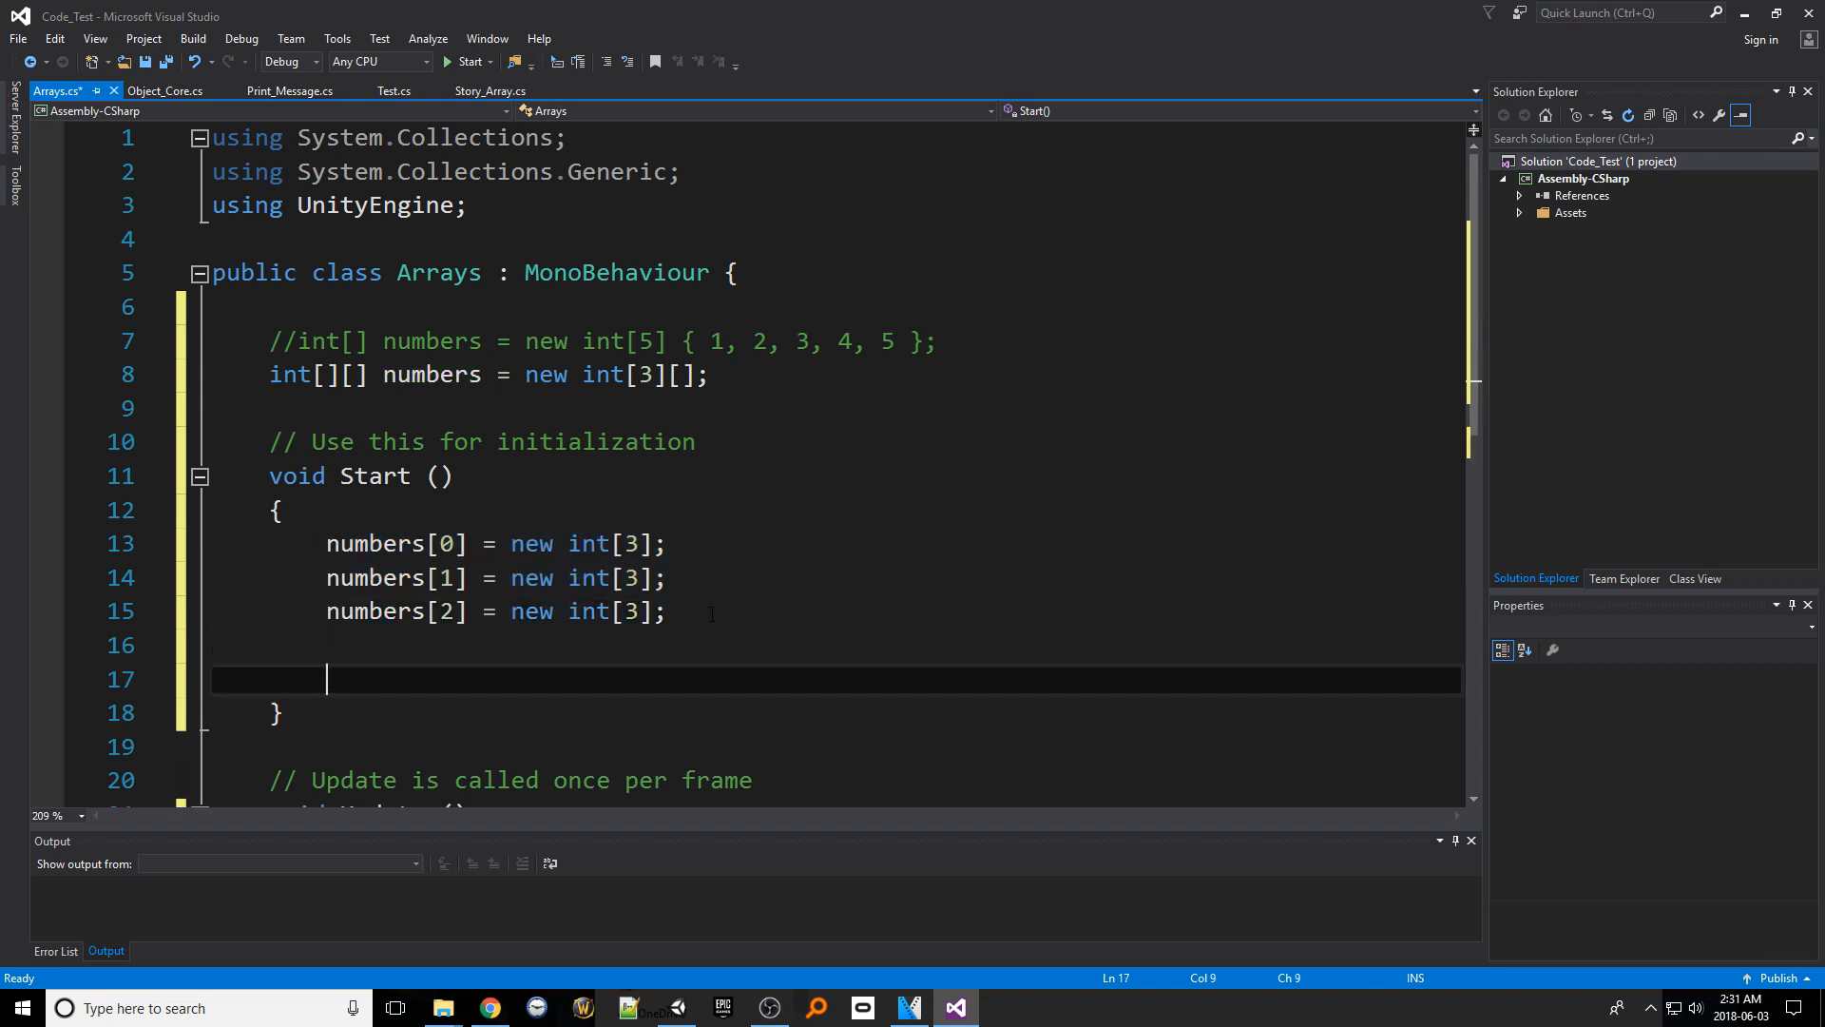
text(numbers[0][0)
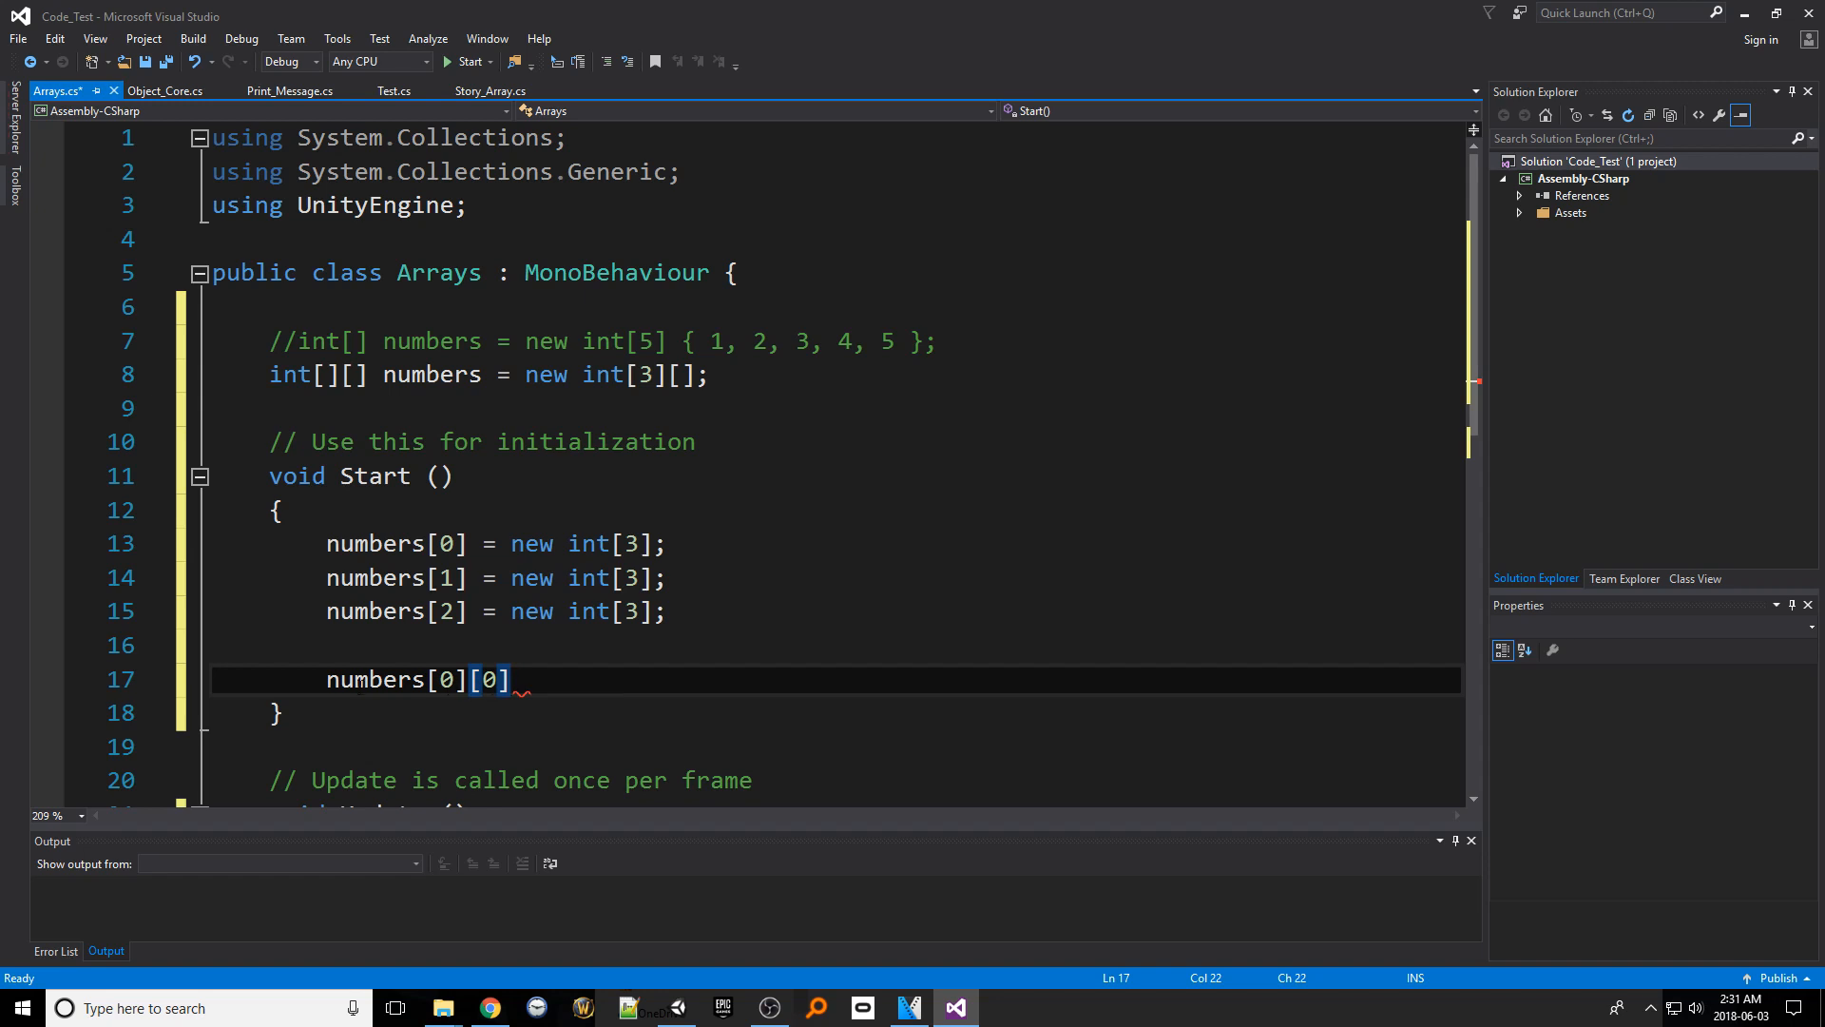
text(print()
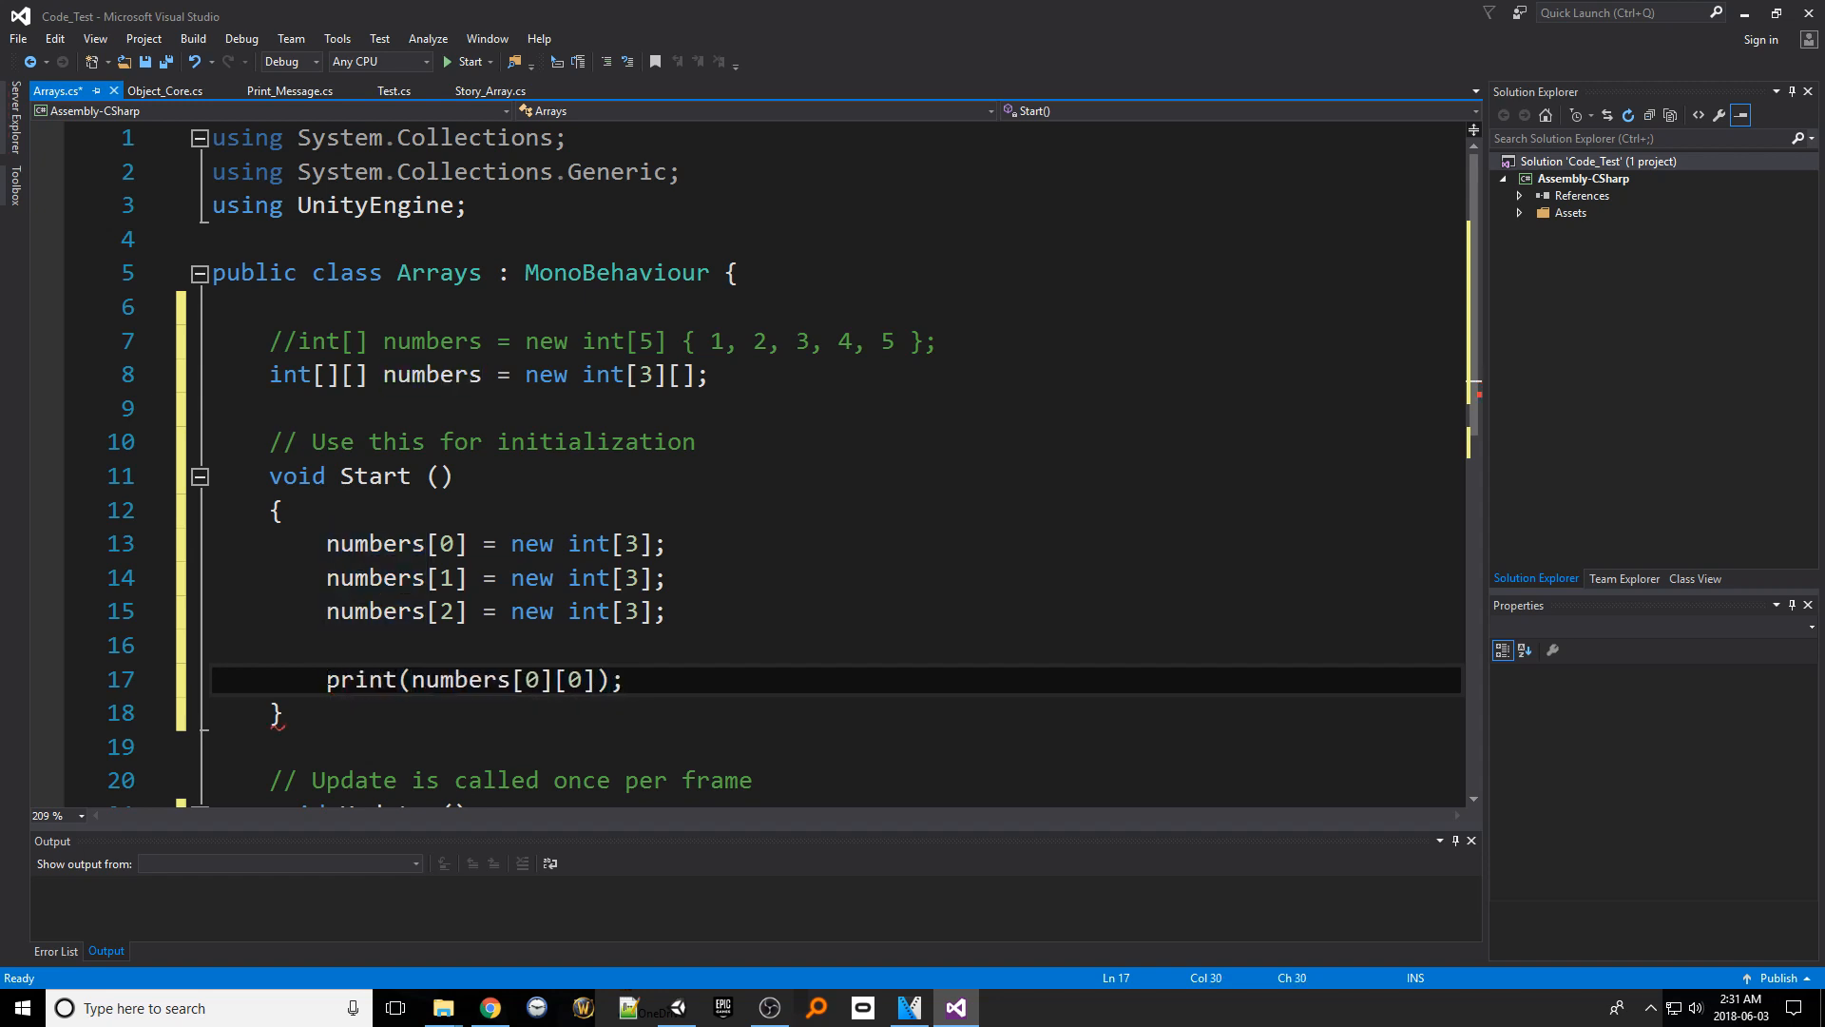
triple_click(473, 679)
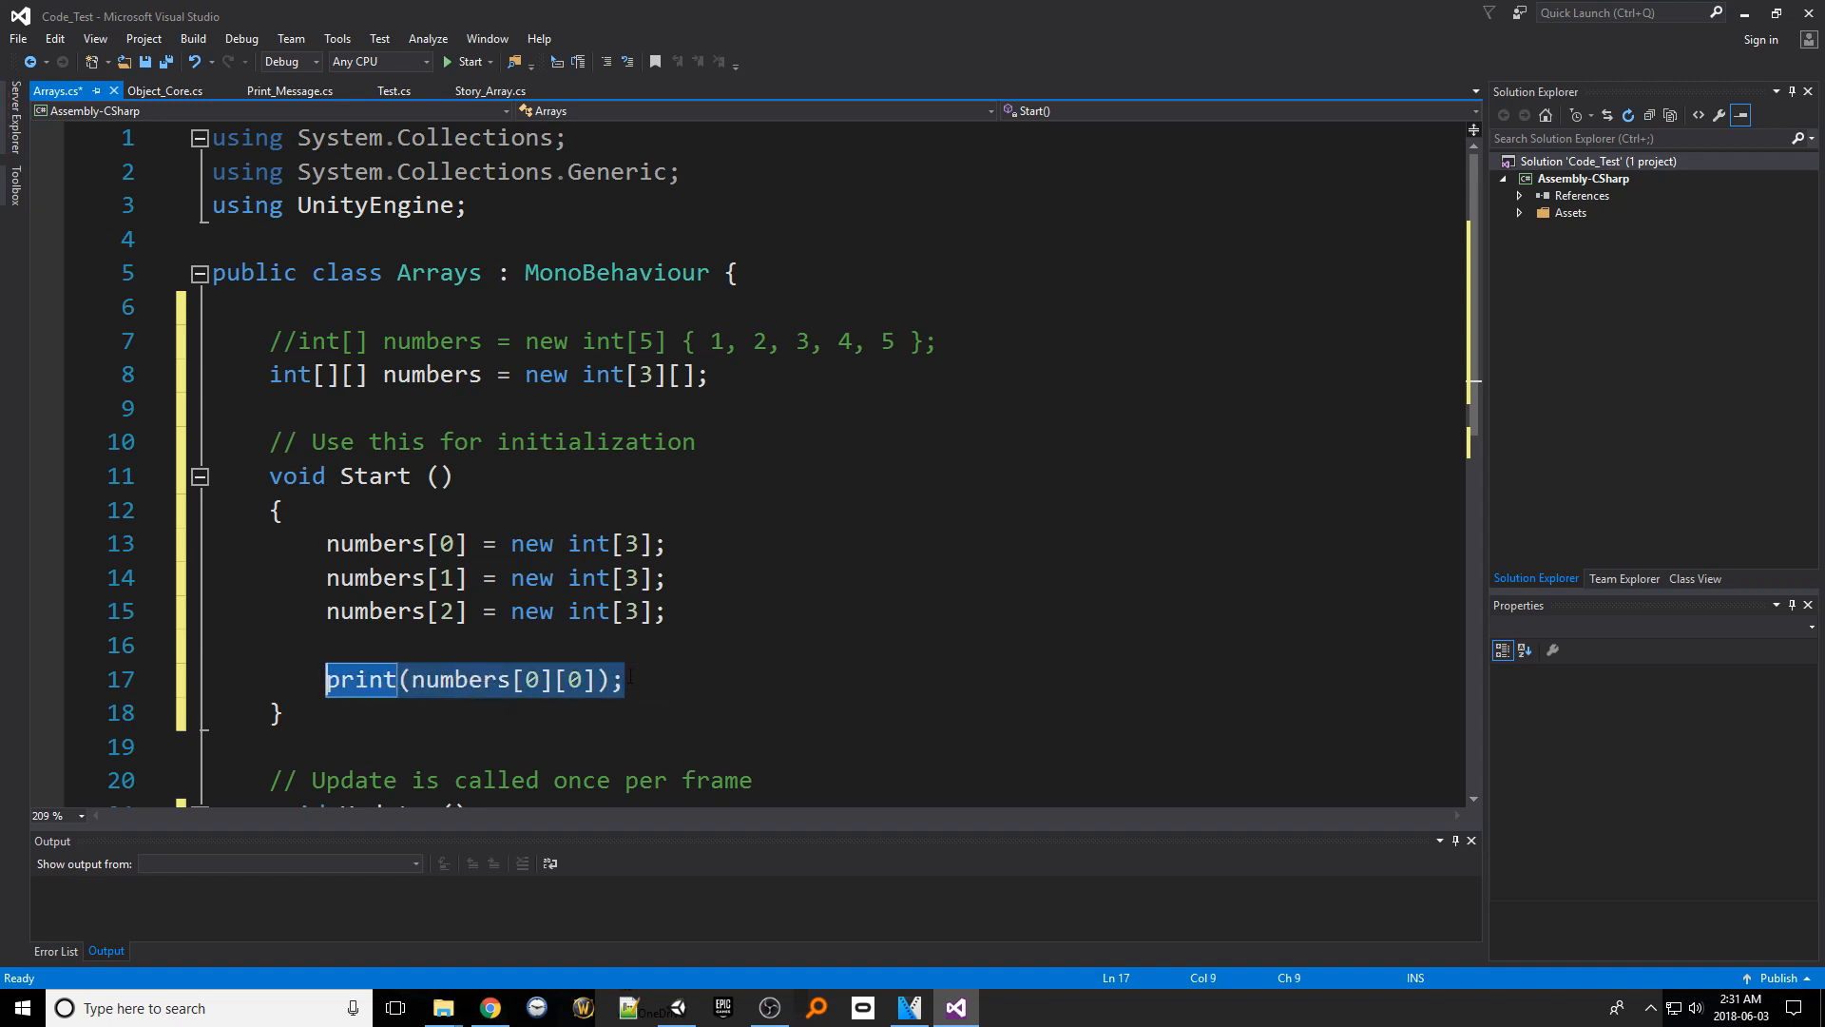
click(279, 510)
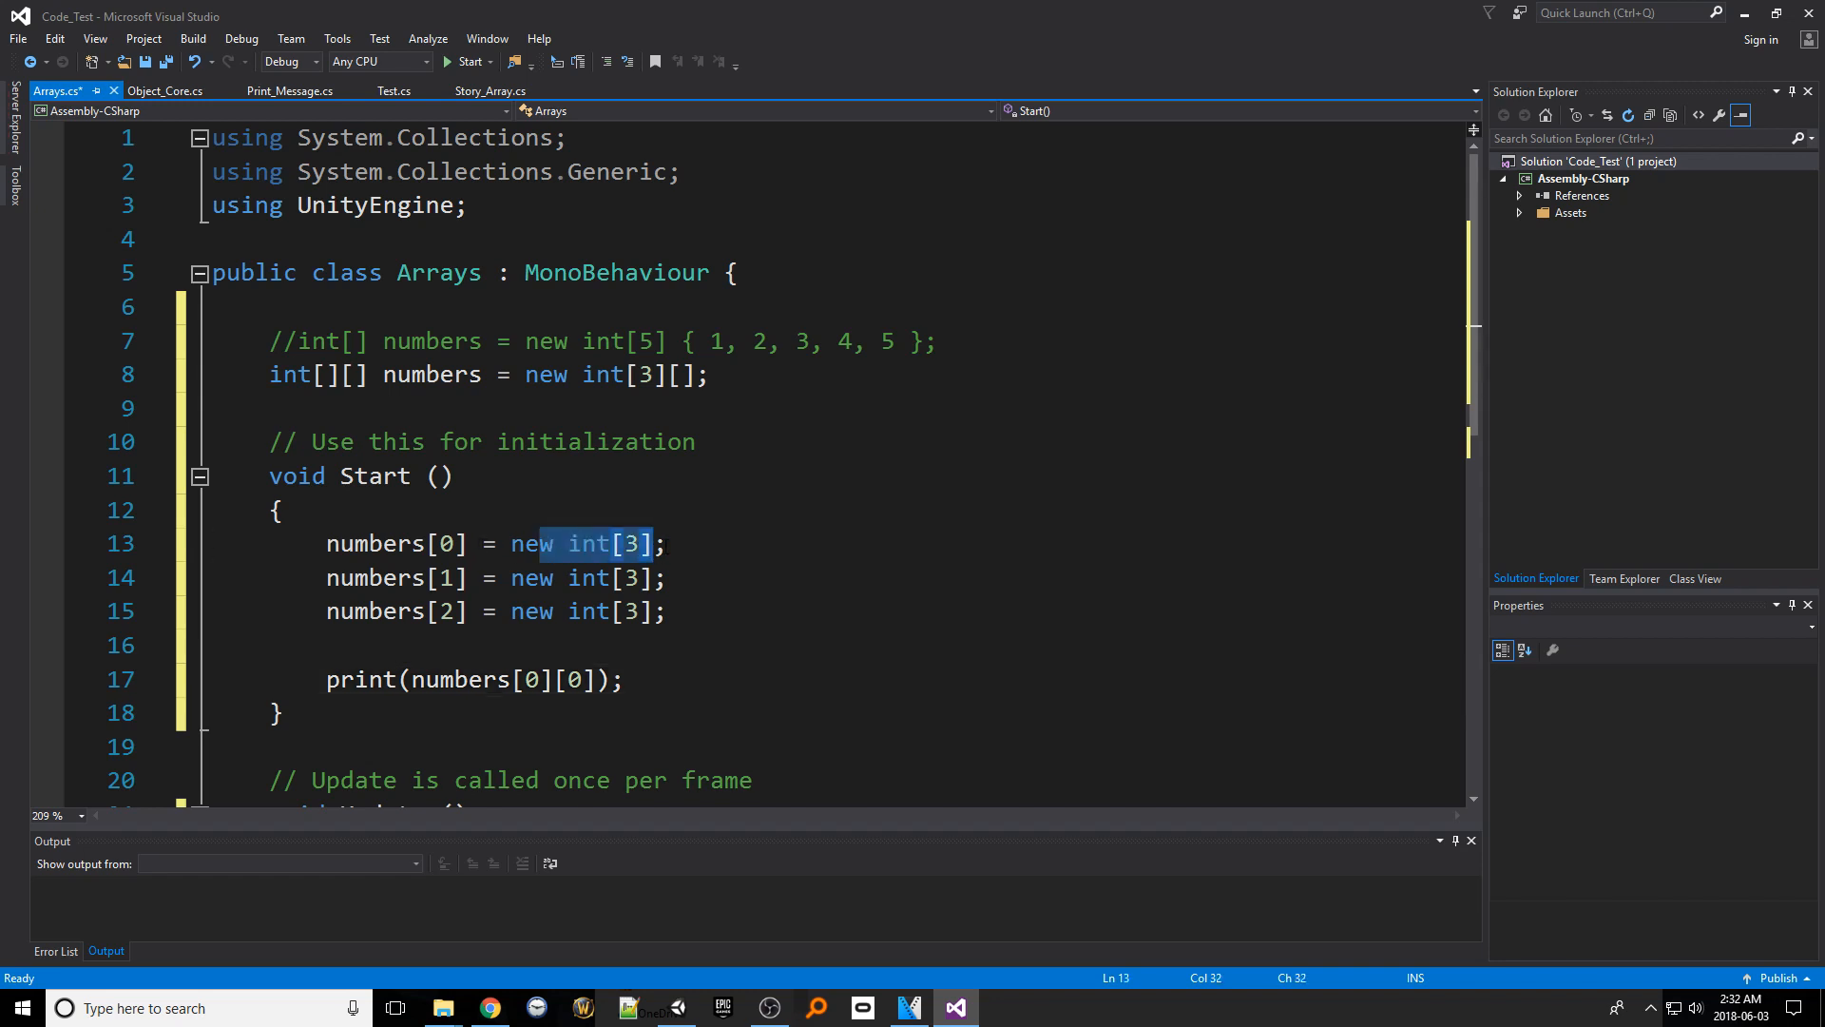
Append the { 1, 2, 3 } initializers after new int[3] on the allocation lines
click(663, 544)
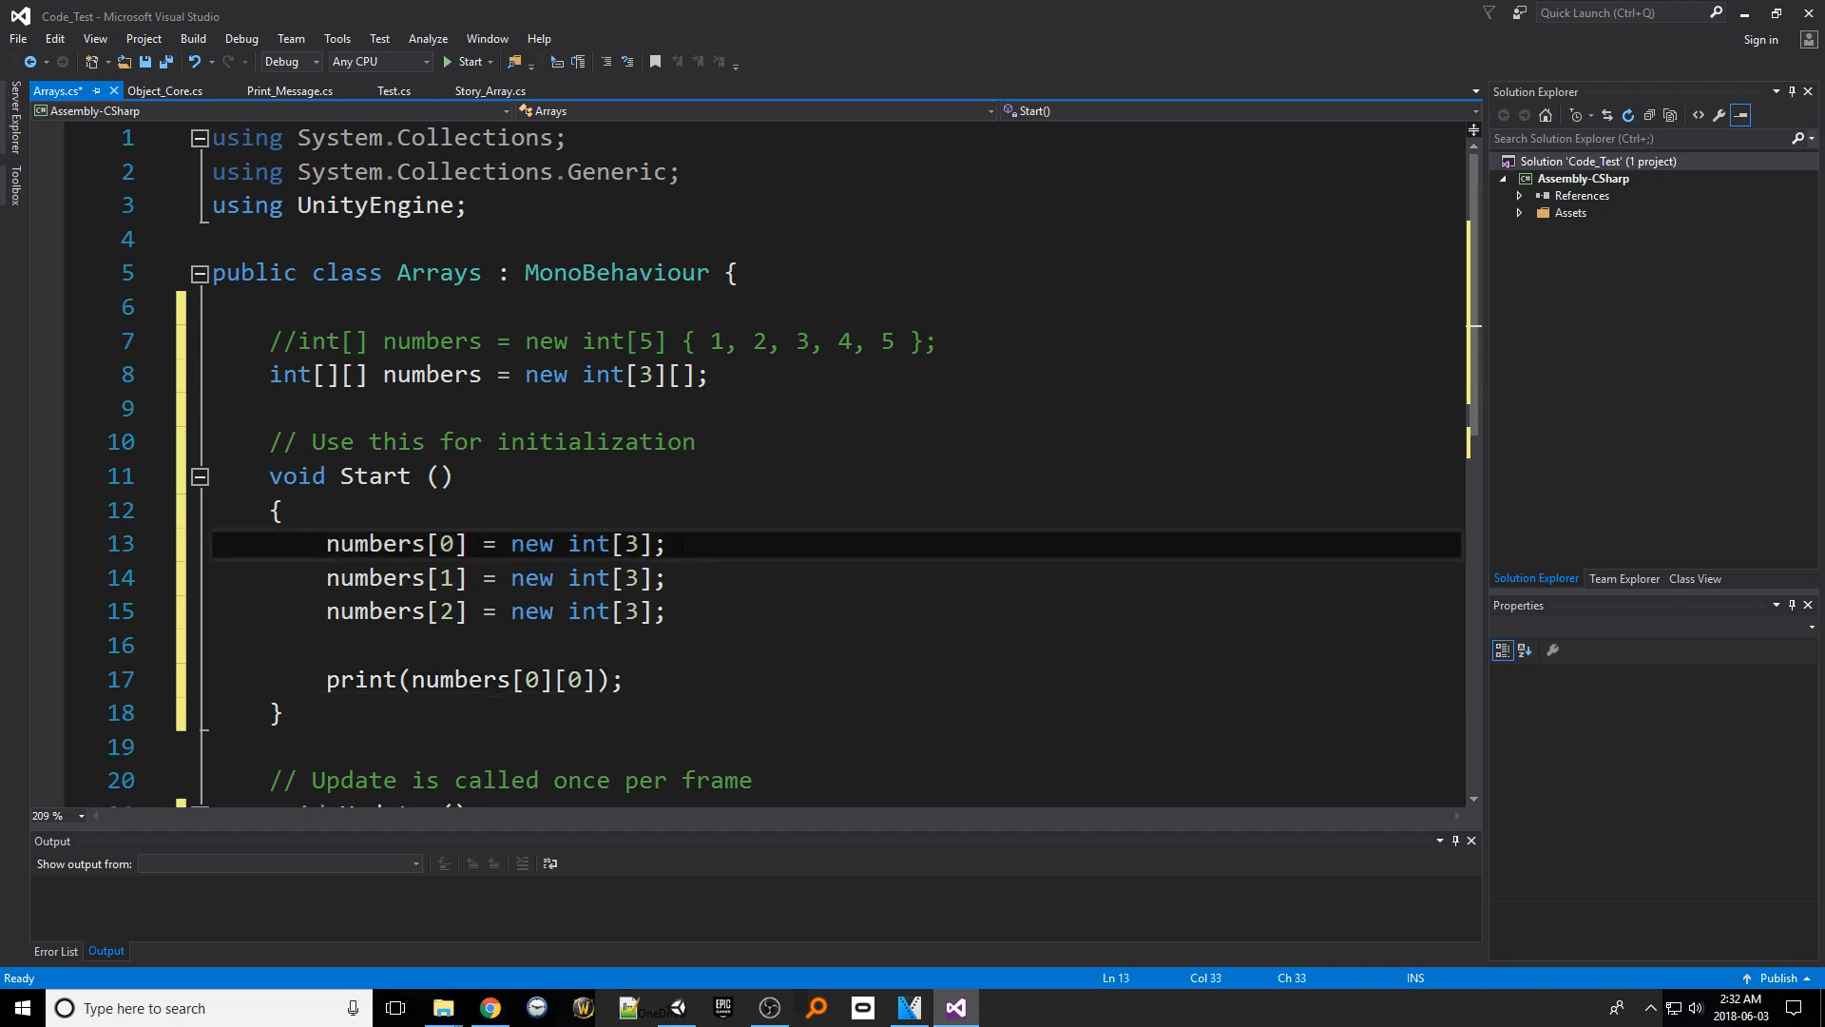
text({ })
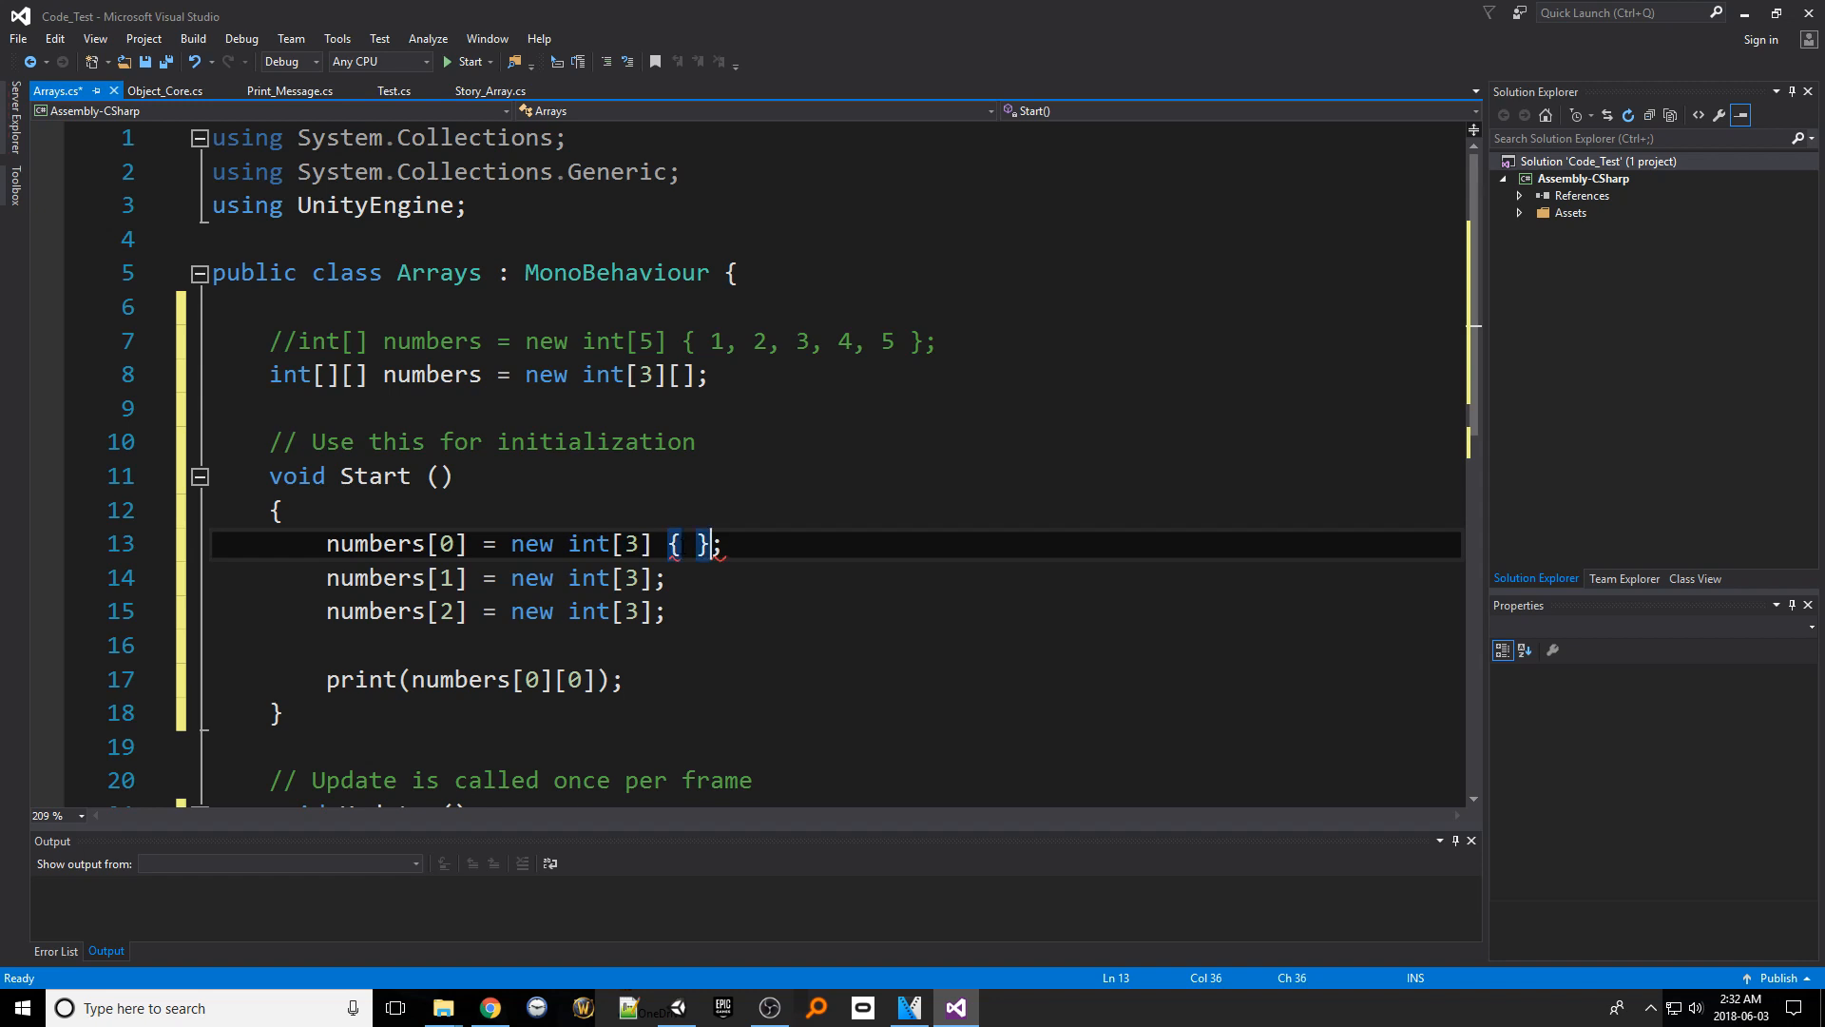
text(1,2,3)
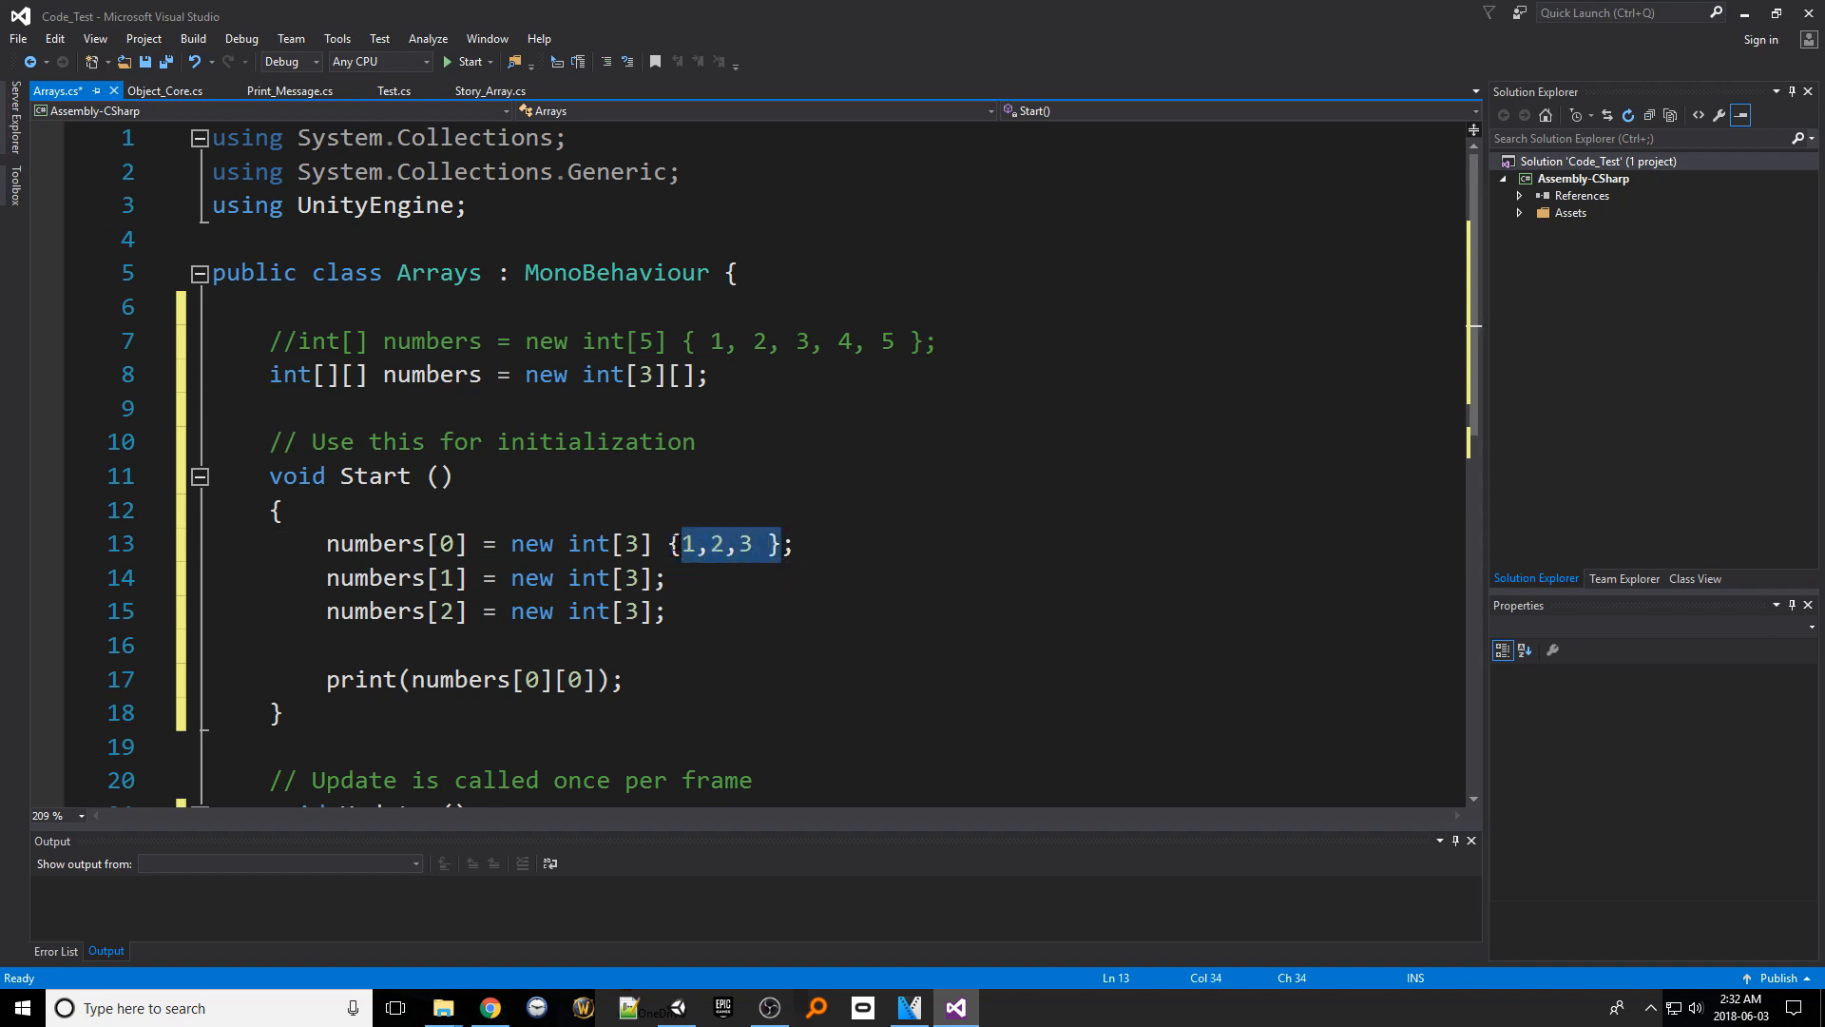
text({ 1, 2, 3 })
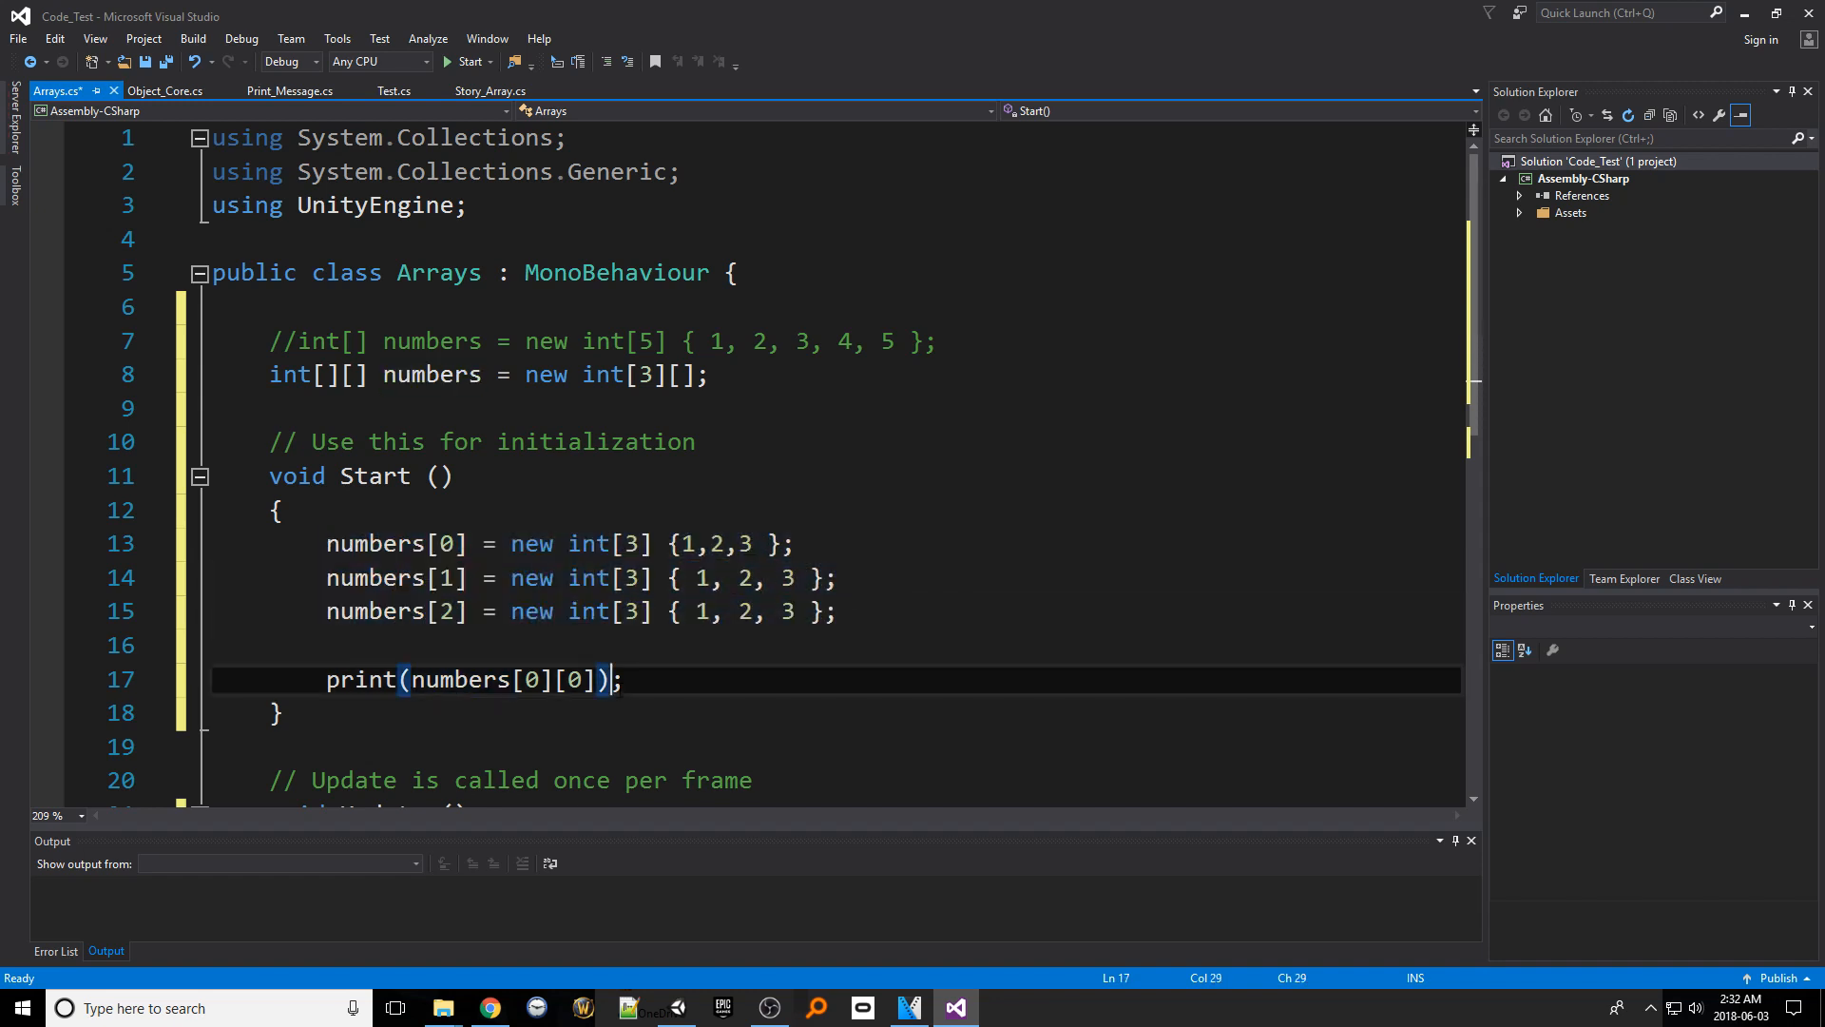
click(686, 544)
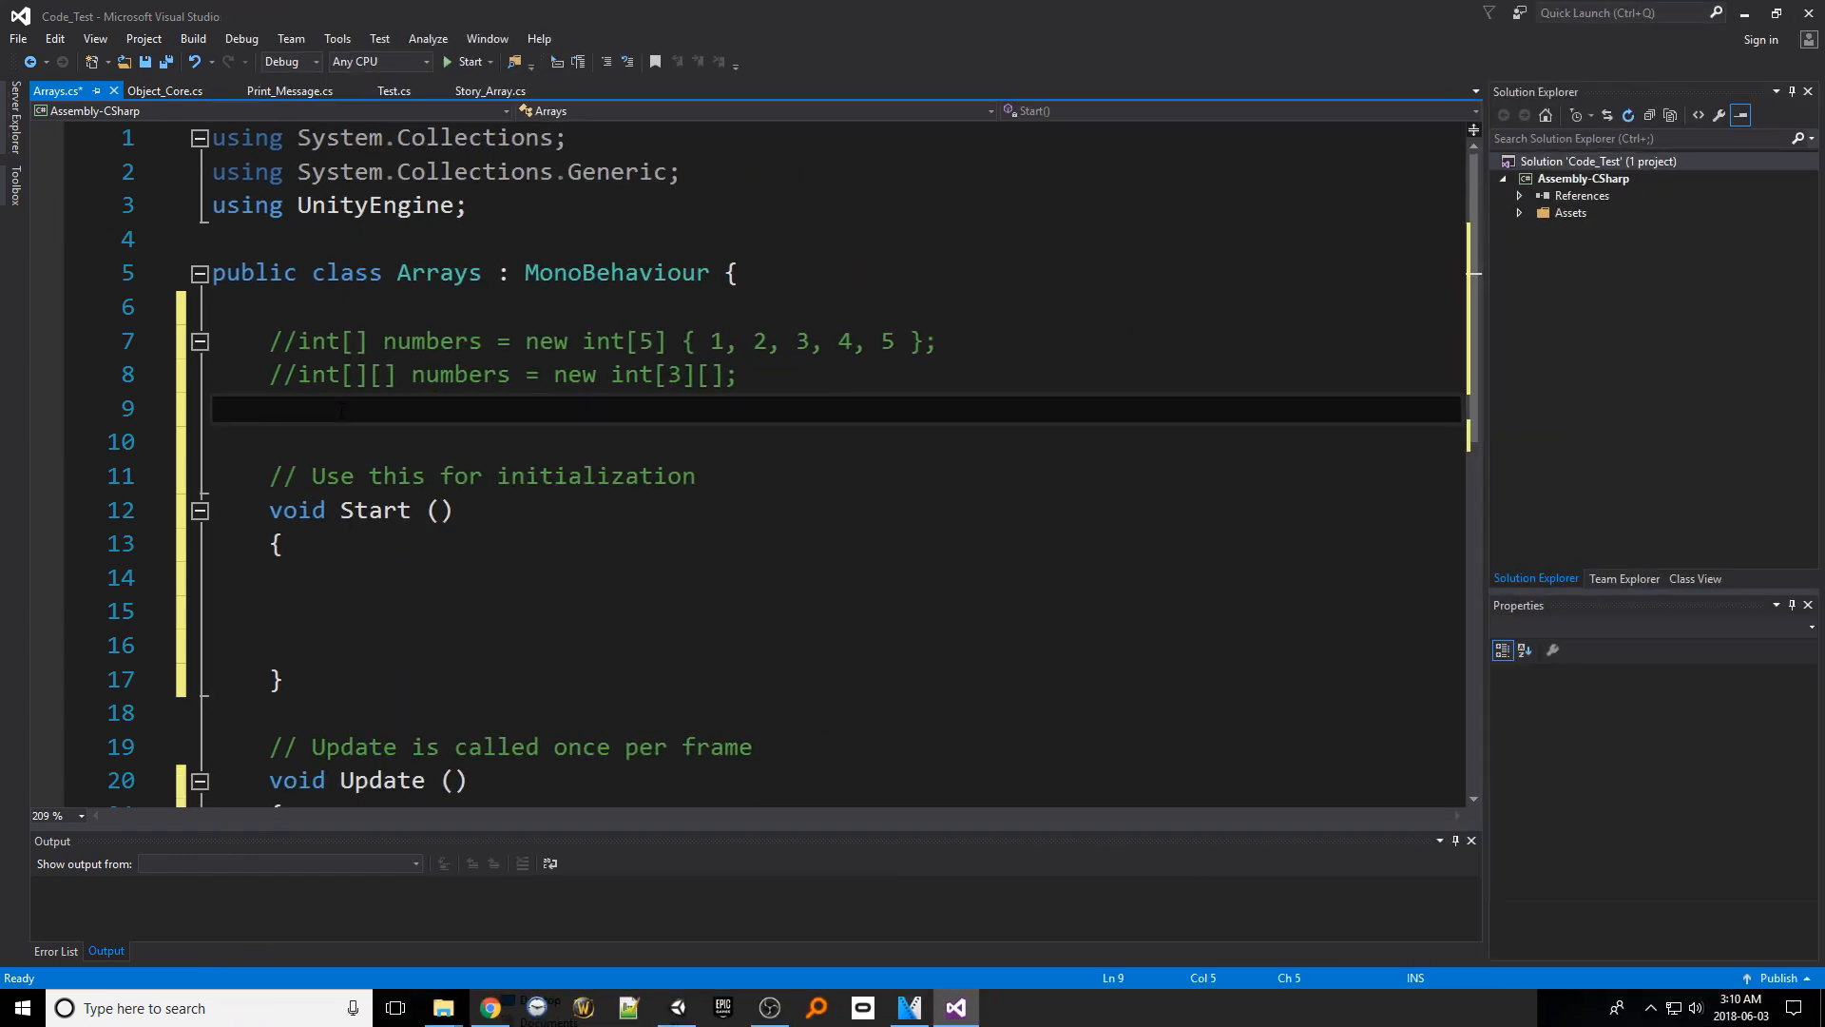
click(270, 408)
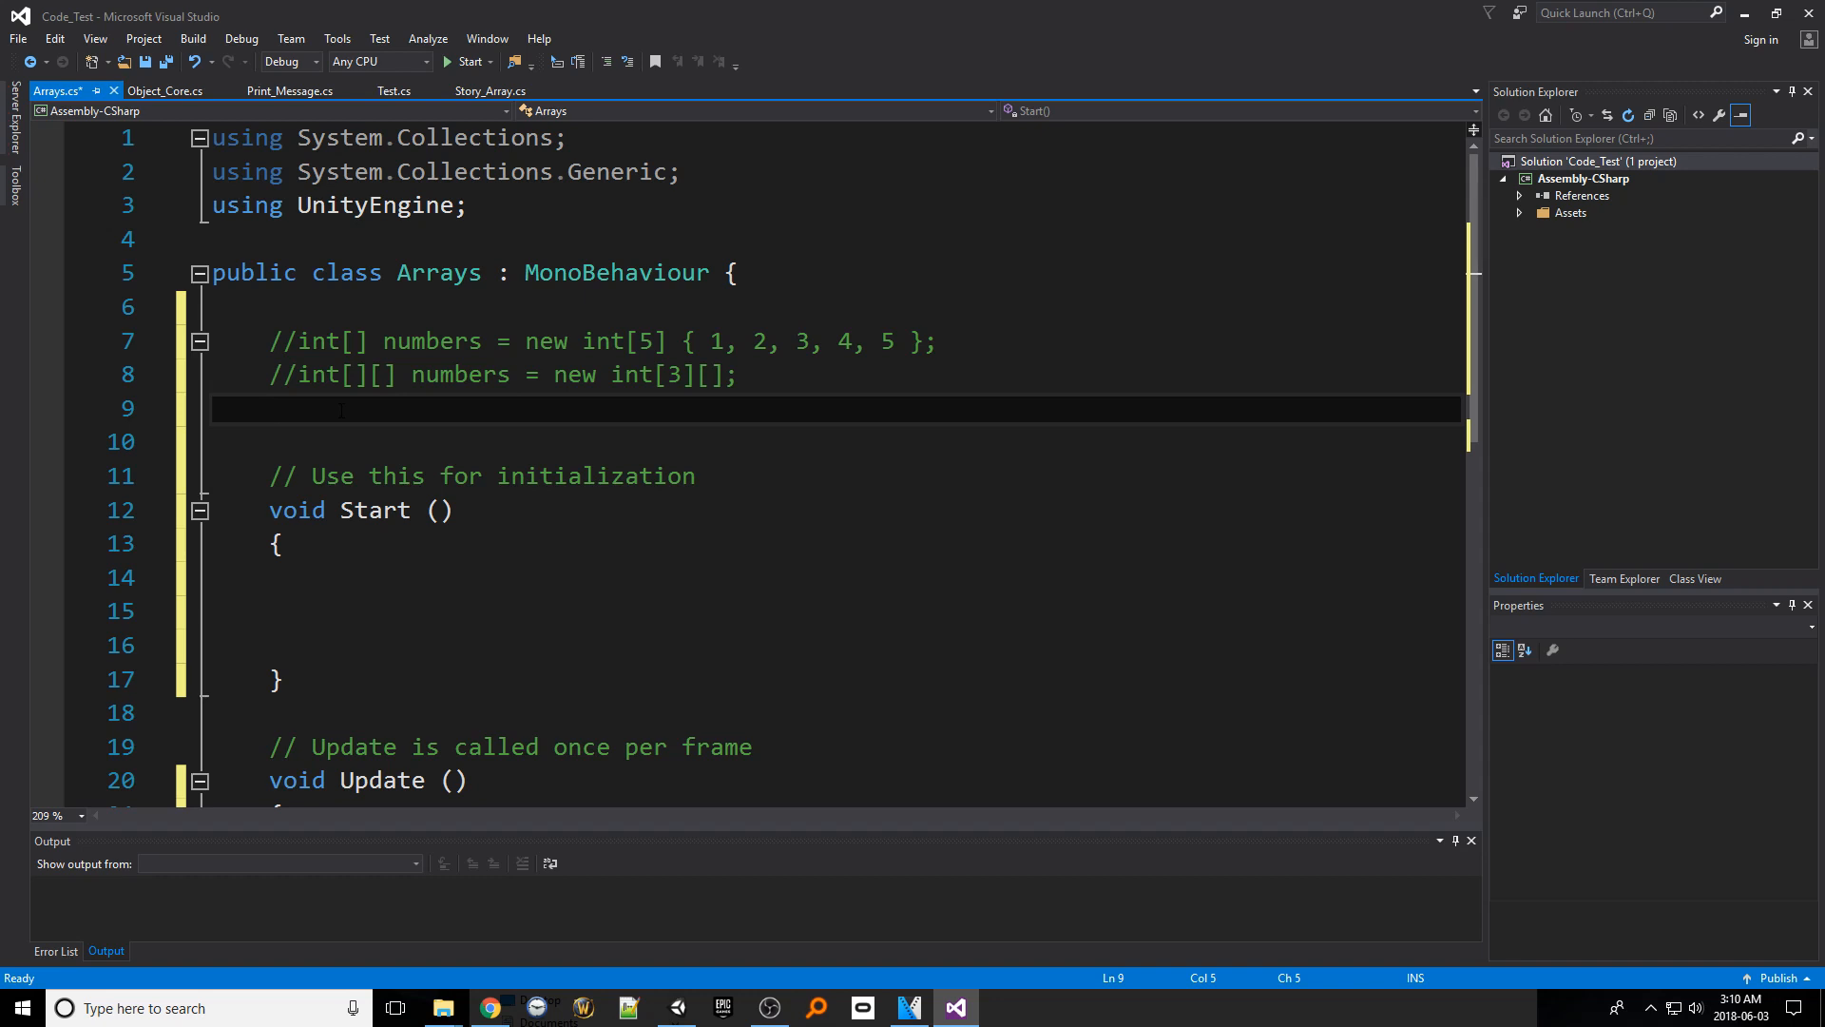
click(269, 409)
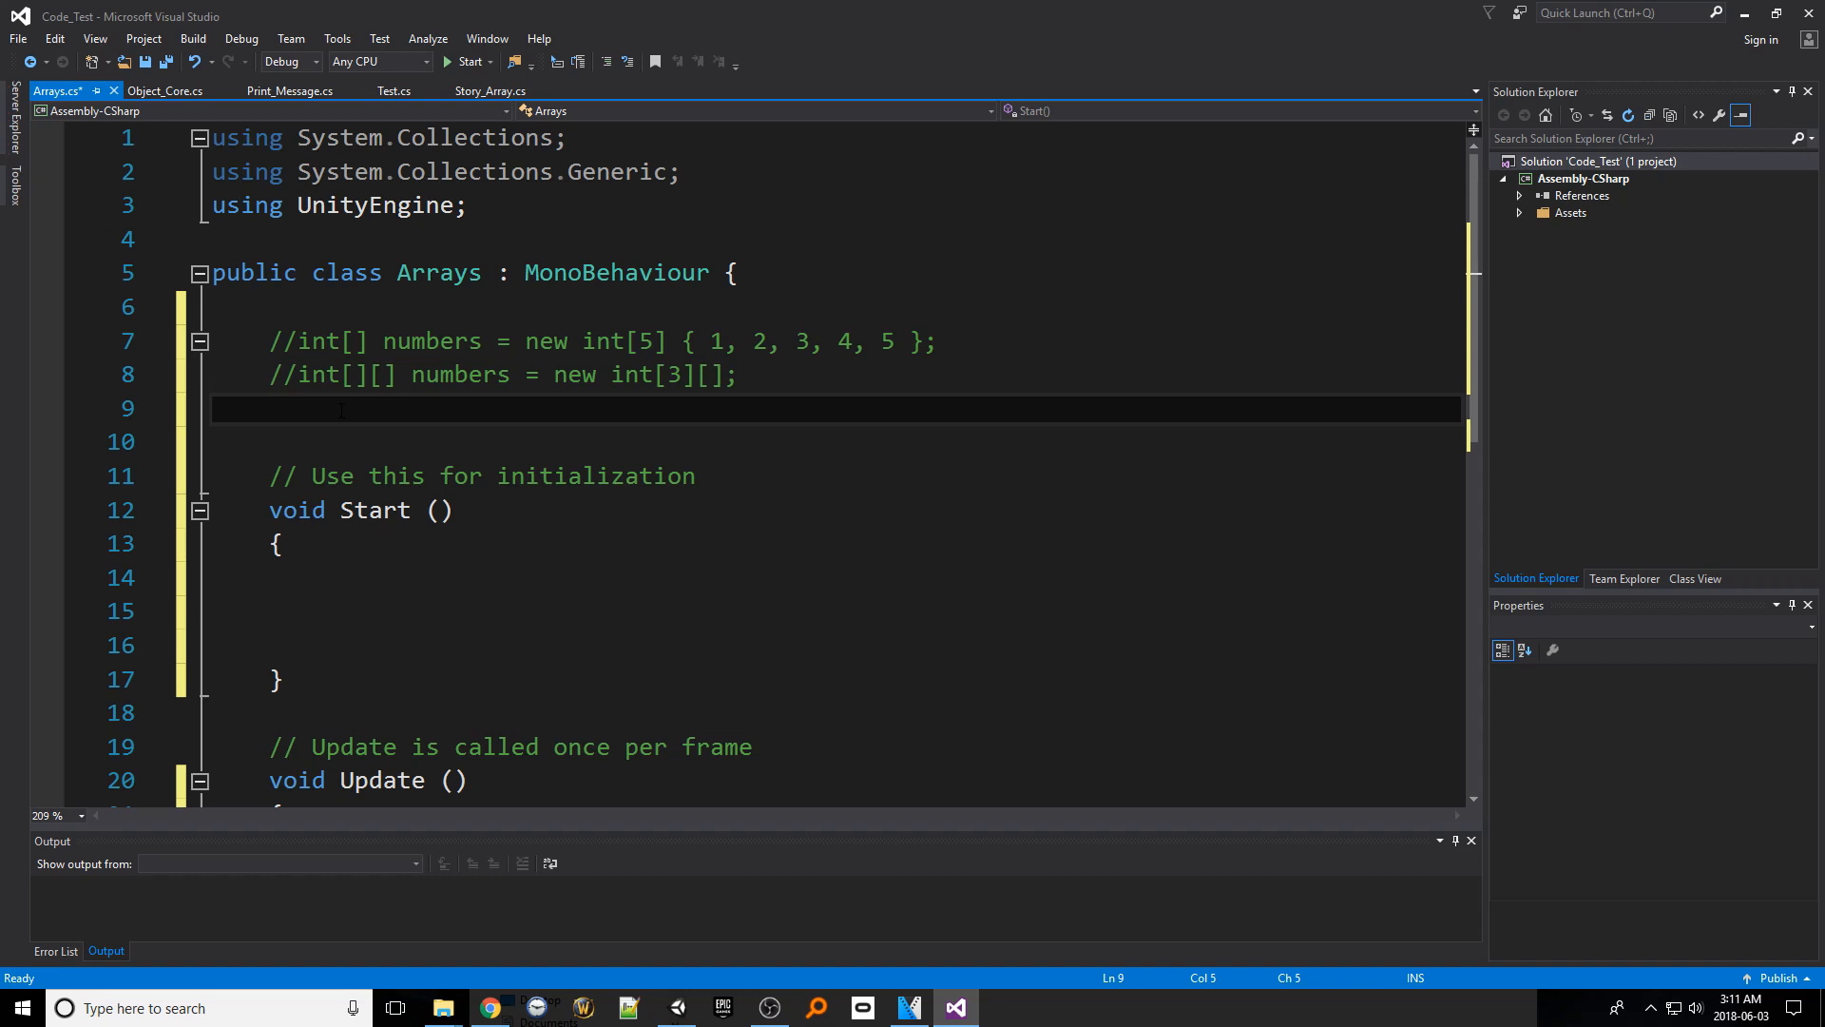
Declare the two-dimensional field int[,] numbers = new int[3, 3];
text(int)
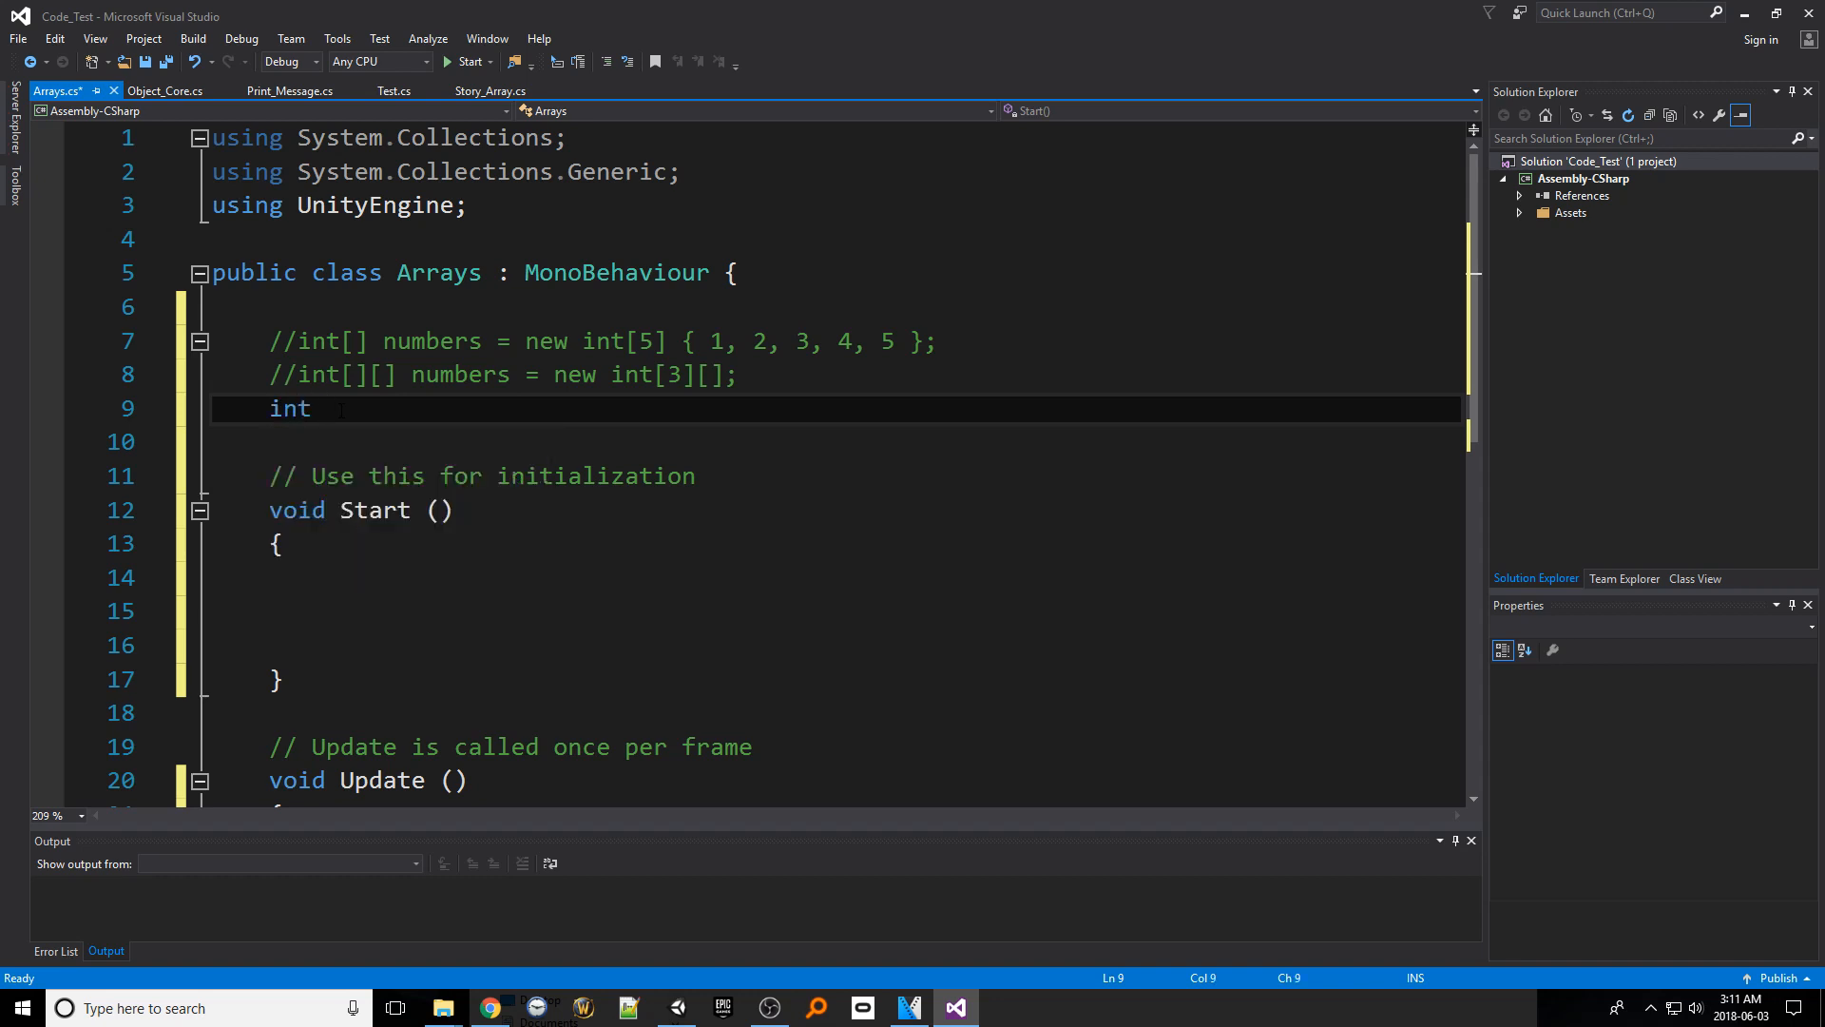
text([])
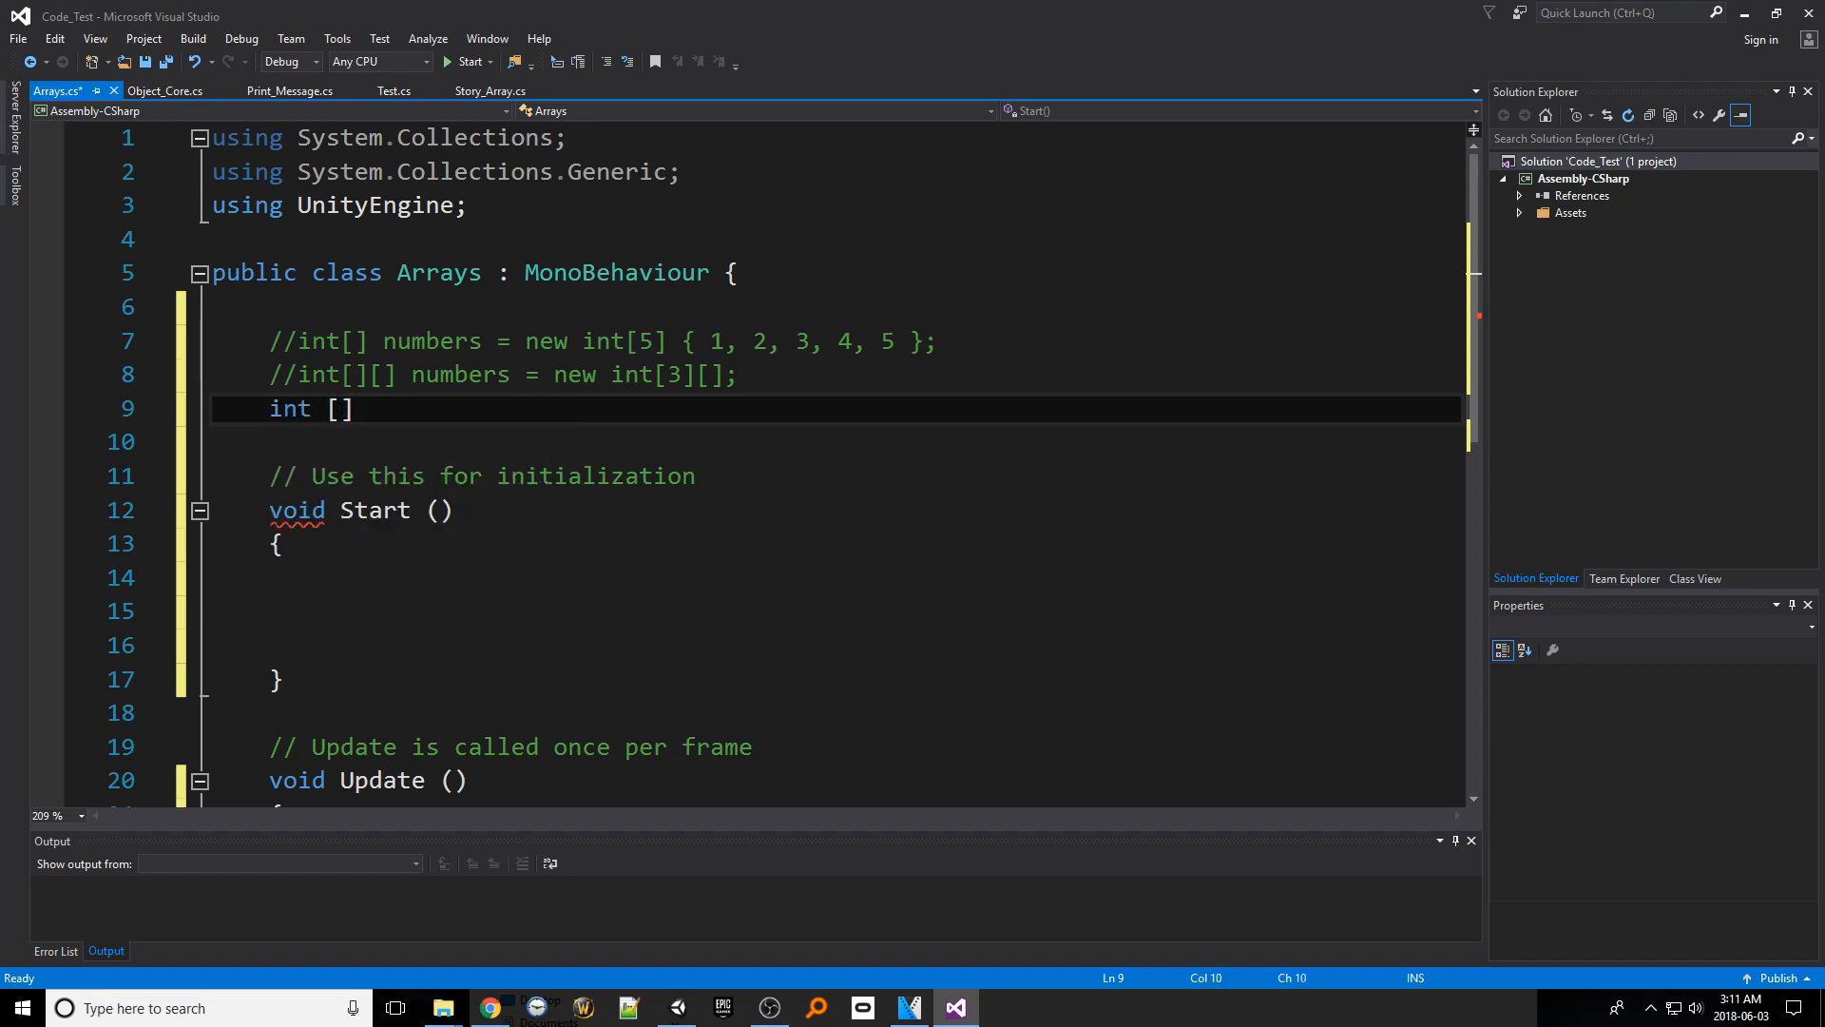
text(,)
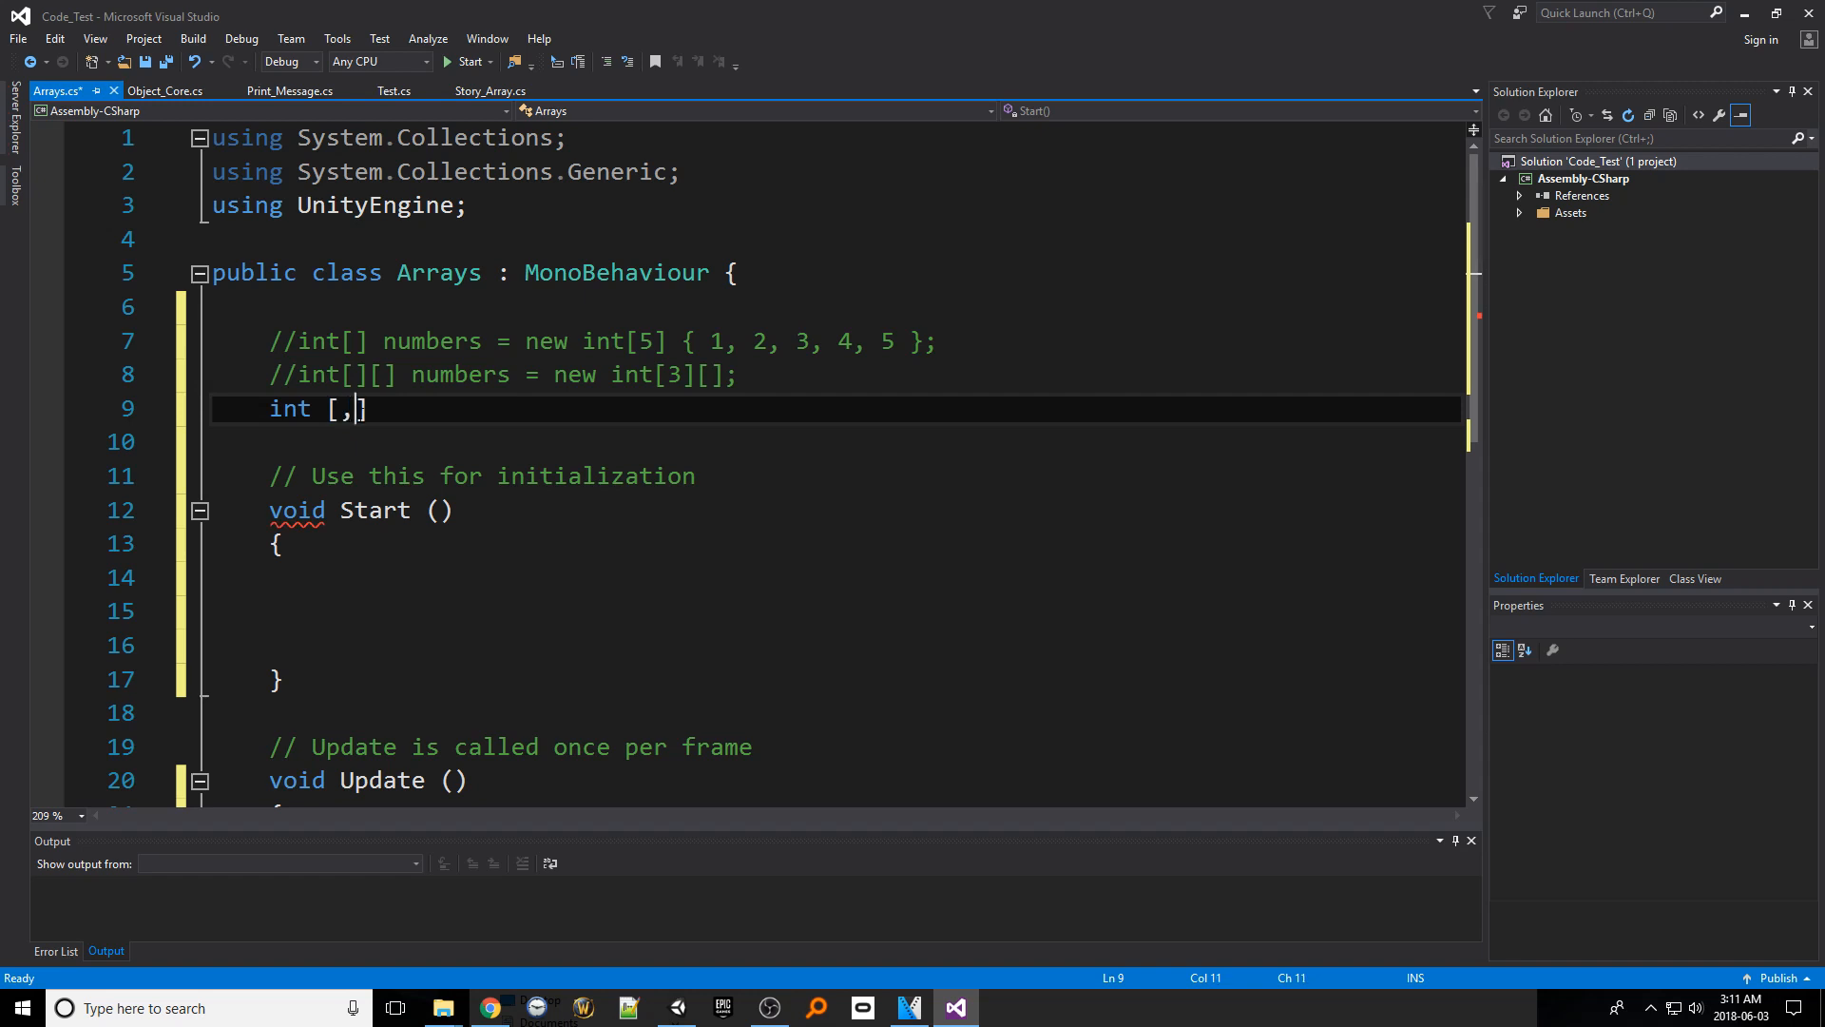
text(numbers = new)
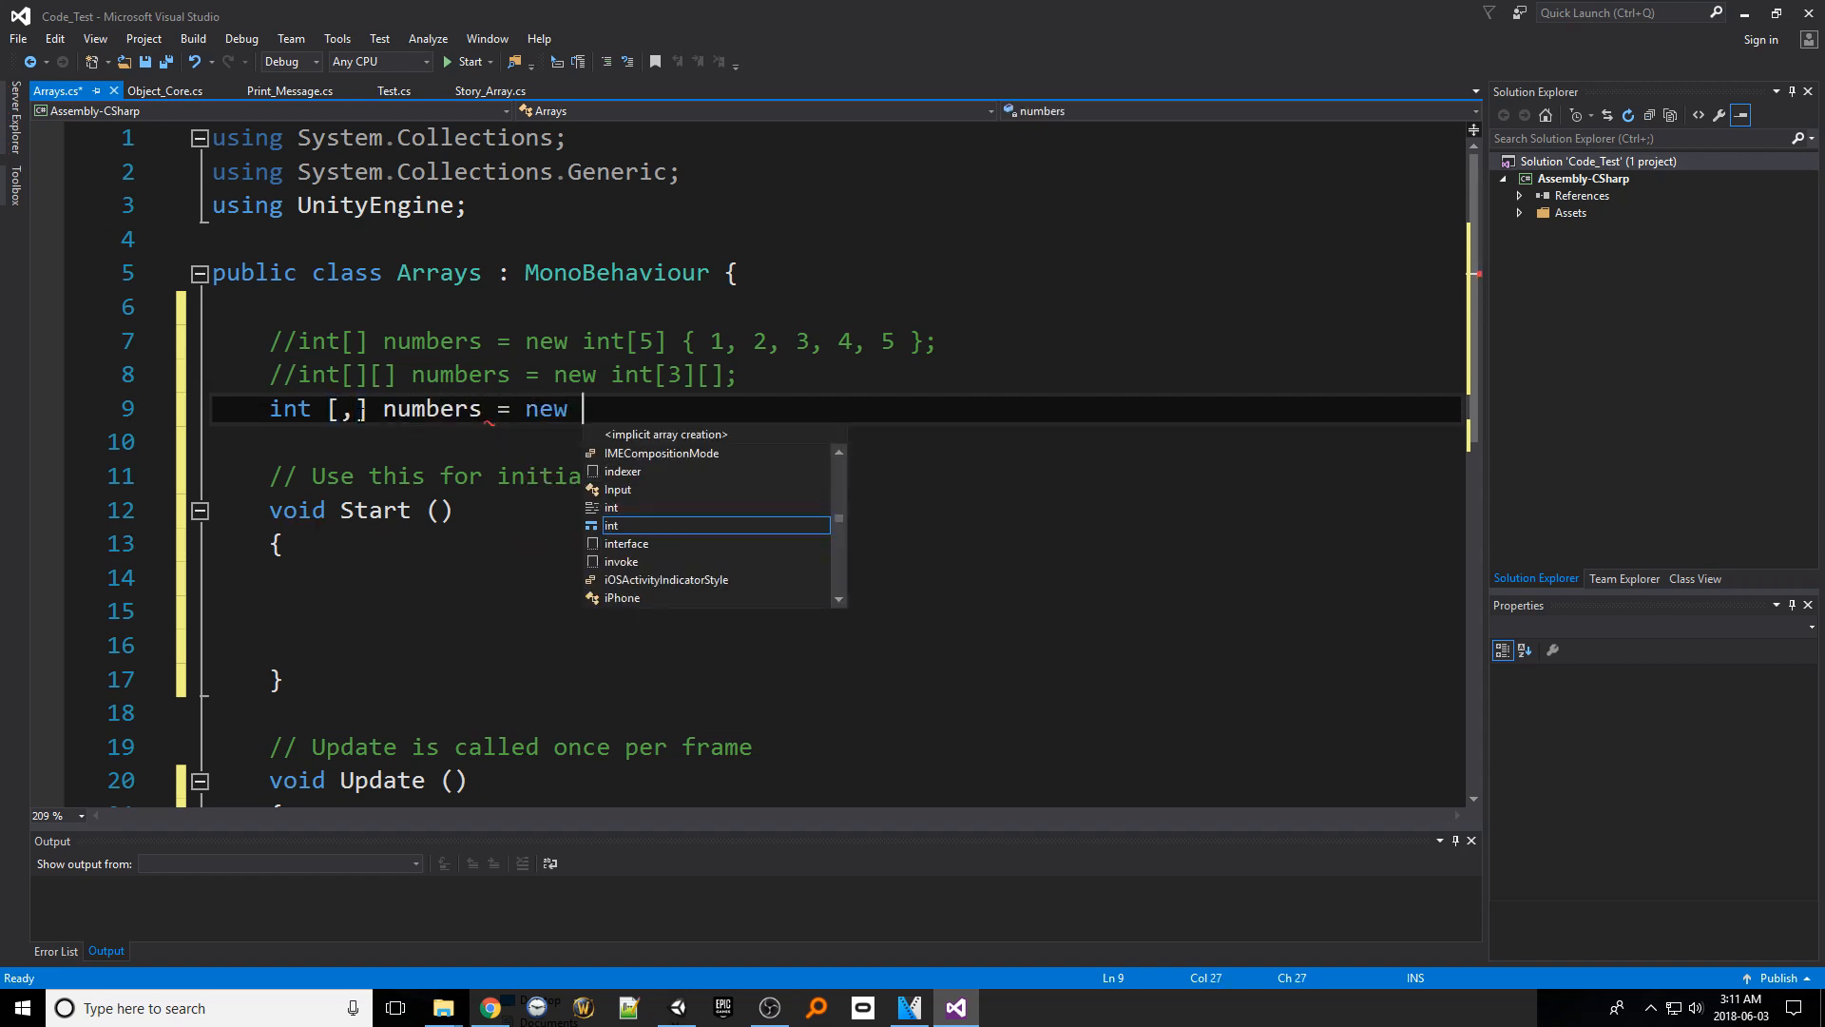
text(int[])
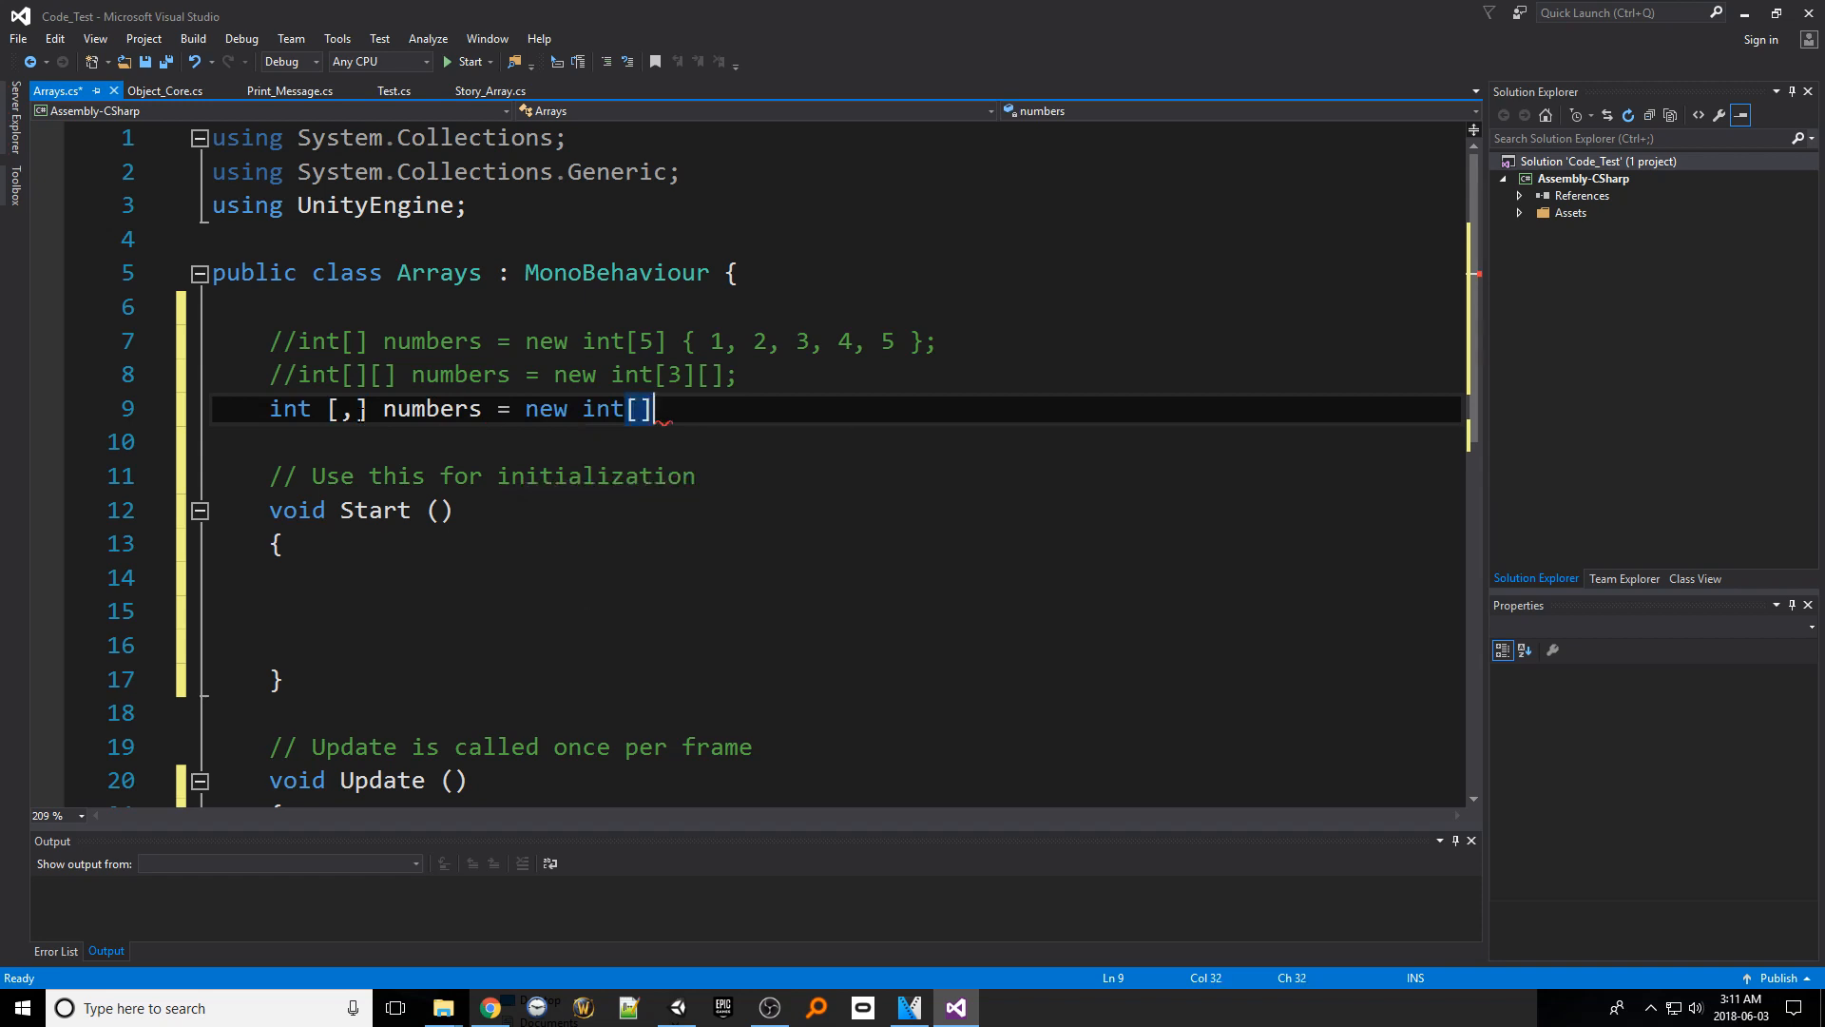
key(Backspace)
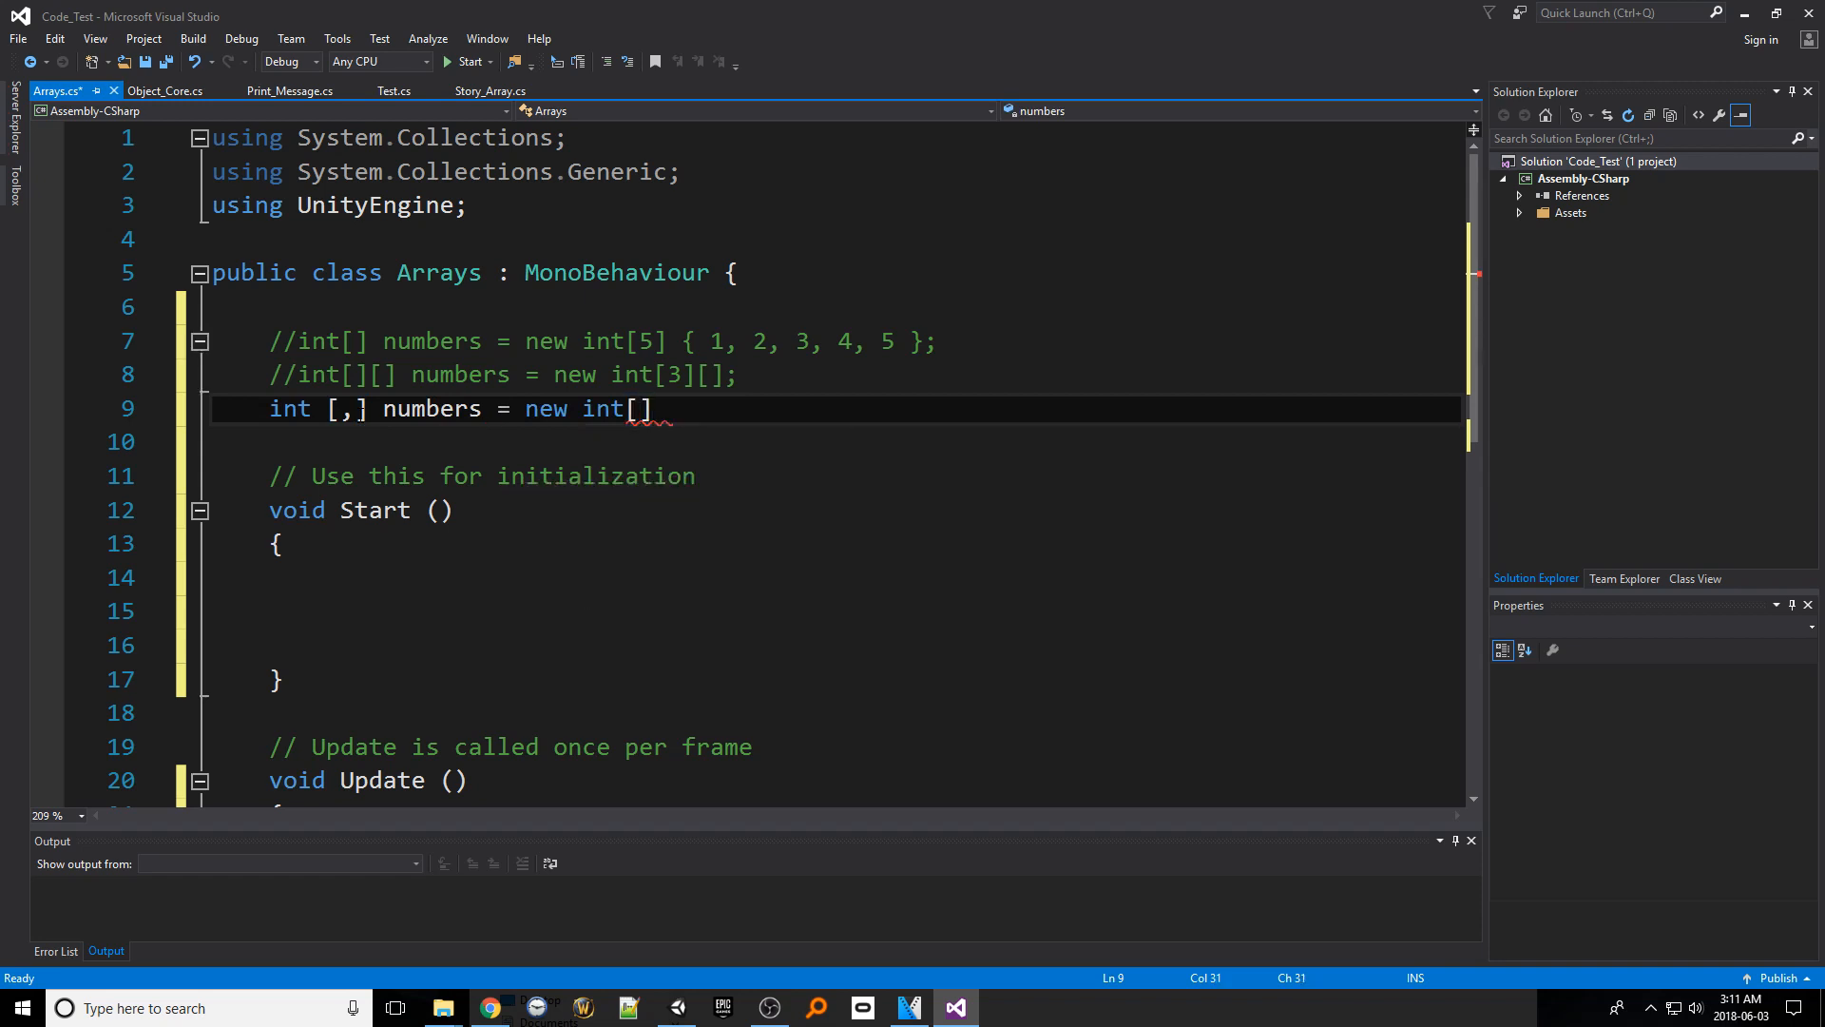
text(3,3)
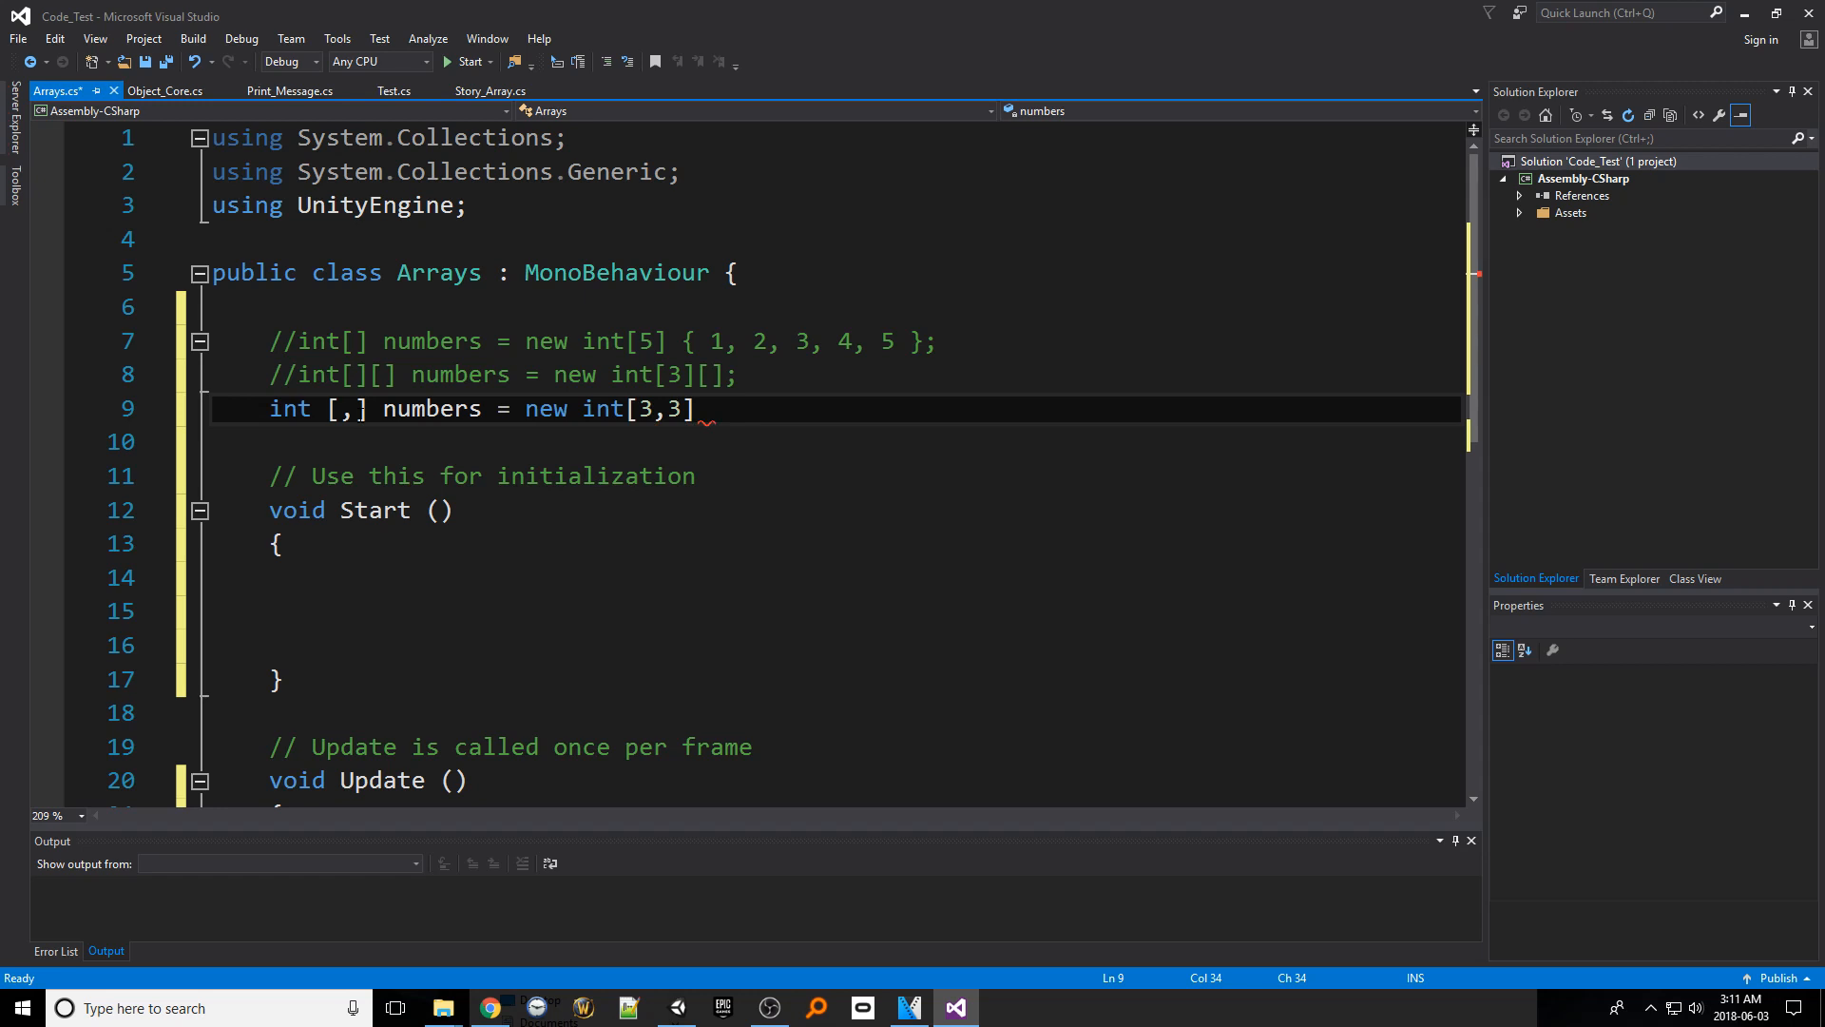
text(;)
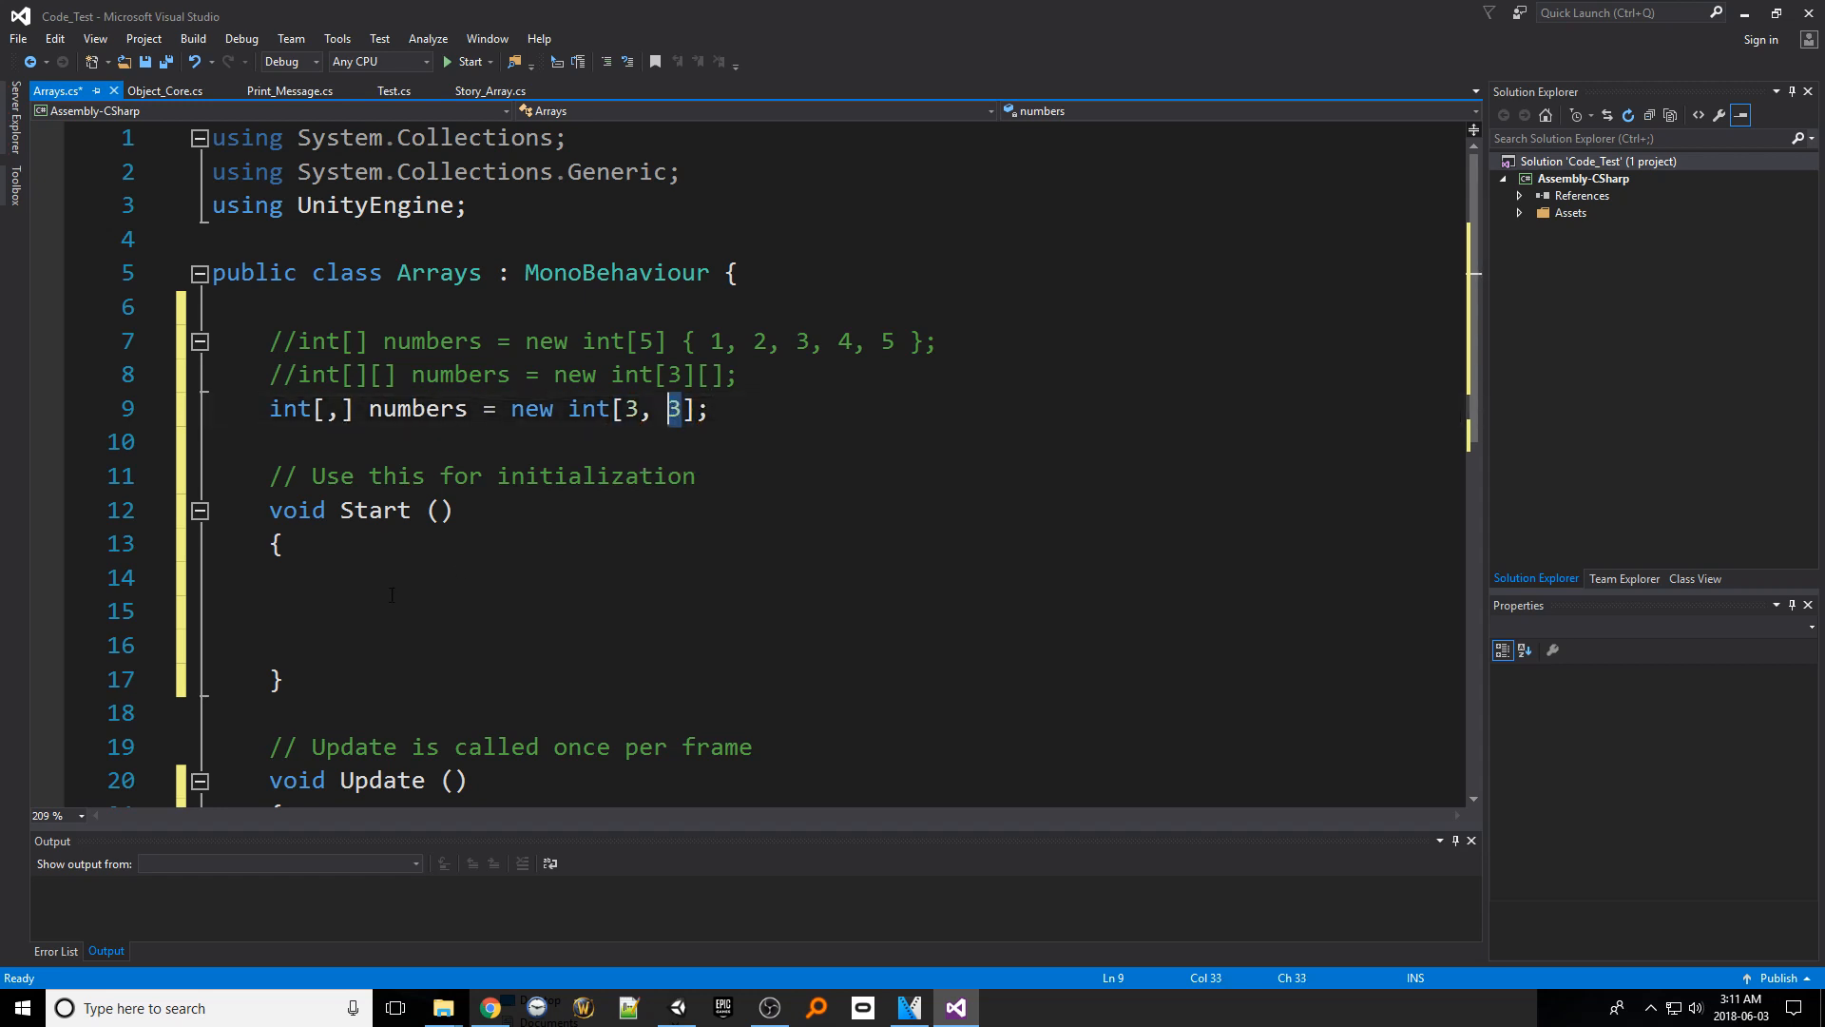
key(Right)
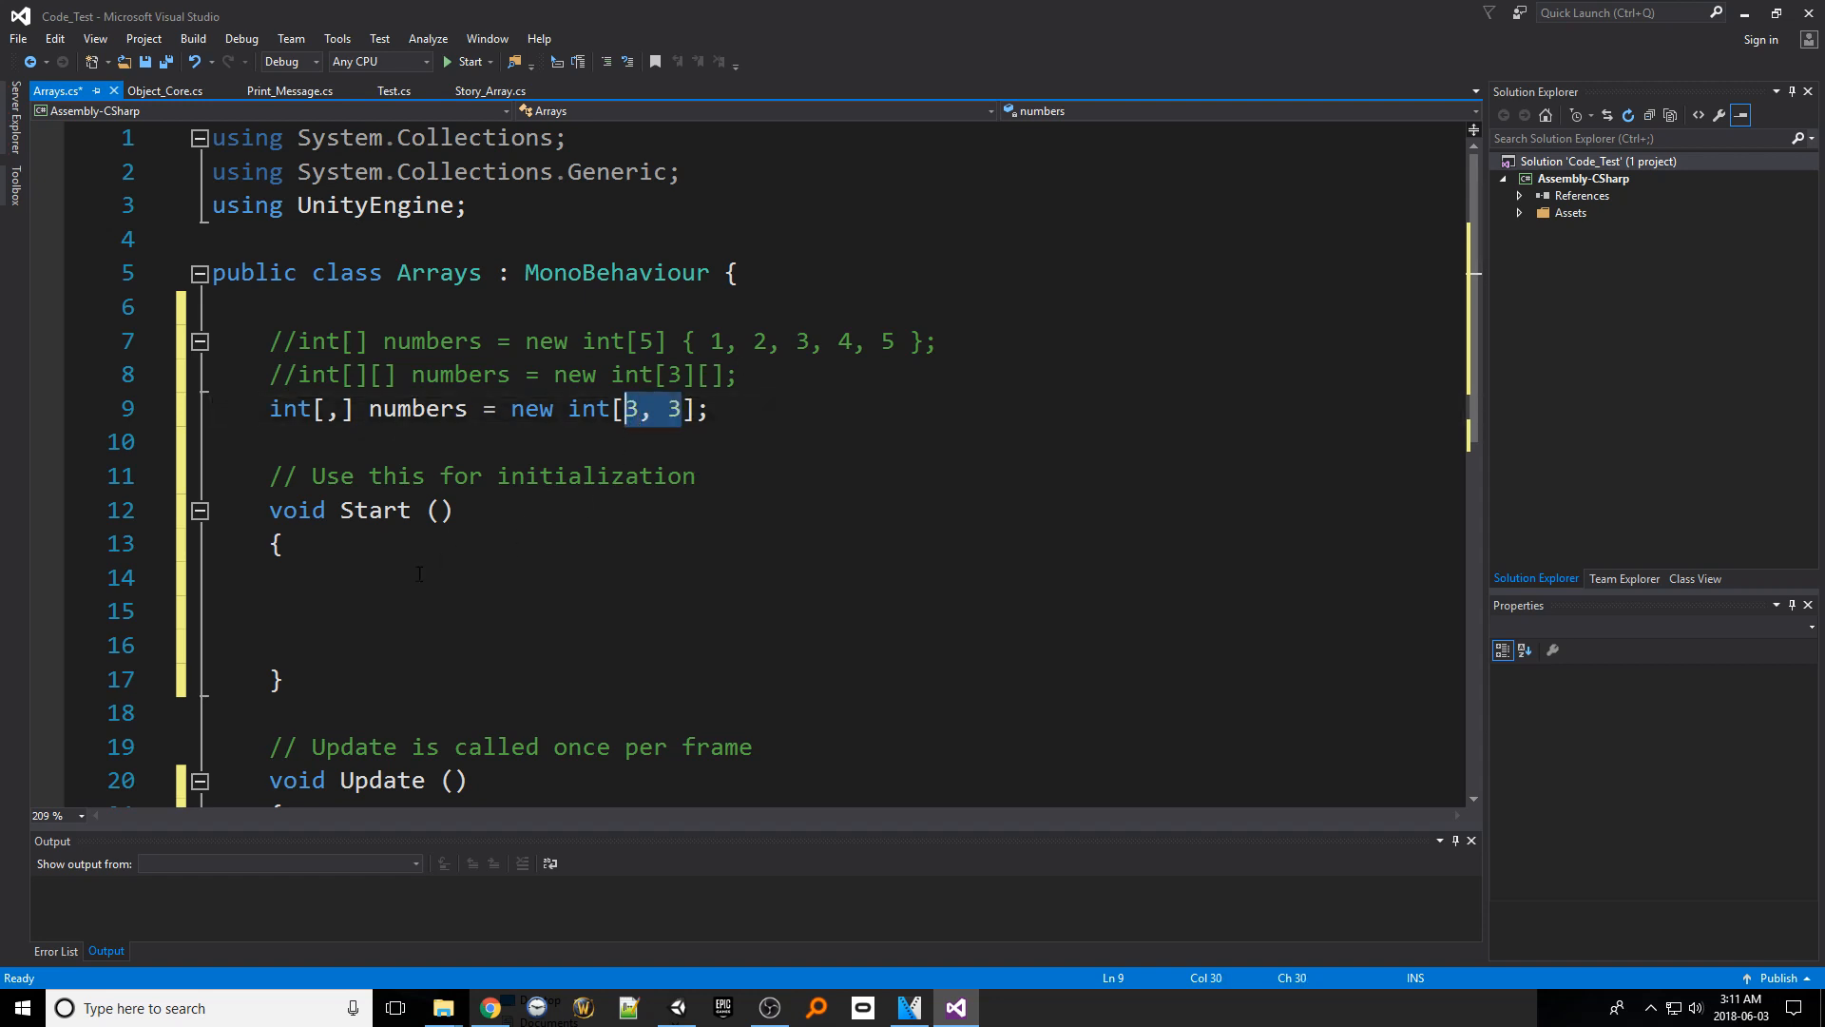
text(numbers[)
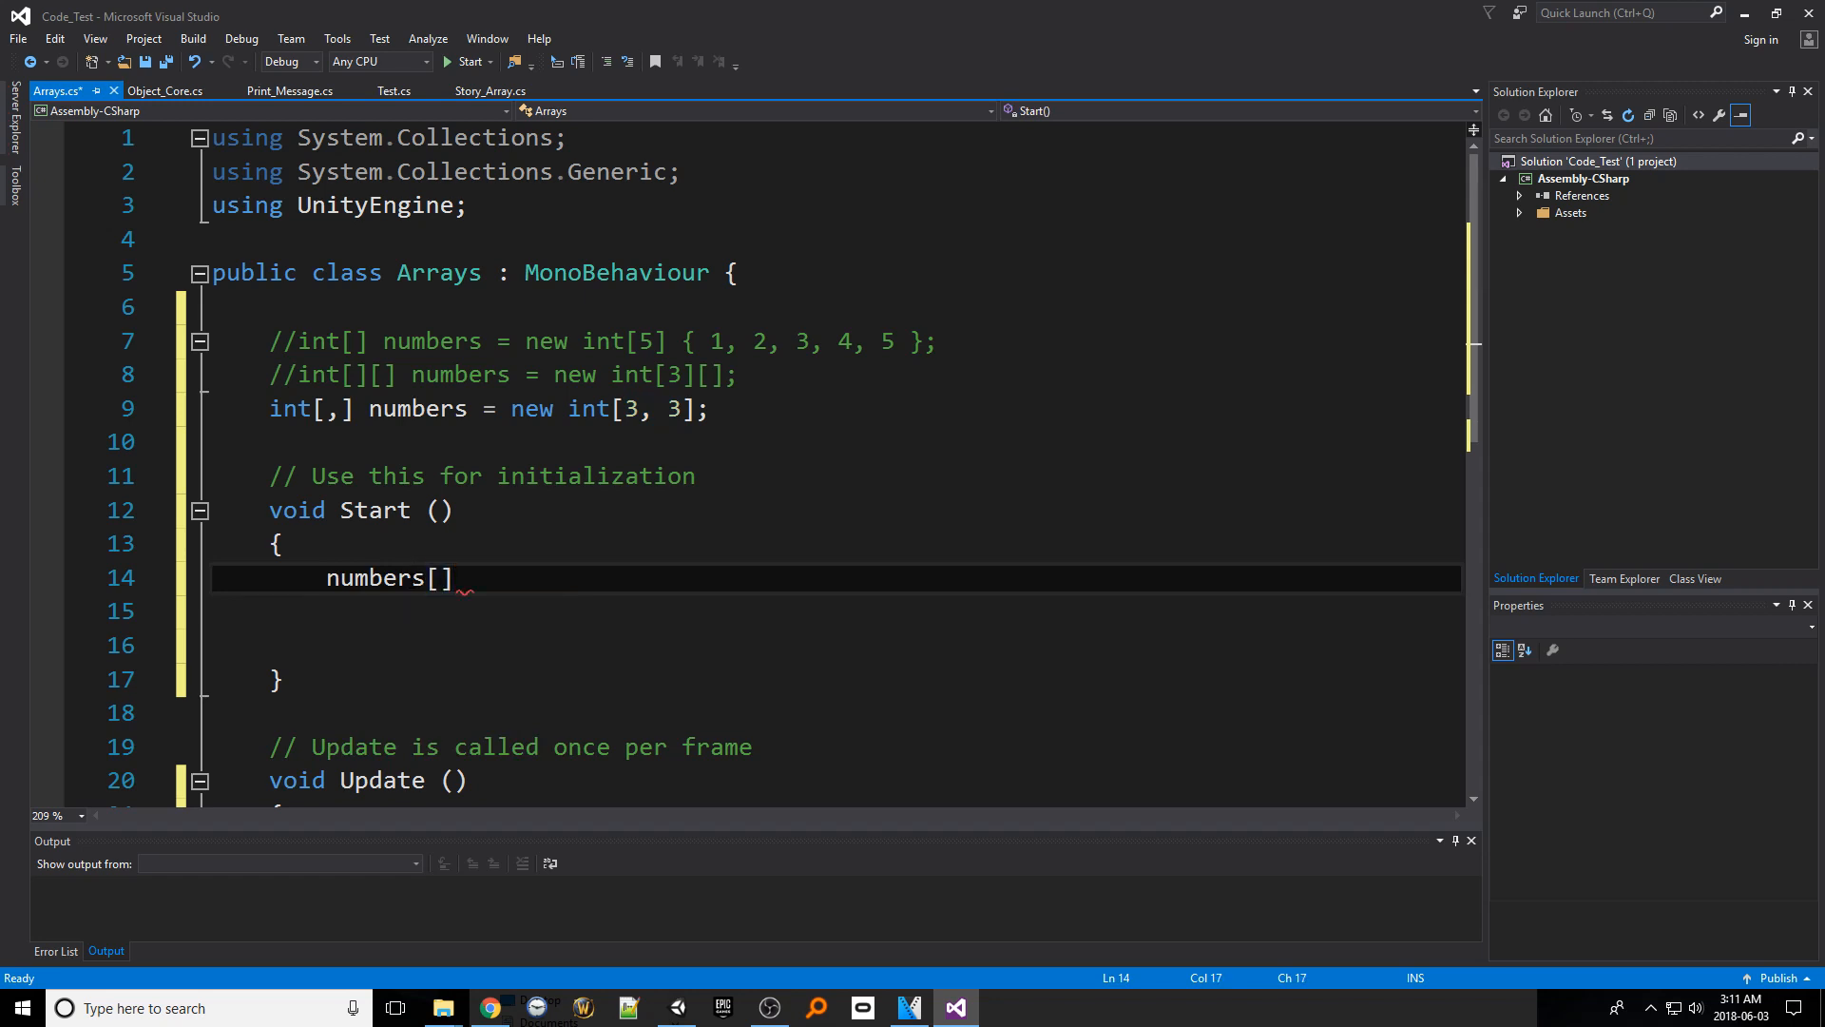
Write the element access numbers[0,1] inside Start
text(3)
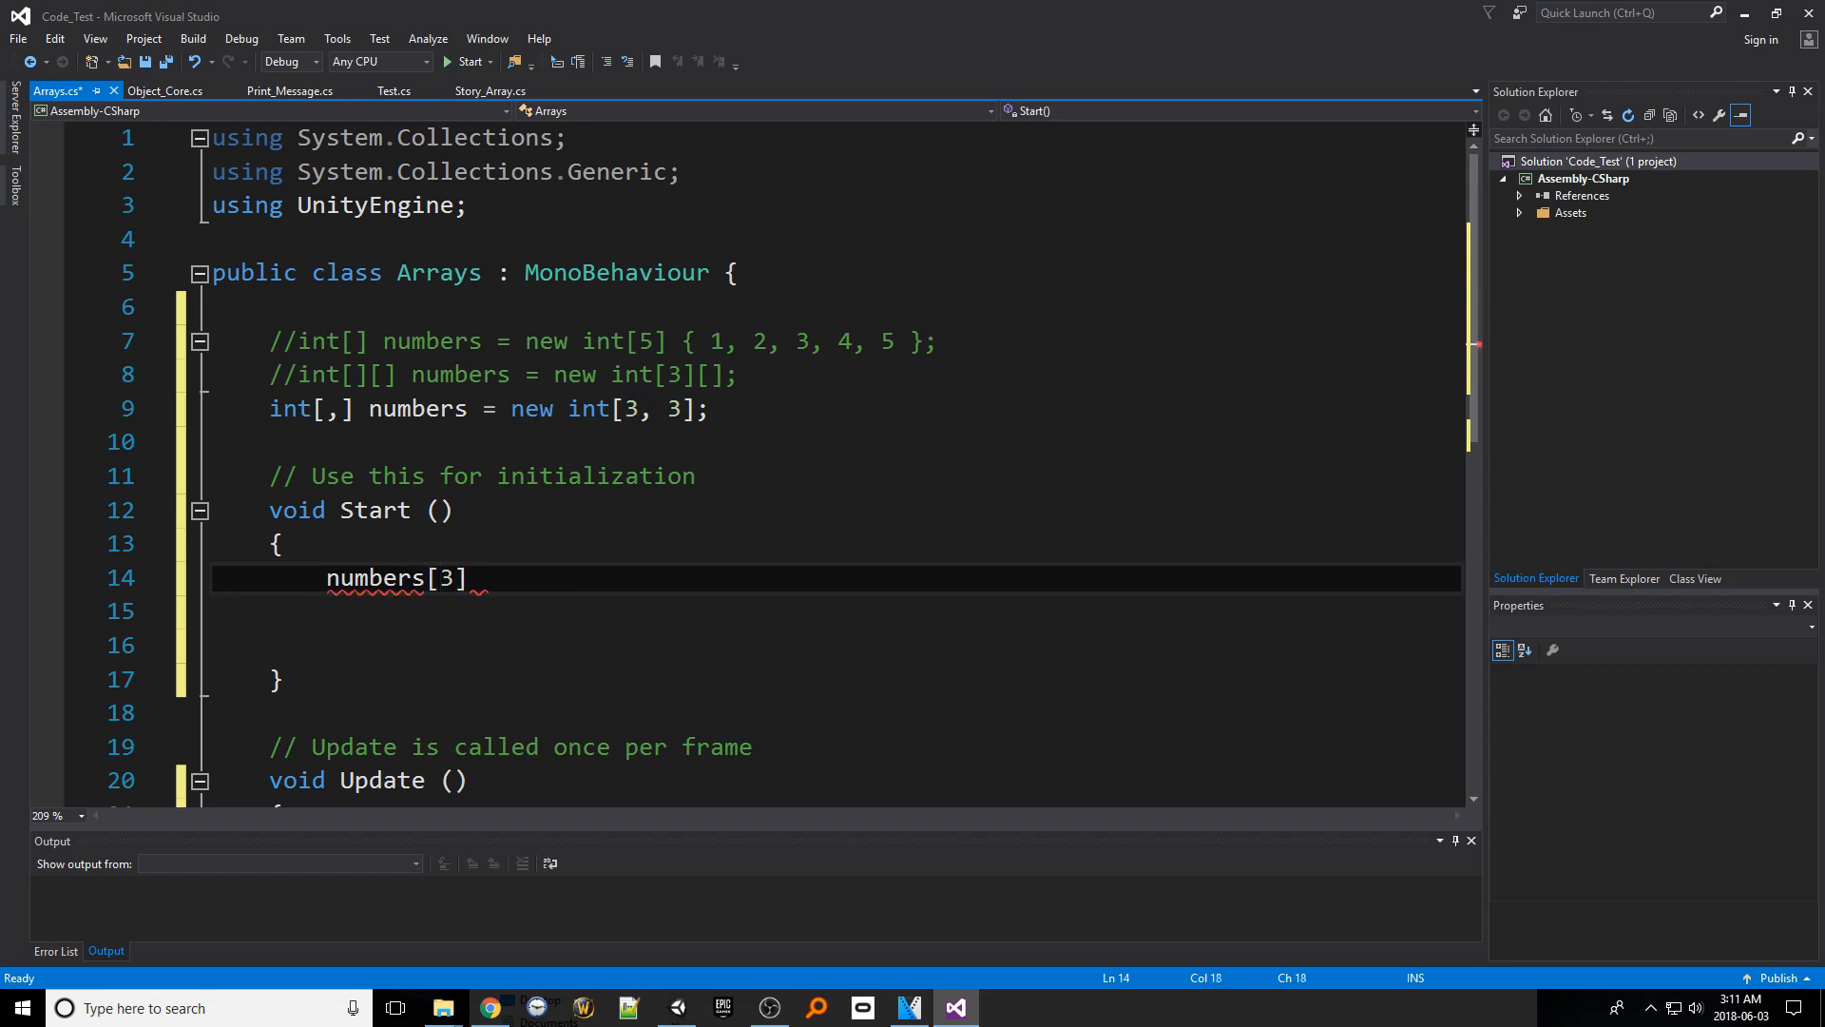
text(0,)
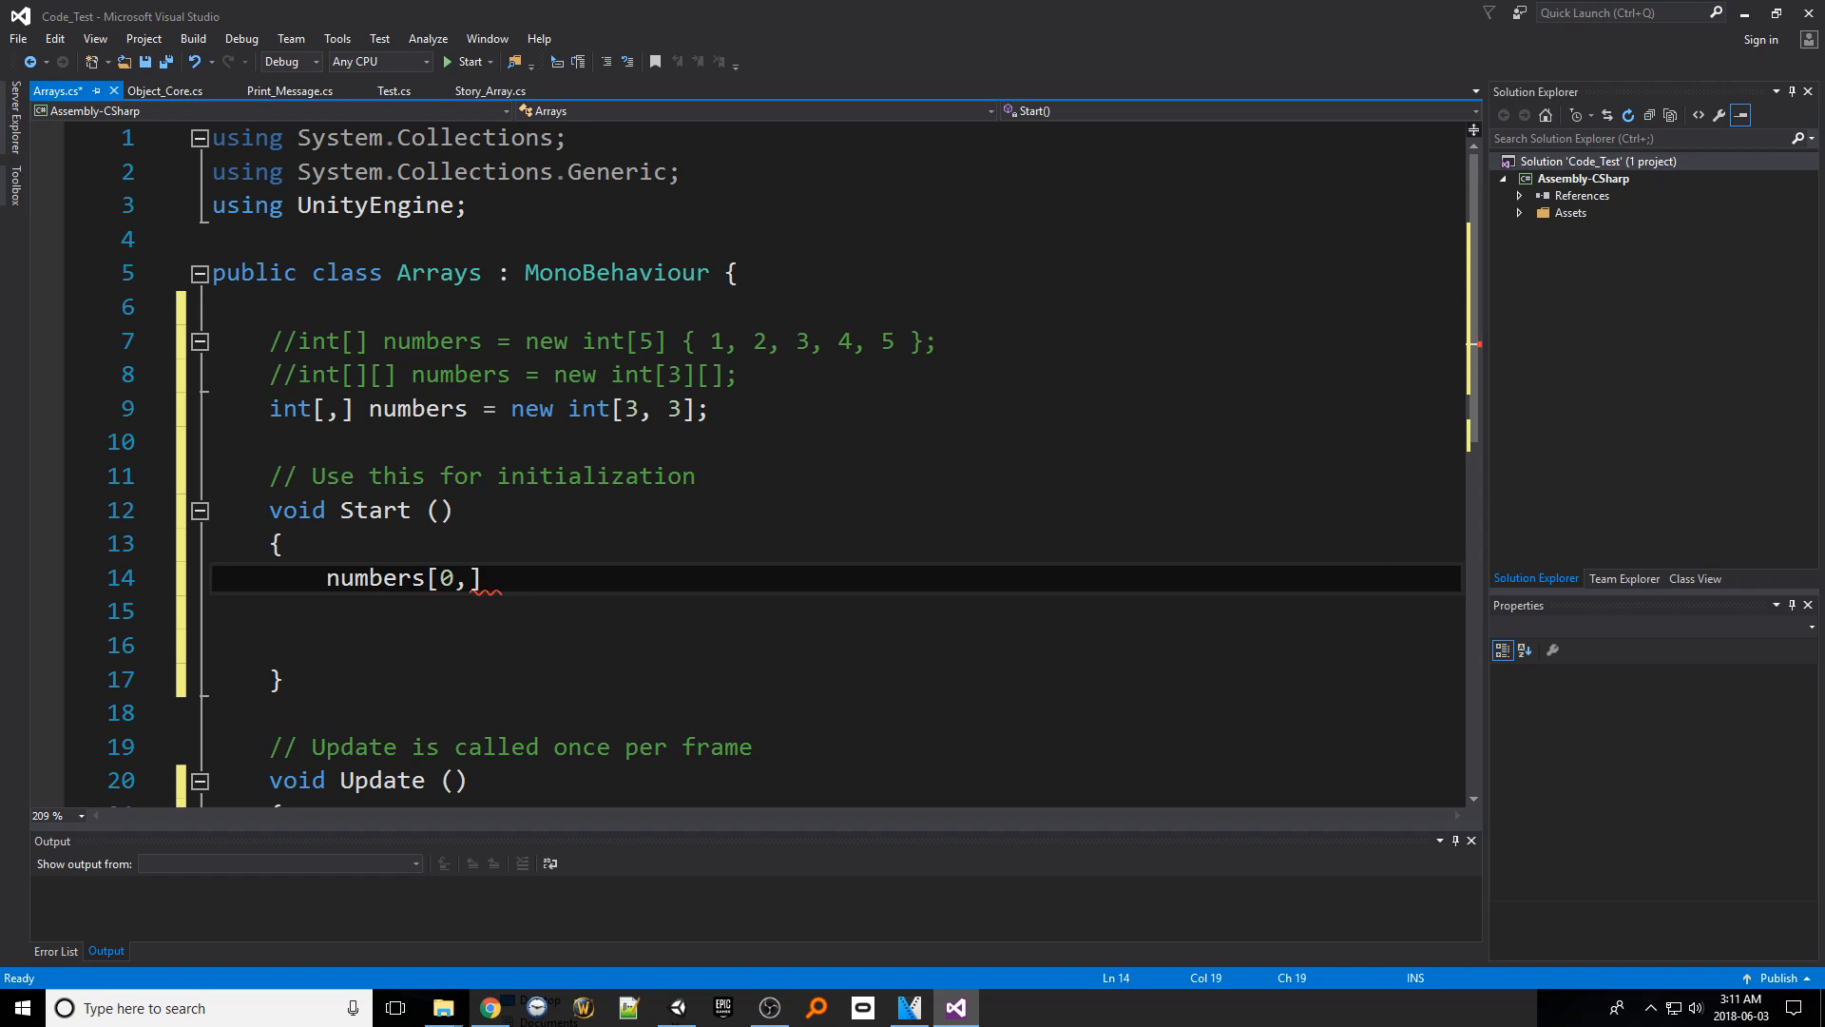
text(1)
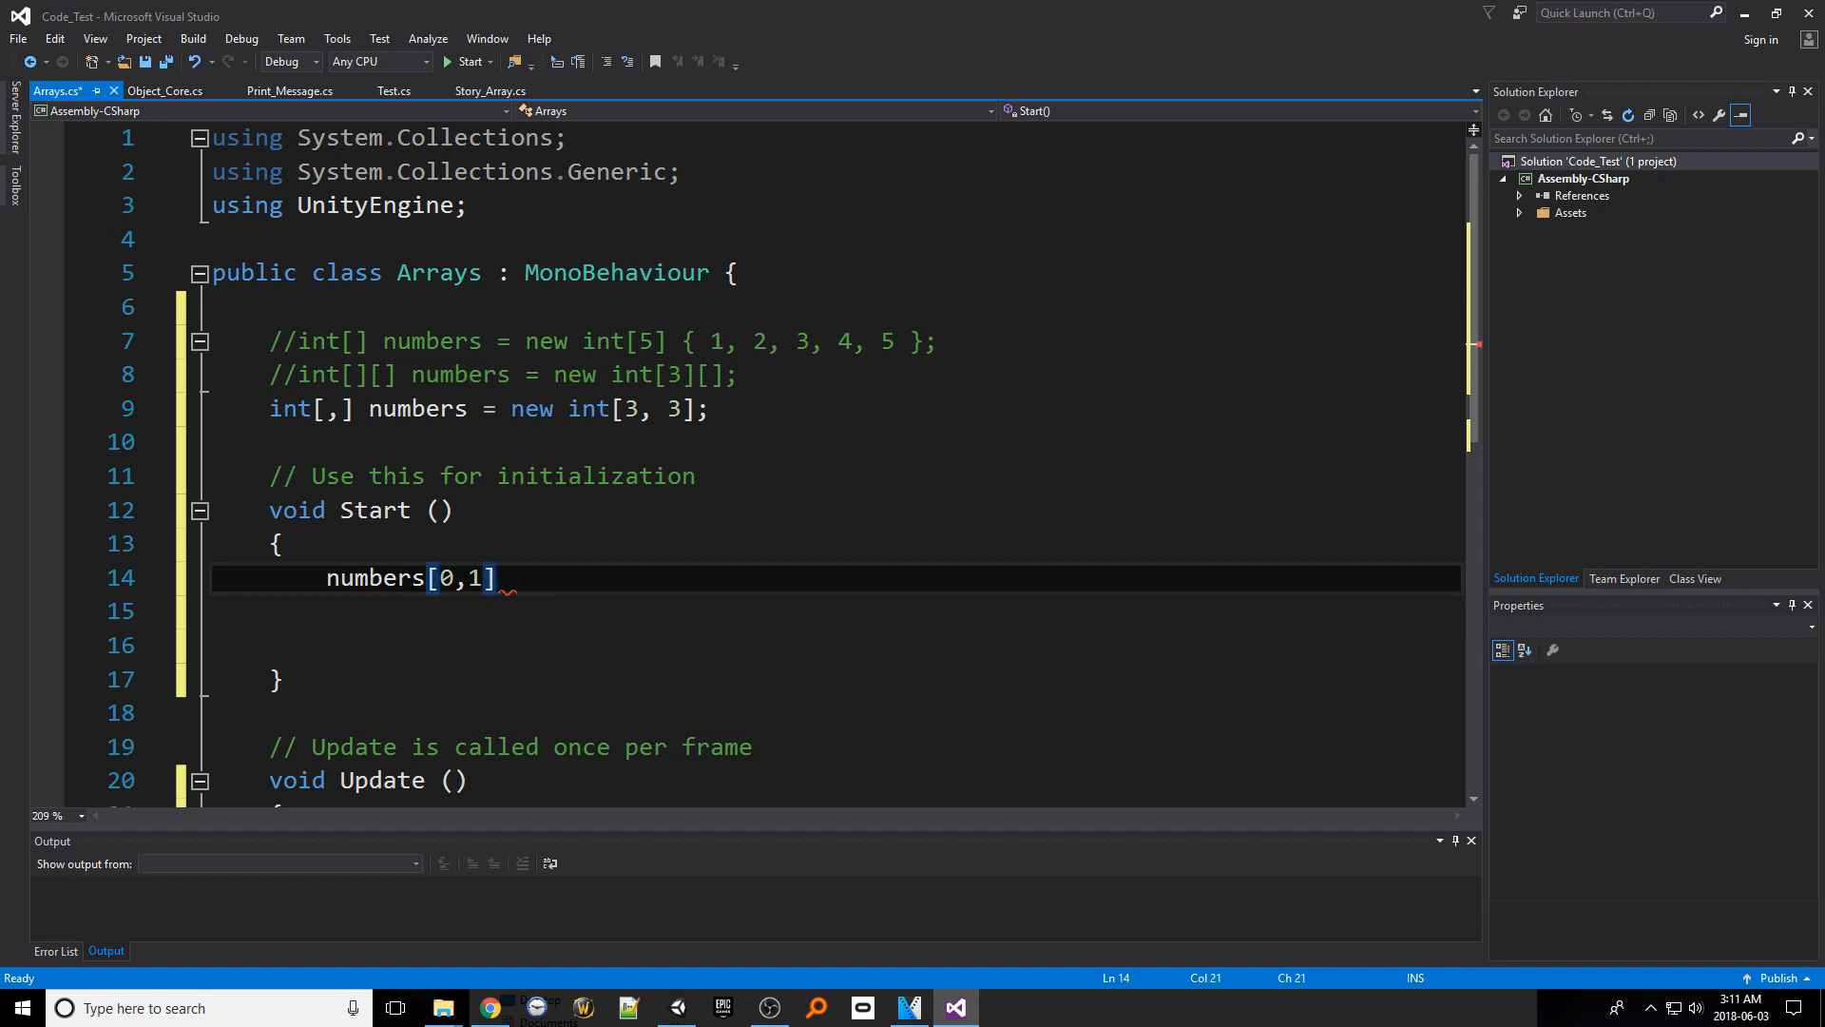